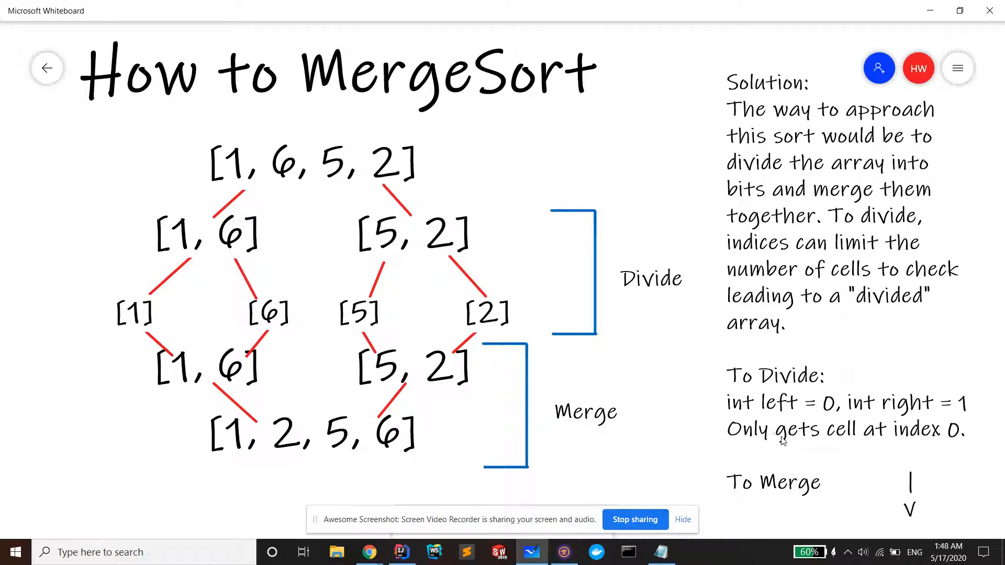
mouse_move(510, 126)
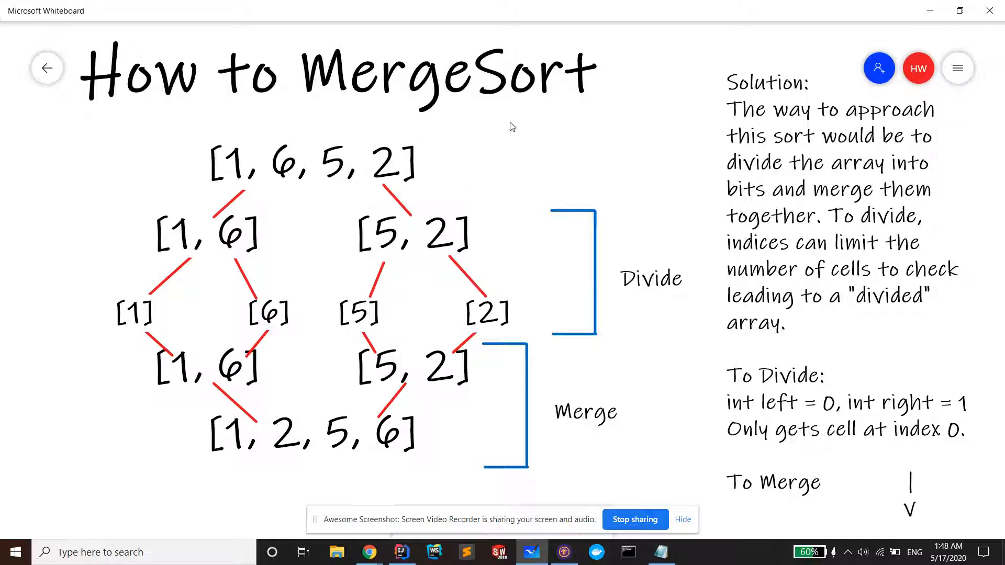
mouse_move(417, 140)
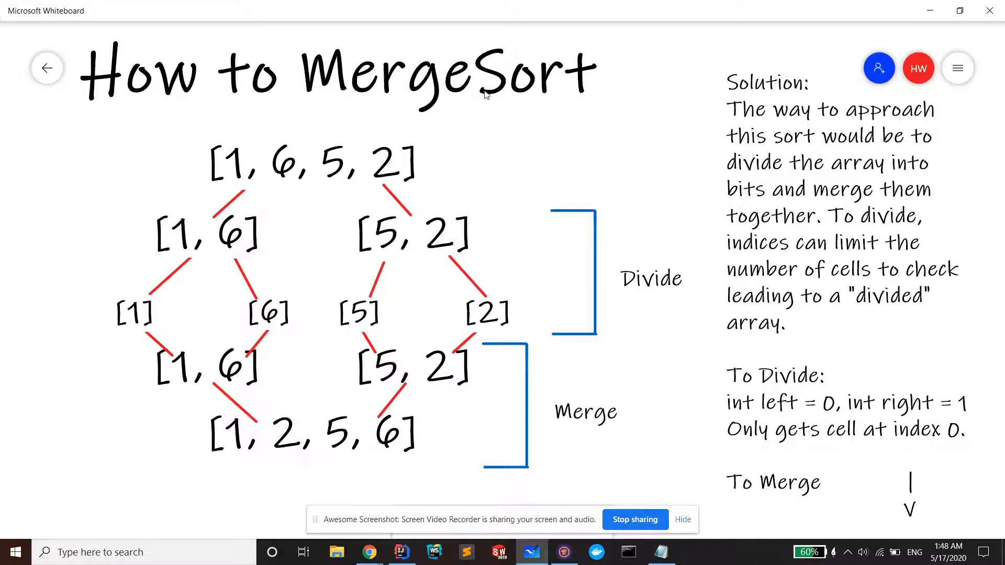
mouse_move(419, 310)
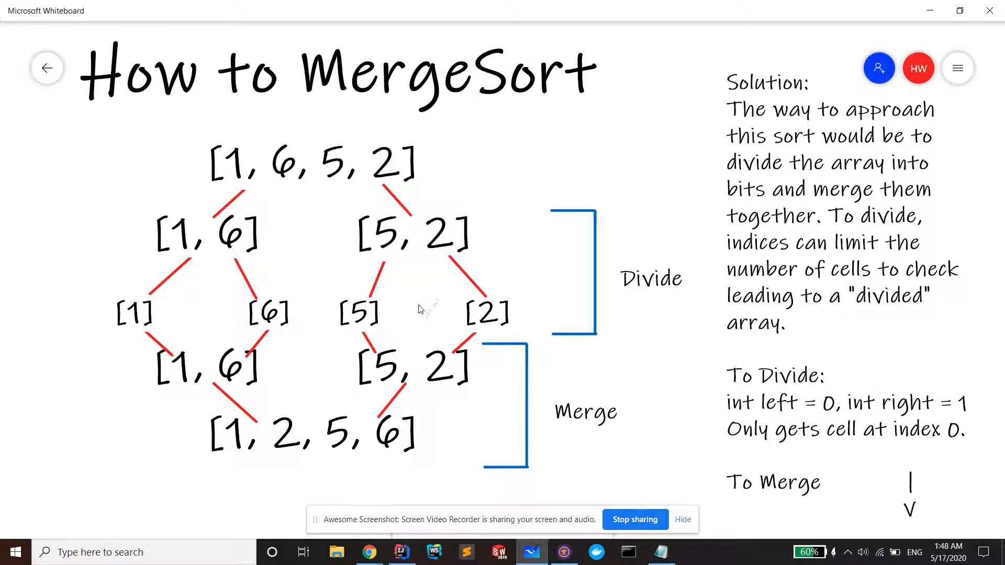
mouse_move(460, 117)
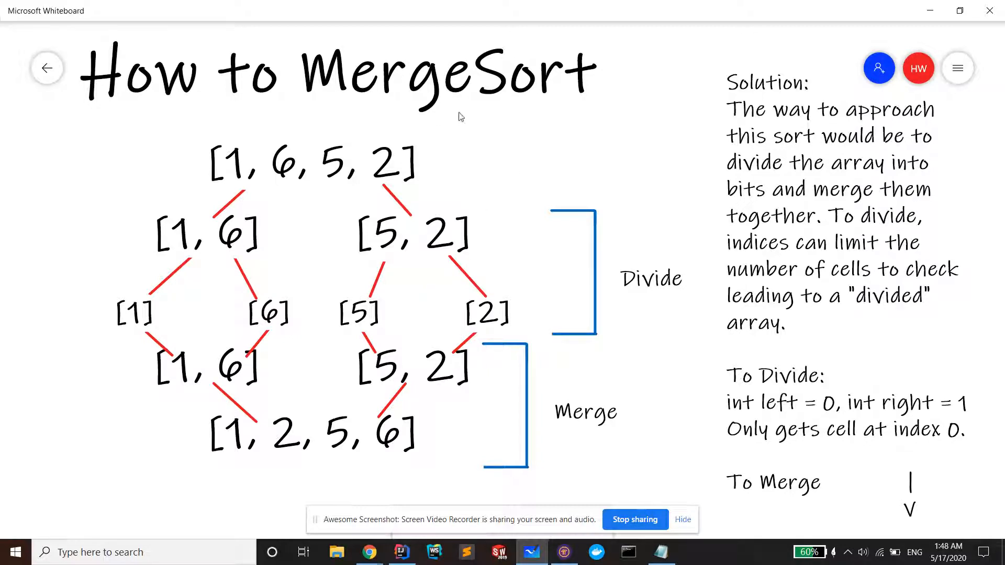
mouse_move(481, 59)
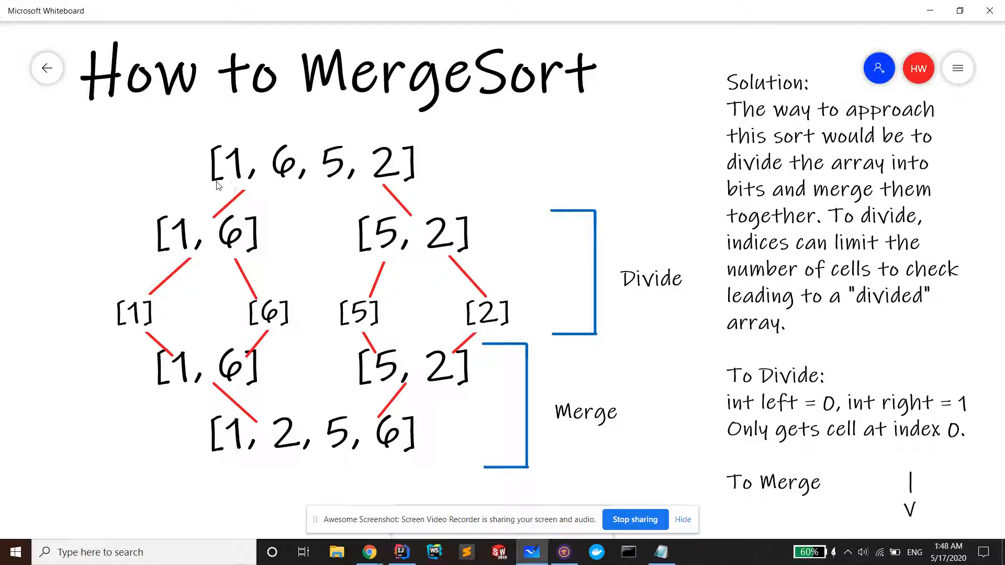
mouse_move(397, 178)
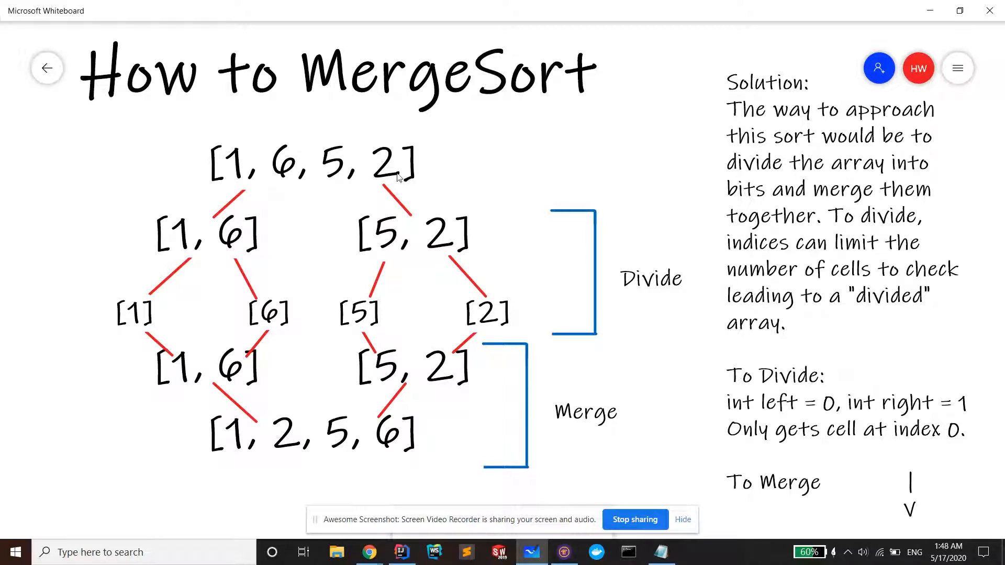
mouse_move(263, 324)
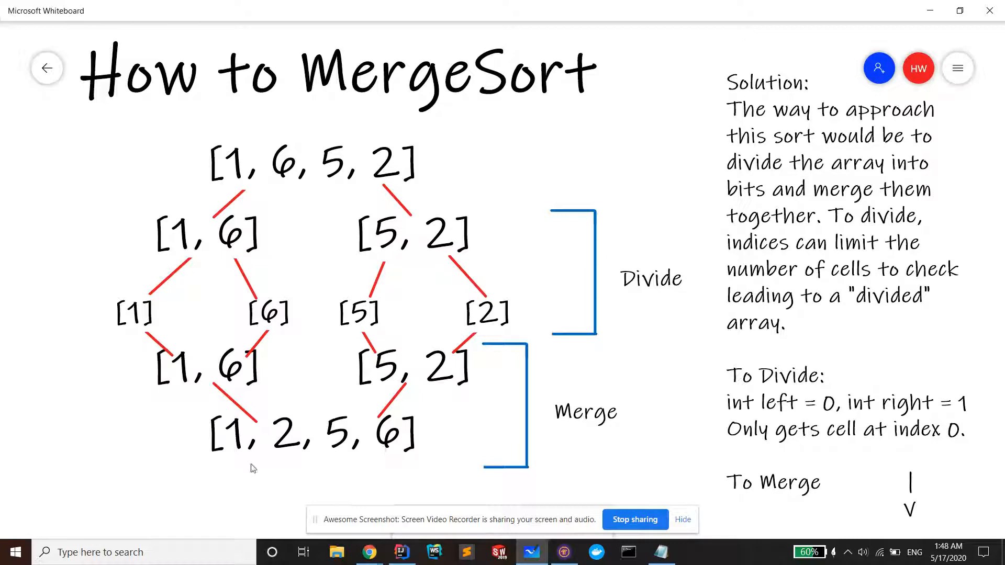
mouse_move(345, 88)
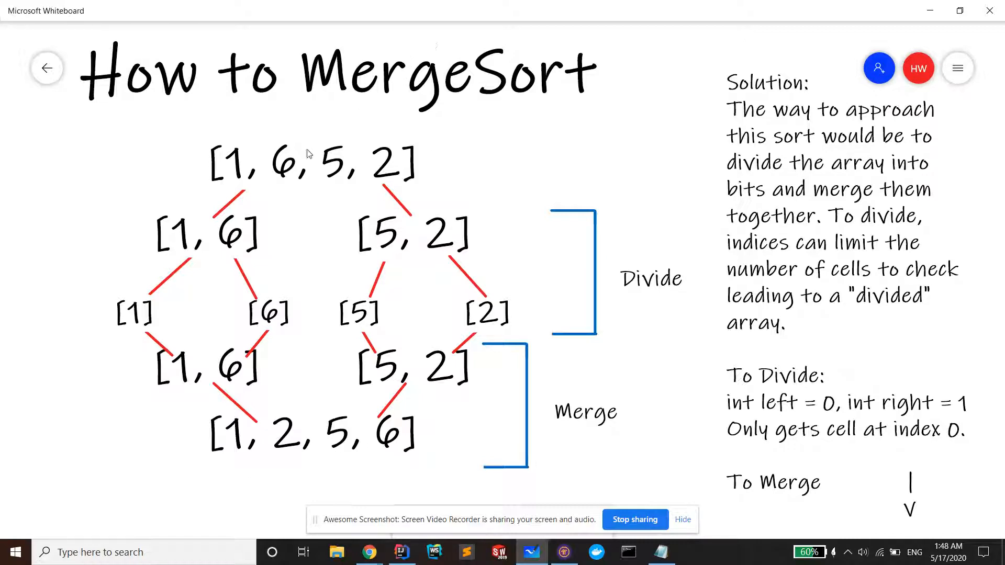
mouse_move(442, 112)
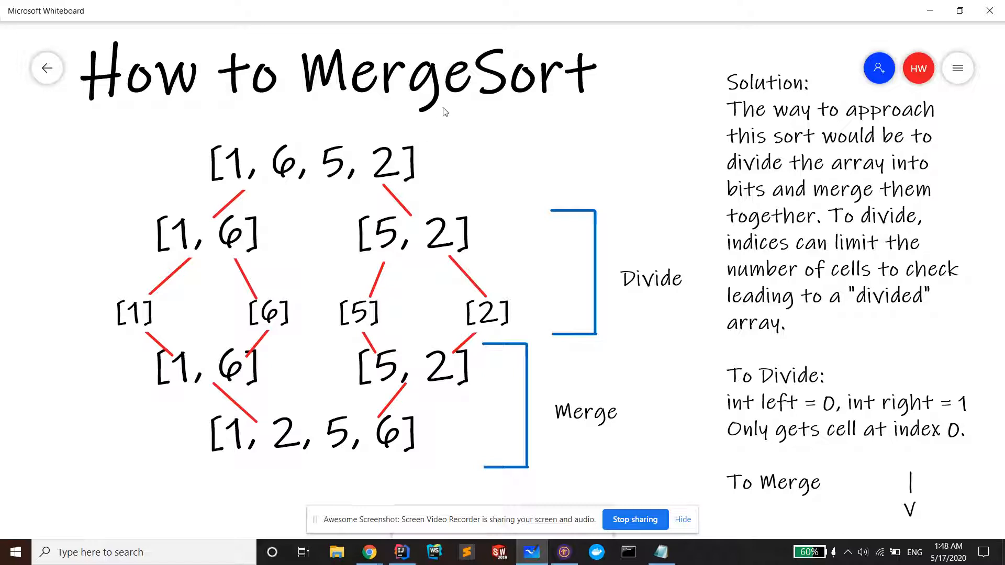
mouse_move(236, 208)
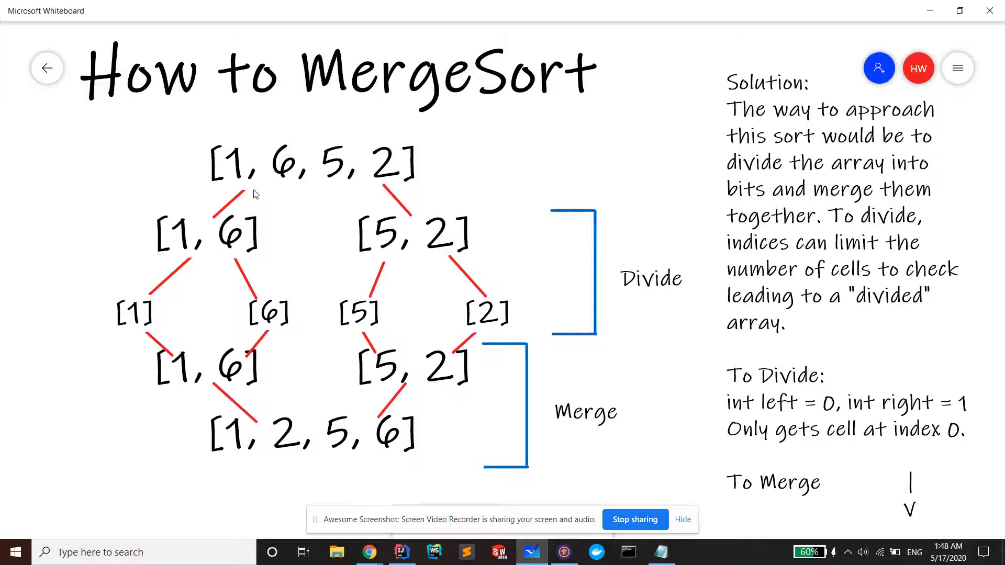
mouse_move(495, 312)
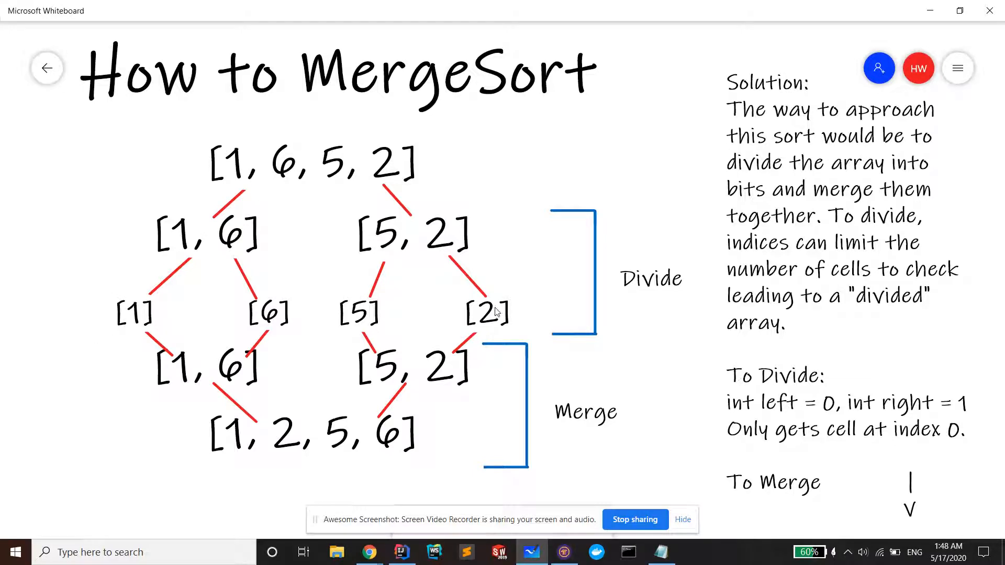
mouse_move(202, 371)
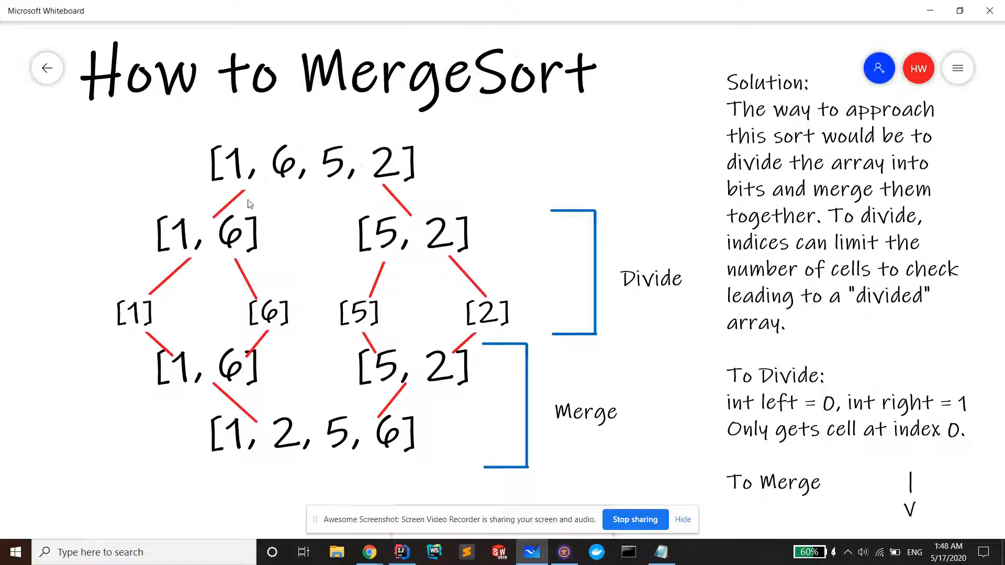
mouse_move(259, 203)
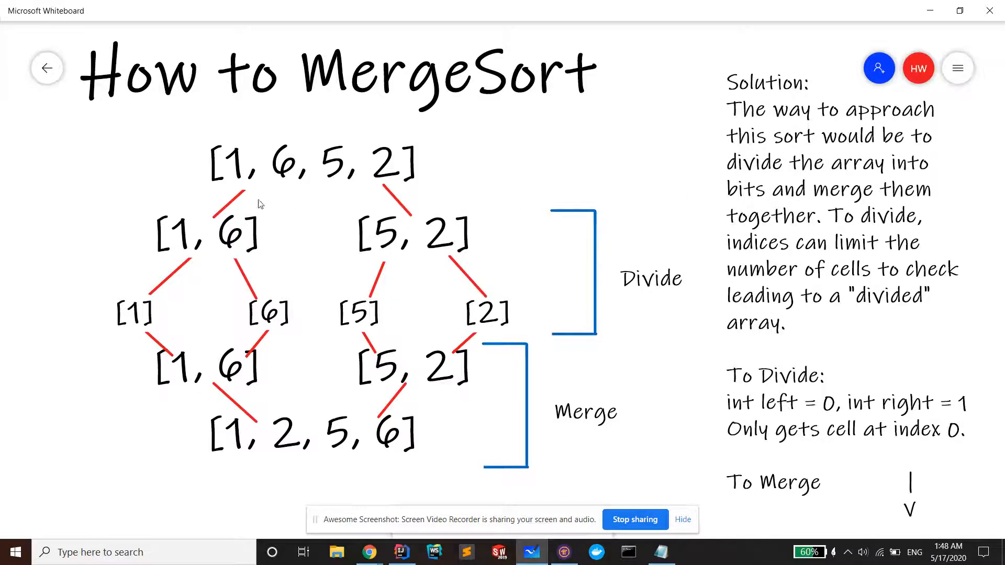
mouse_move(141, 303)
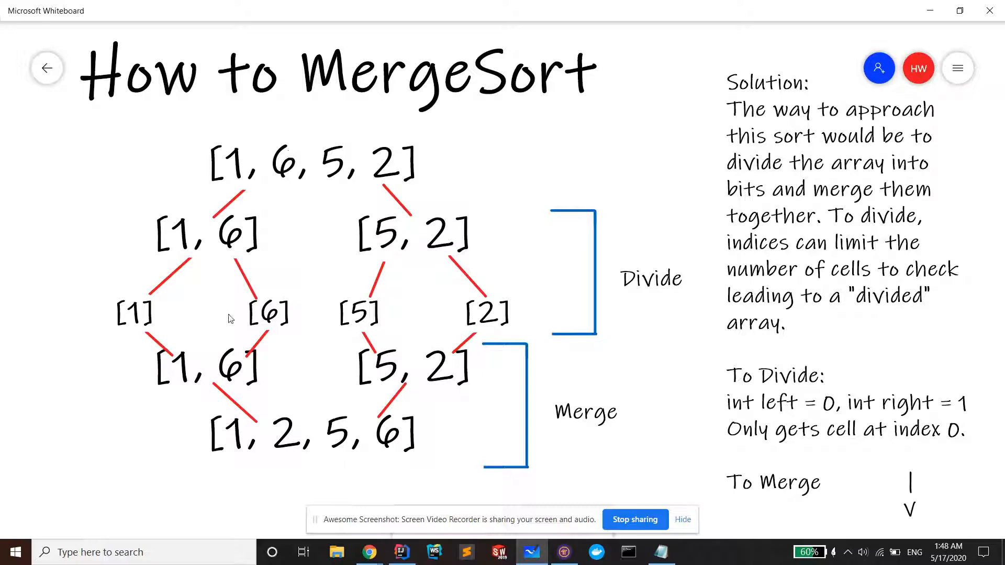
mouse_move(274, 321)
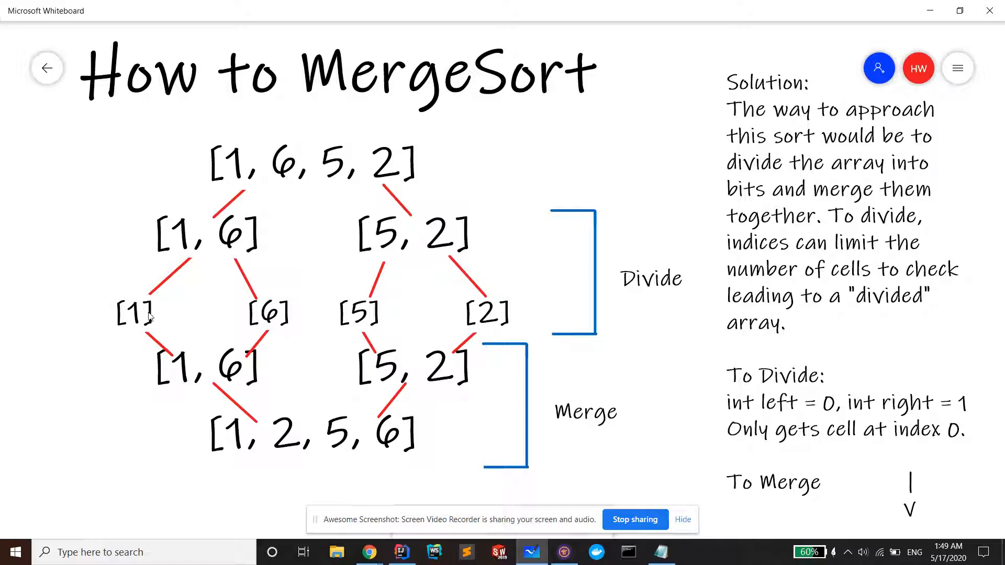
mouse_move(447, 420)
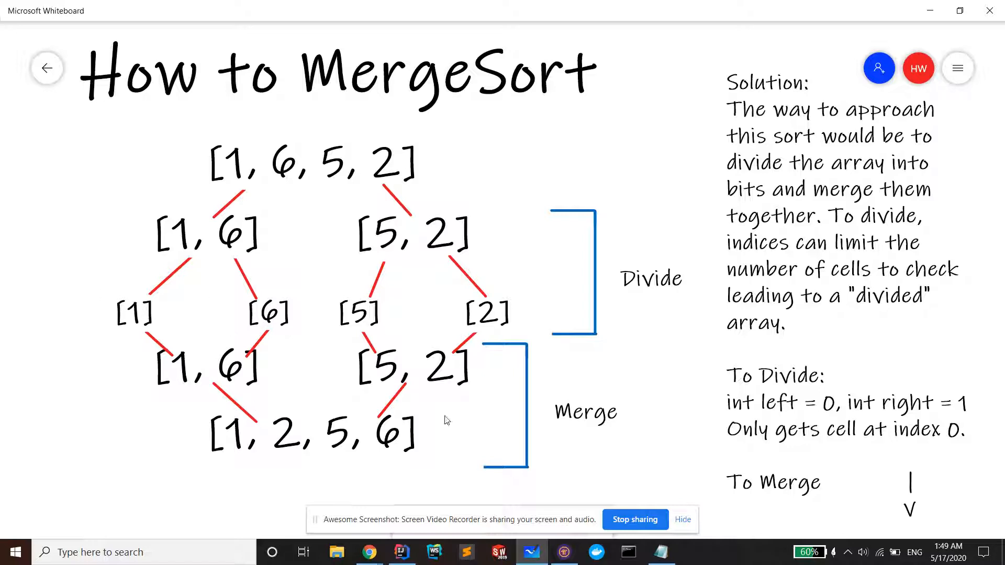
mouse_move(178, 375)
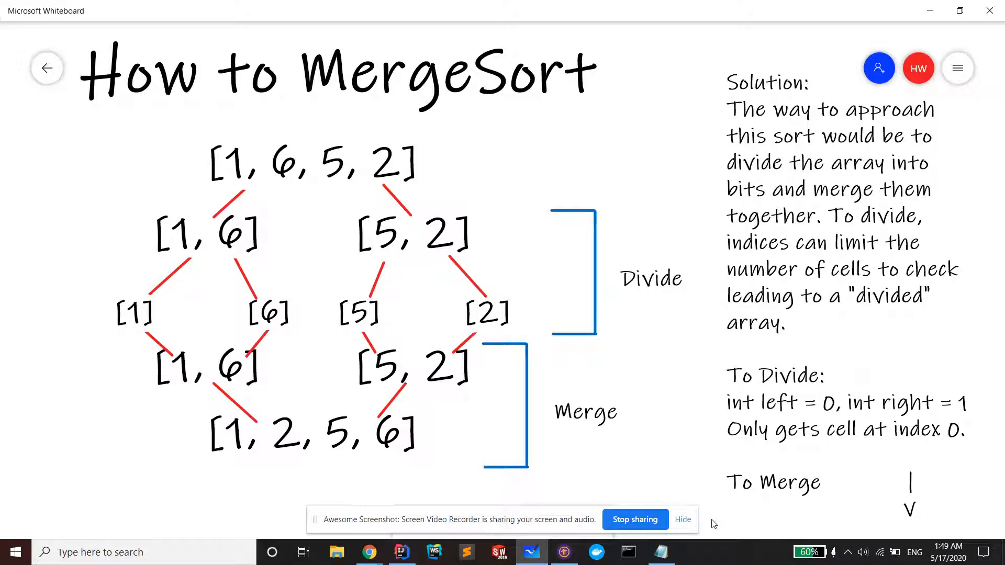
mouse_move(762, 144)
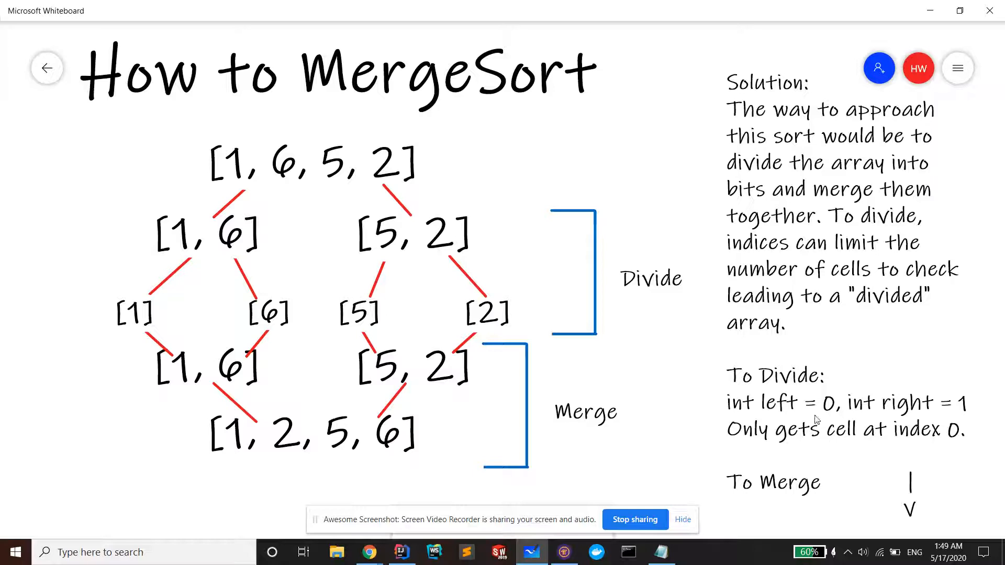
mouse_move(919, 419)
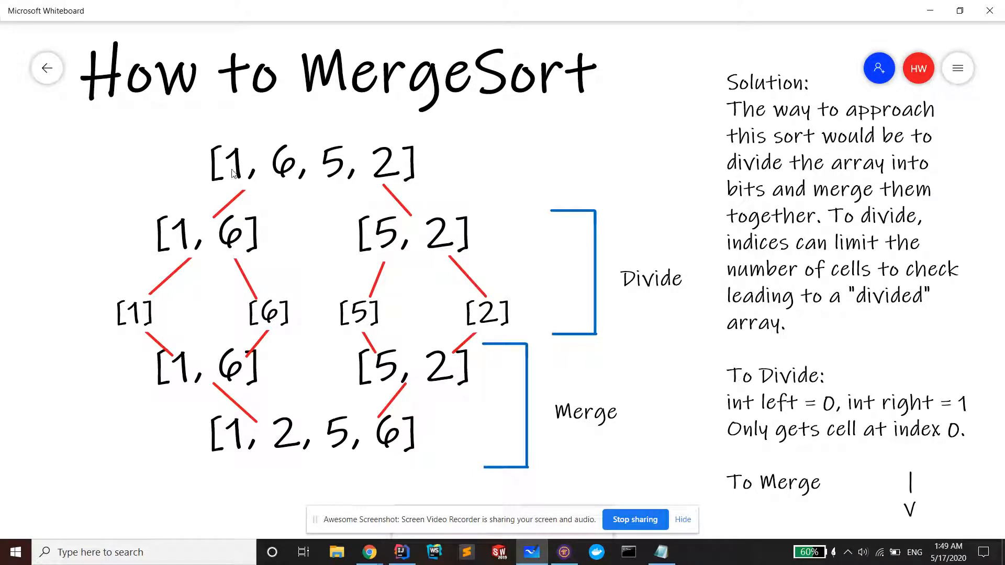
mouse_move(256, 168)
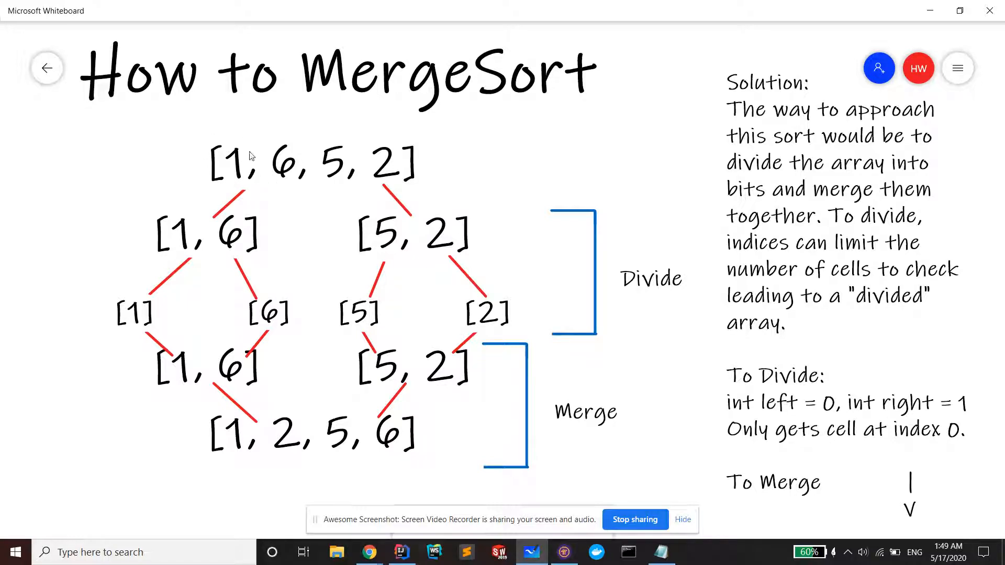
mouse_move(673, 492)
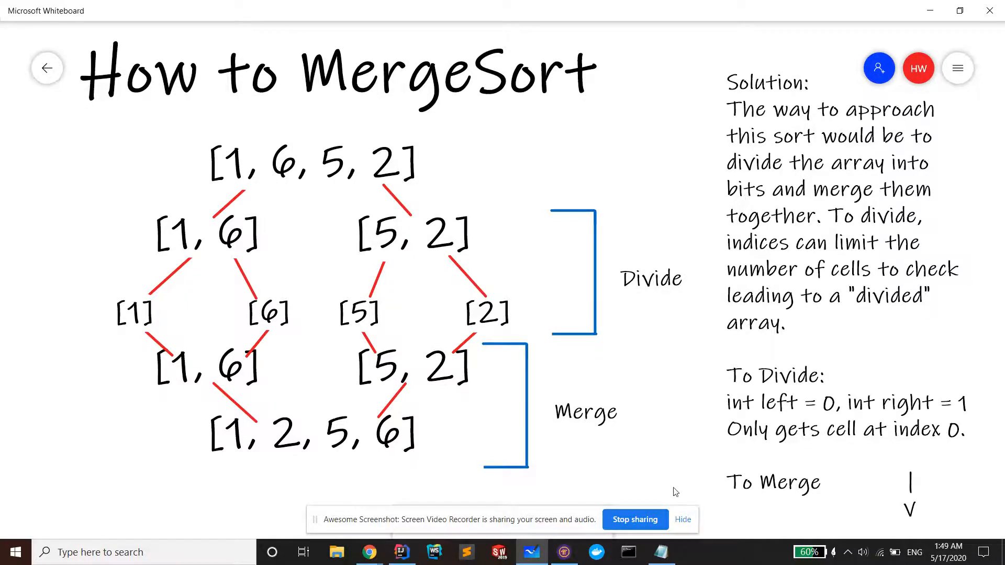
- Scroll the whiteboard down to the 'How to Merge Two Sorted Array in O(n)' section
scroll("down", 3)
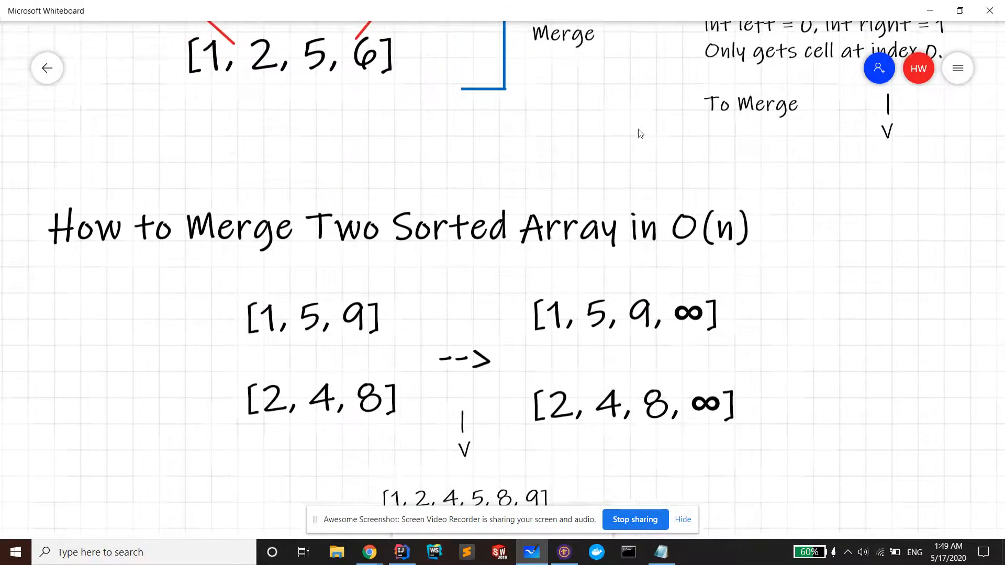
scroll("down", 3)
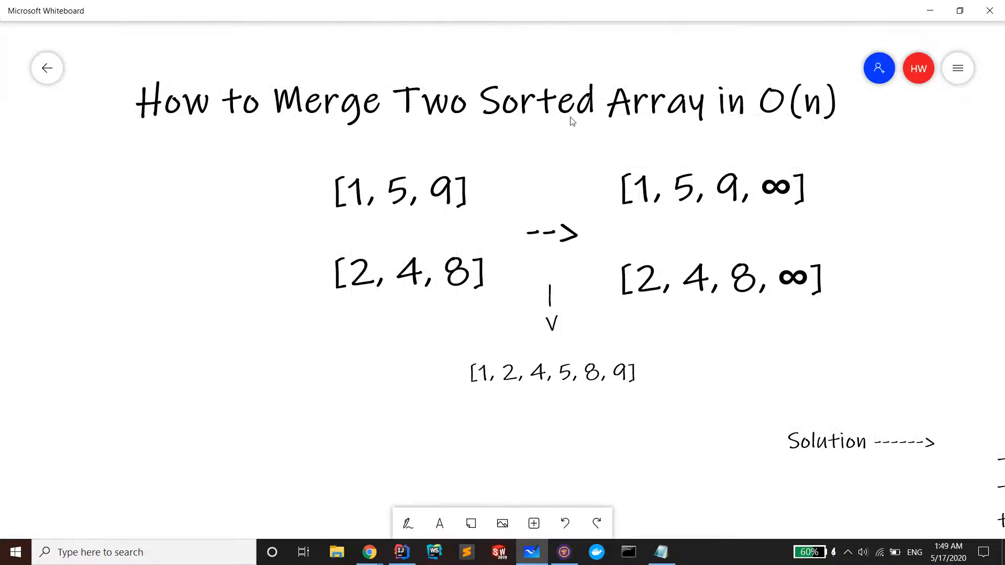
mouse_move(774, 113)
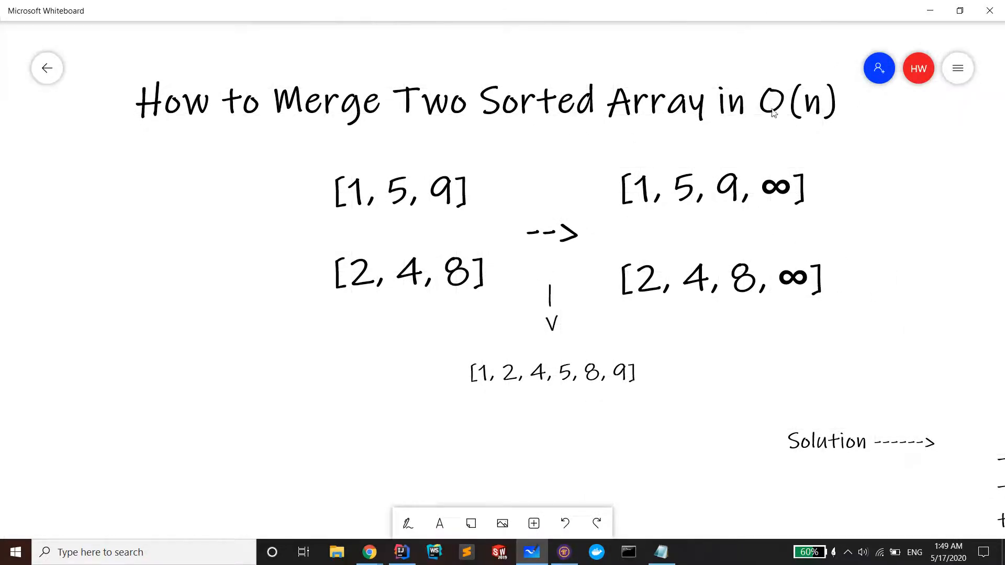
mouse_move(362, 199)
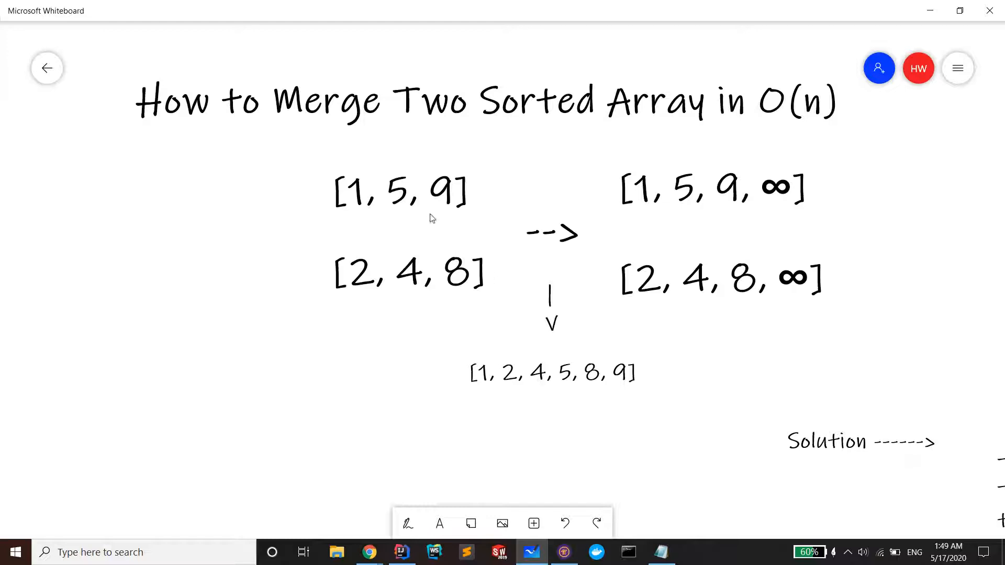
mouse_move(511, 258)
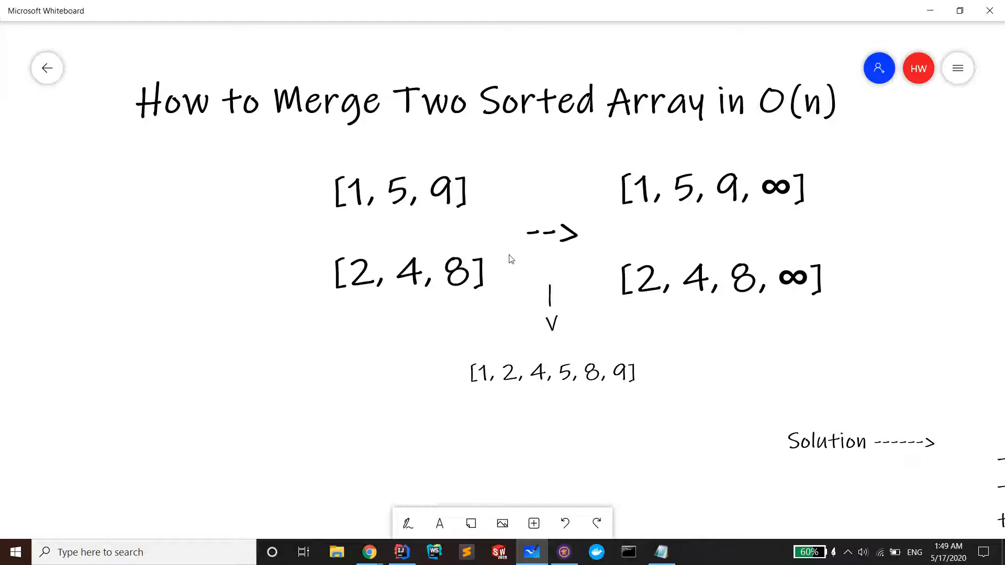
mouse_move(595, 293)
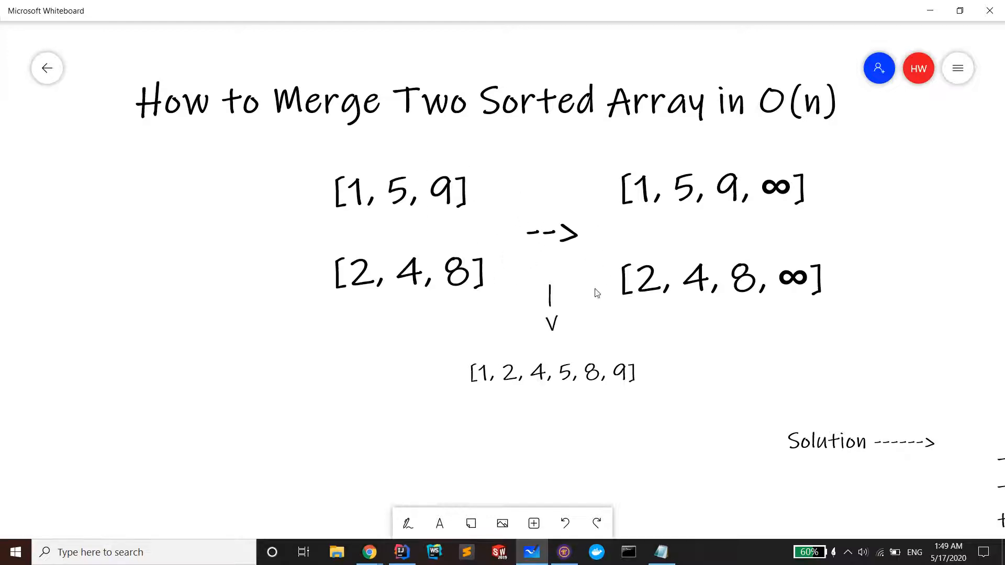
mouse_move(634, 373)
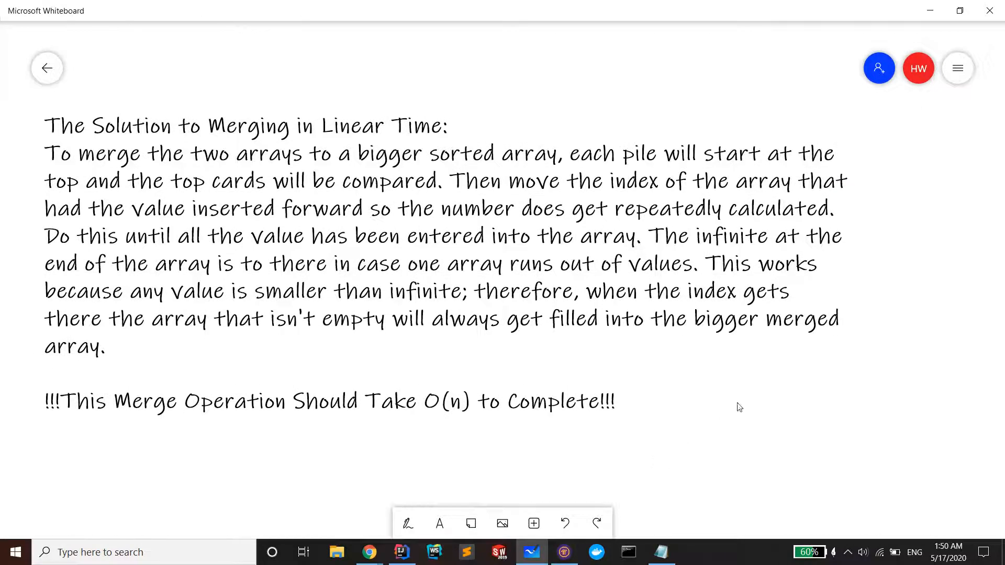
mouse_move(351, 159)
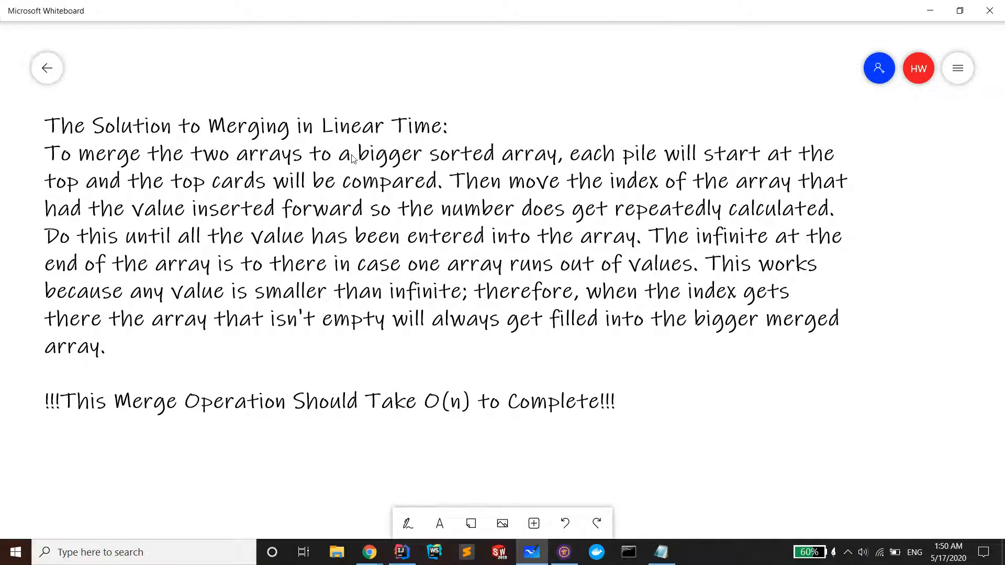
mouse_move(157, 162)
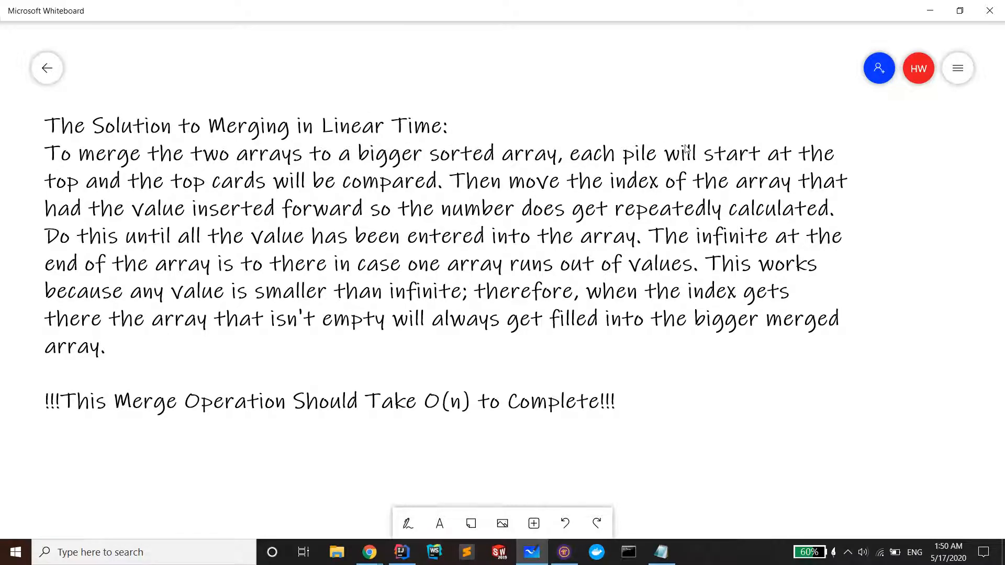
mouse_move(165, 185)
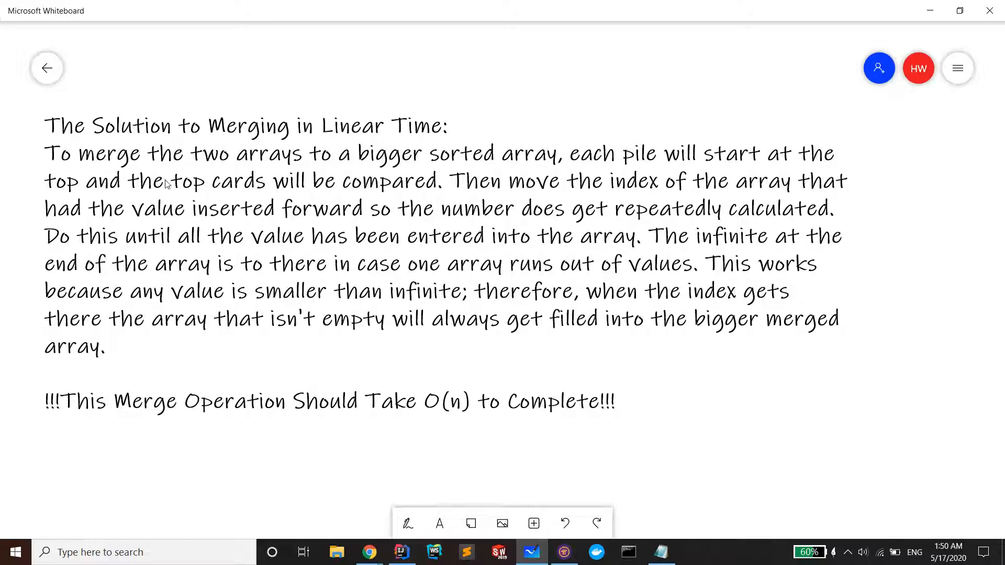
mouse_move(350, 192)
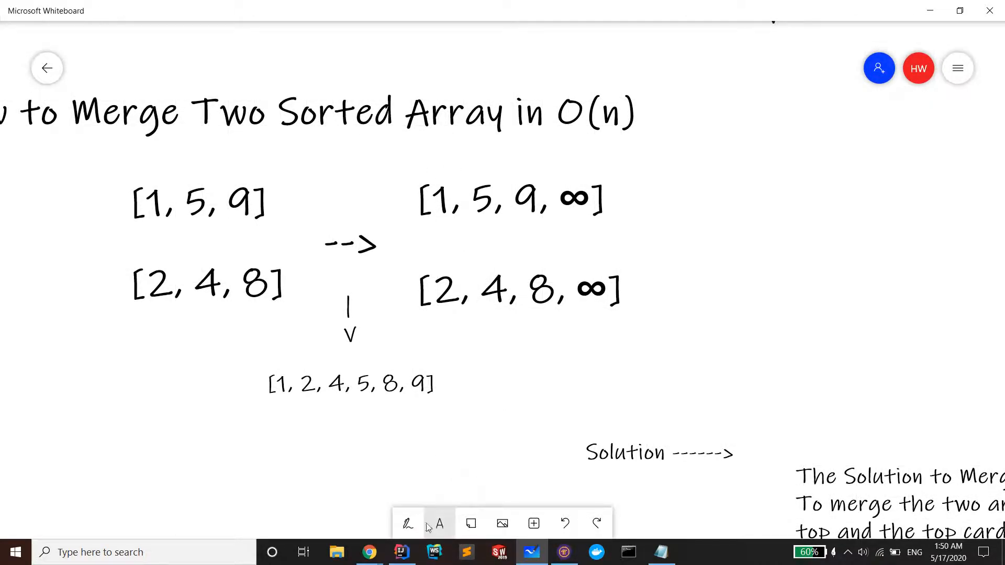
- With the red pen, draw pointer arrows above the 1 in the top array and the 2 in the bottom array
left_click(407, 523)
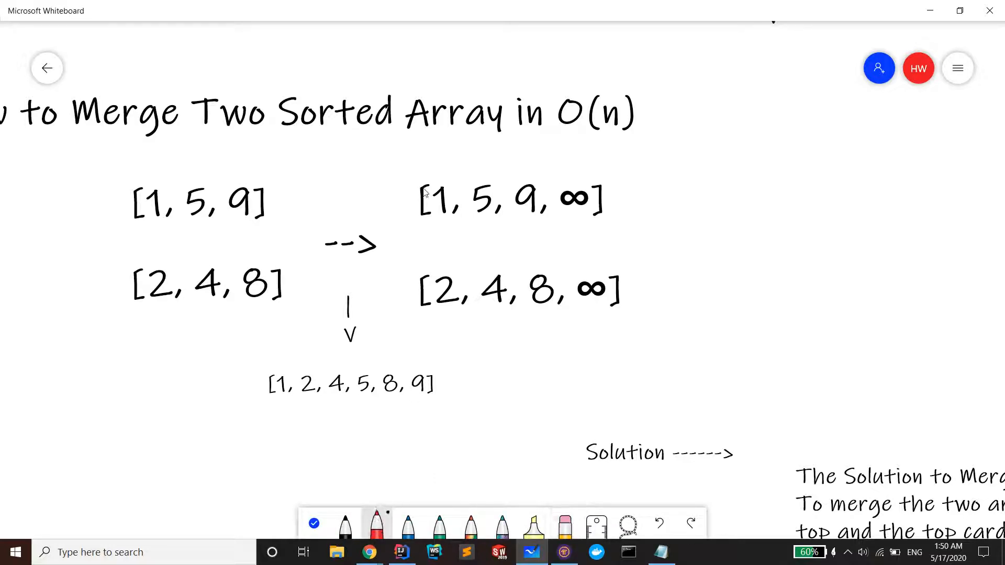
left_click_drag(436, 157, 436, 179)
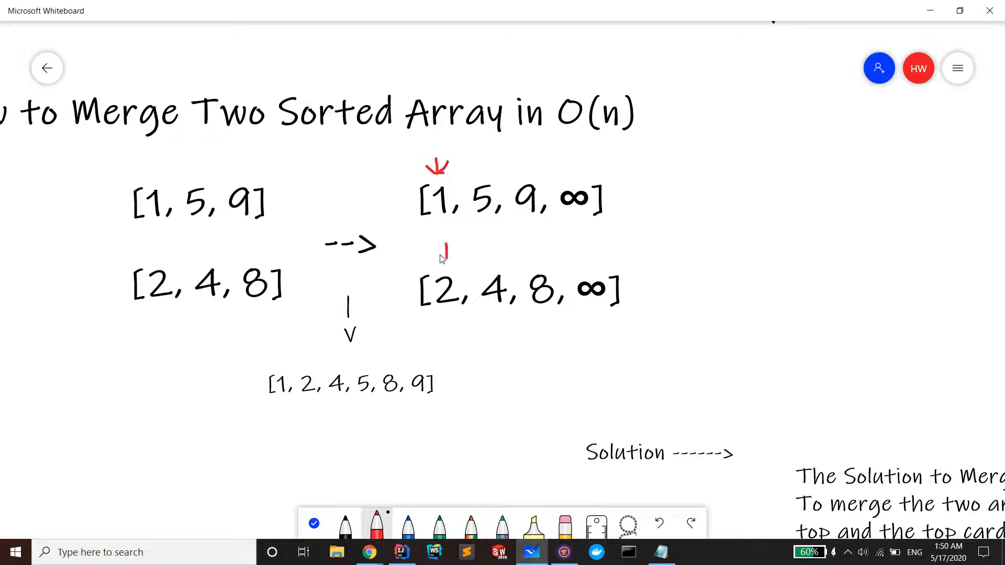
left_click_drag(442, 262, 455, 246)
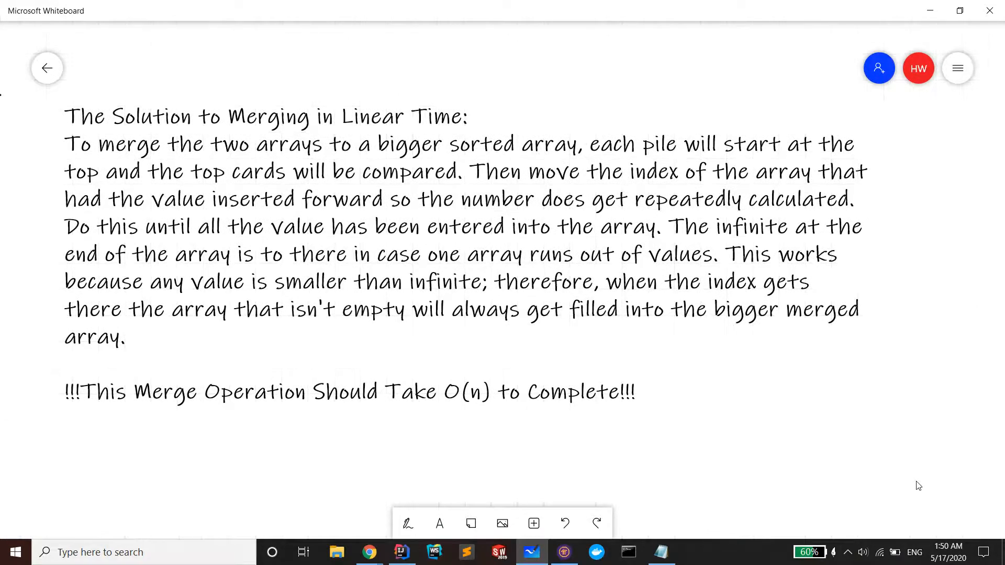
mouse_move(710, 188)
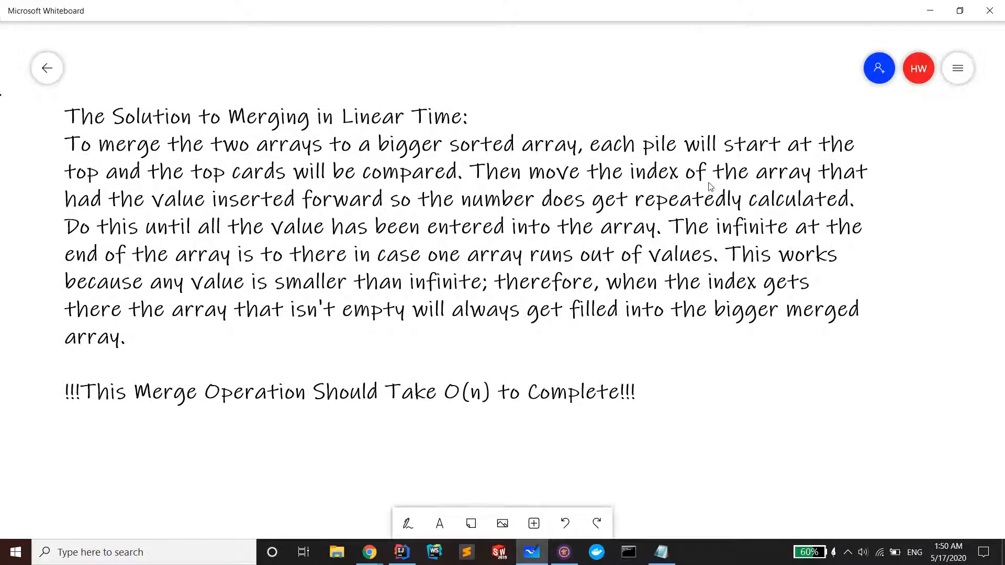
mouse_move(217, 209)
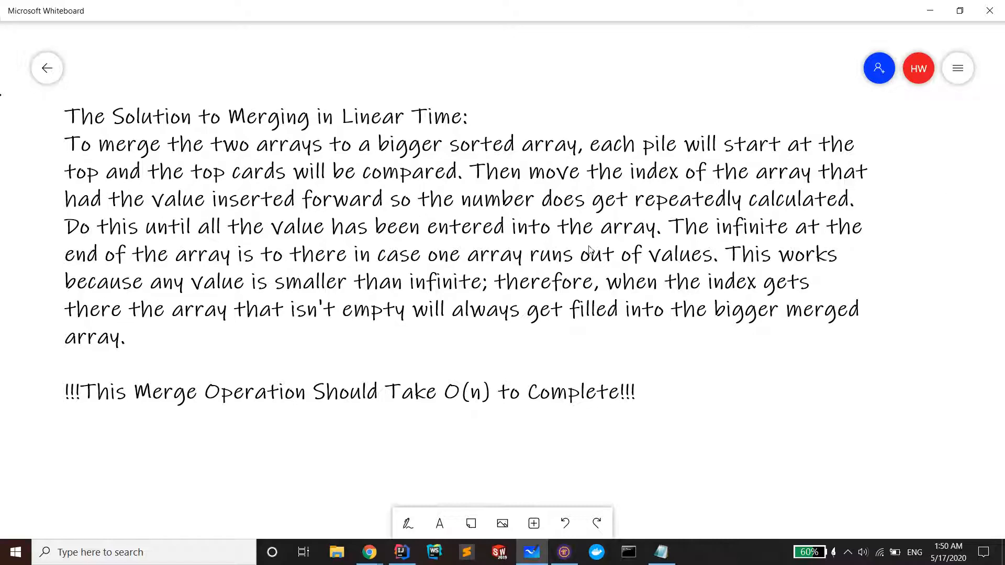
mouse_move(574, 257)
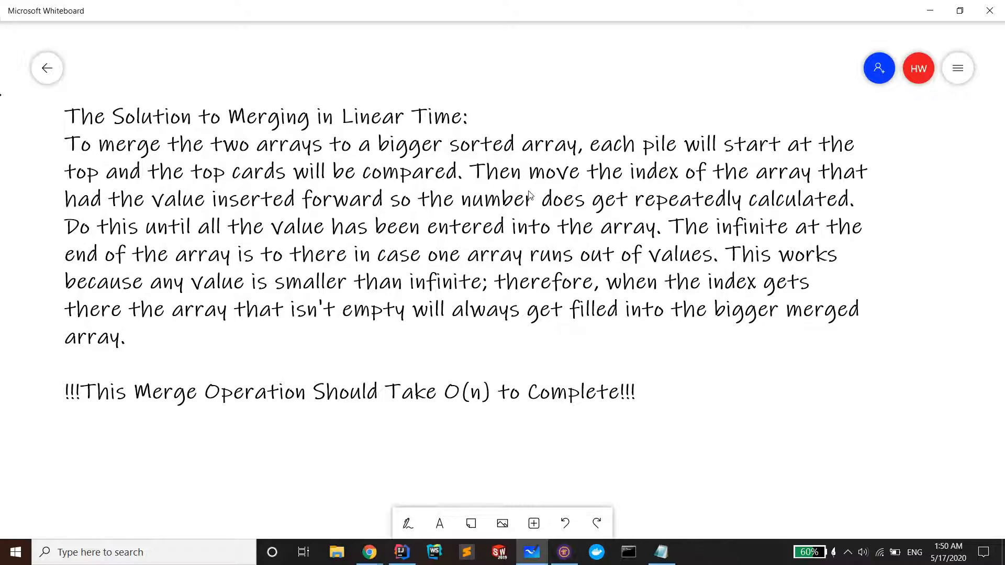
mouse_move(359, 287)
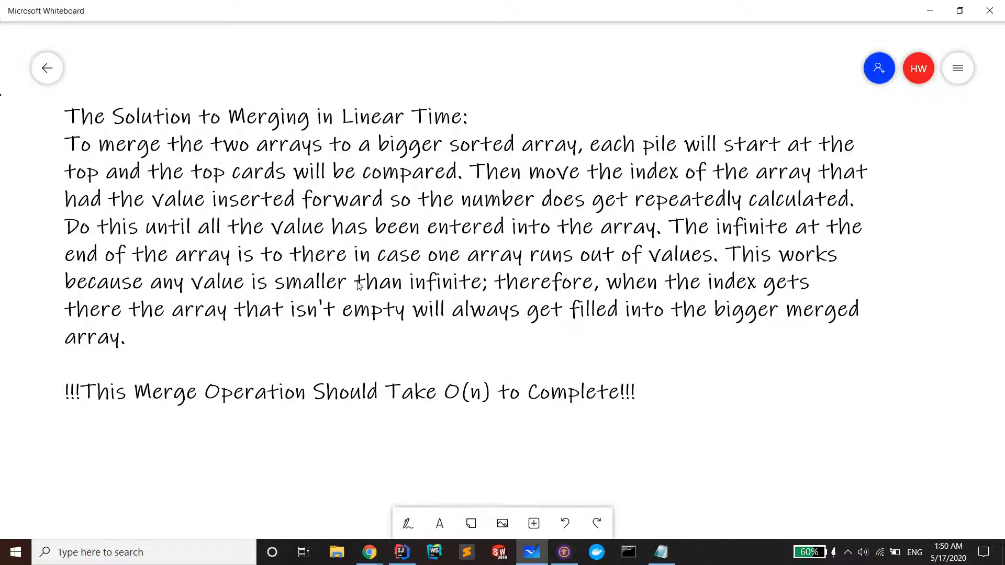
mouse_move(352, 243)
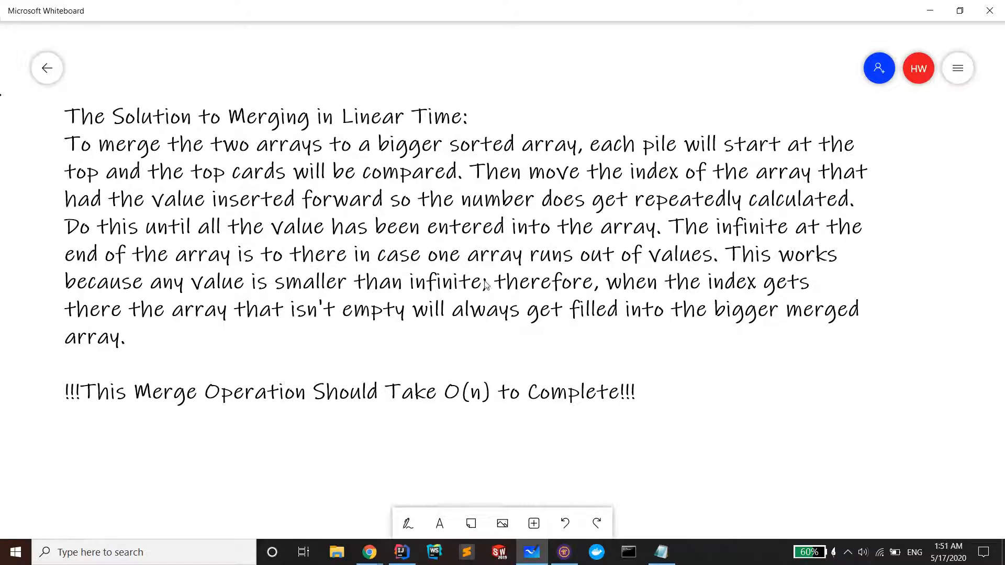
mouse_move(701, 261)
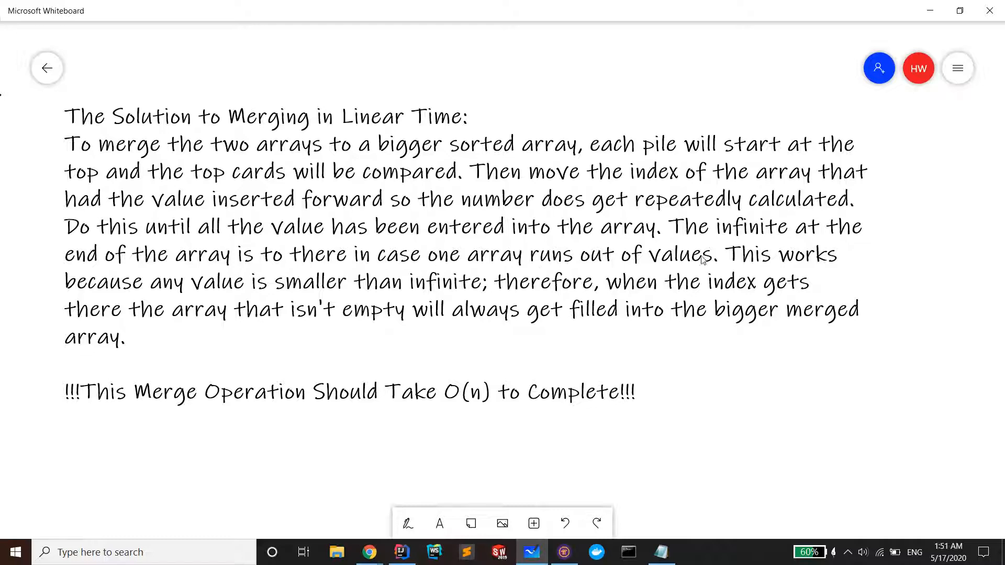
mouse_move(94, 312)
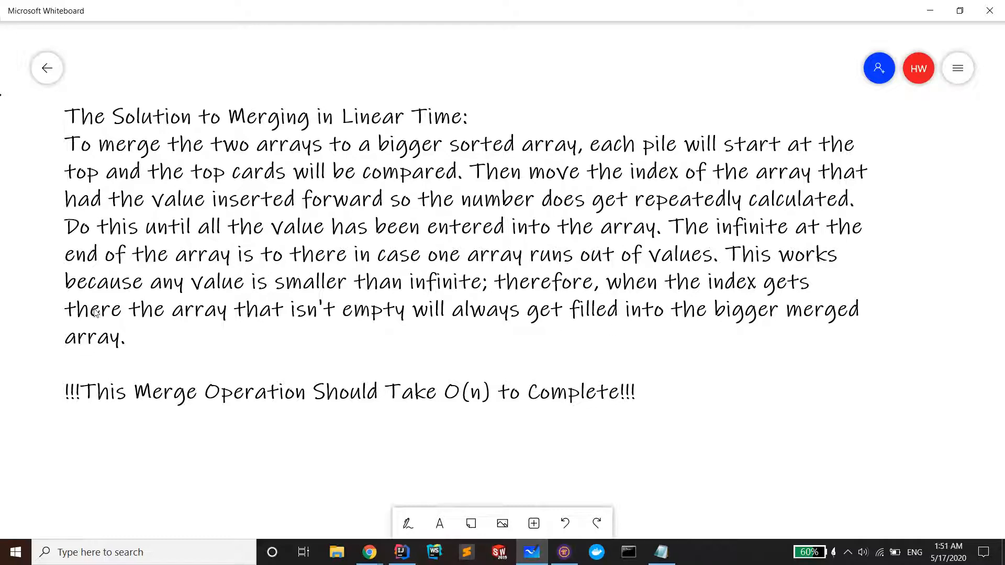
mouse_move(246, 292)
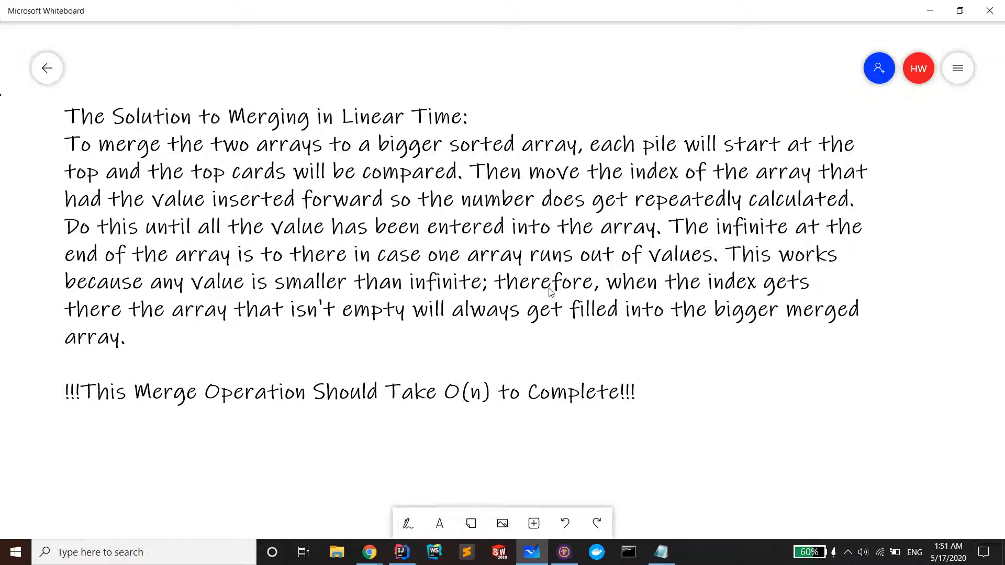
mouse_move(38, 281)
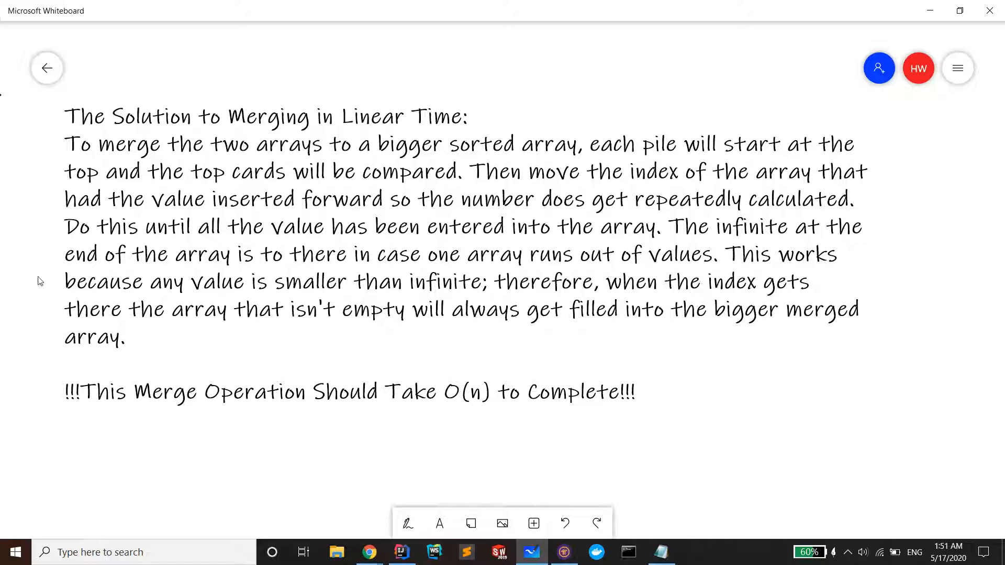
mouse_move(513, 328)
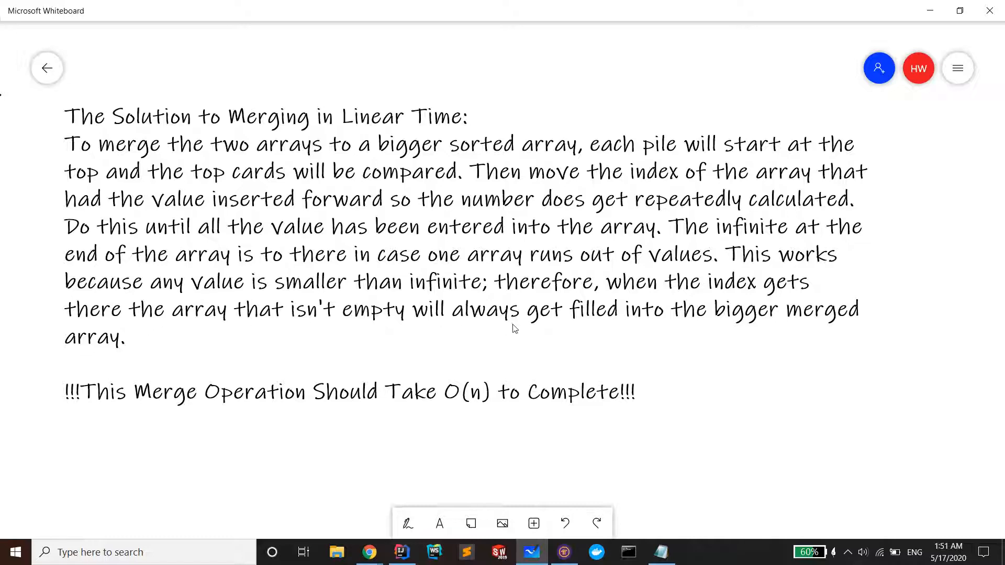
mouse_move(75, 370)
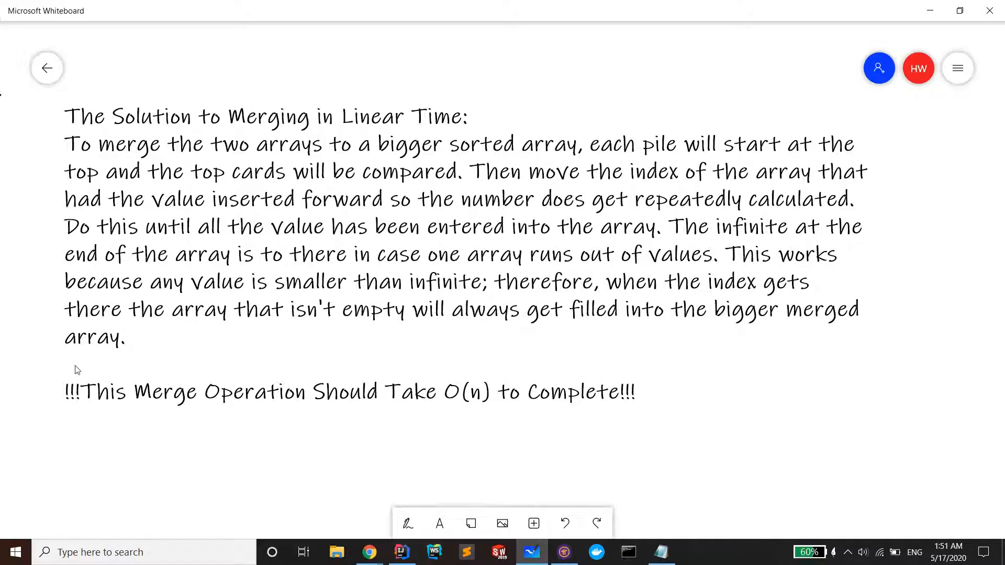
mouse_move(439, 494)
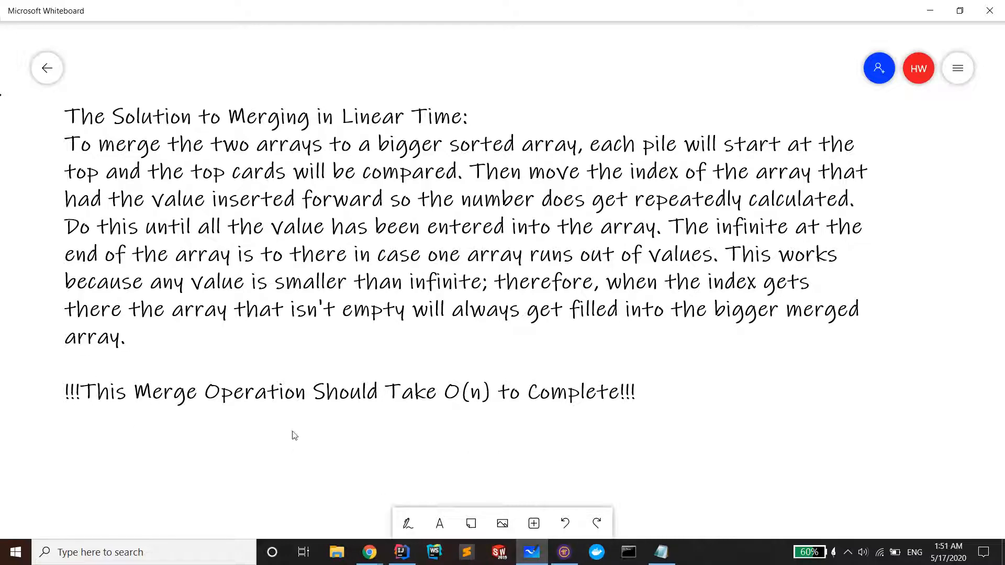
mouse_move(371, 424)
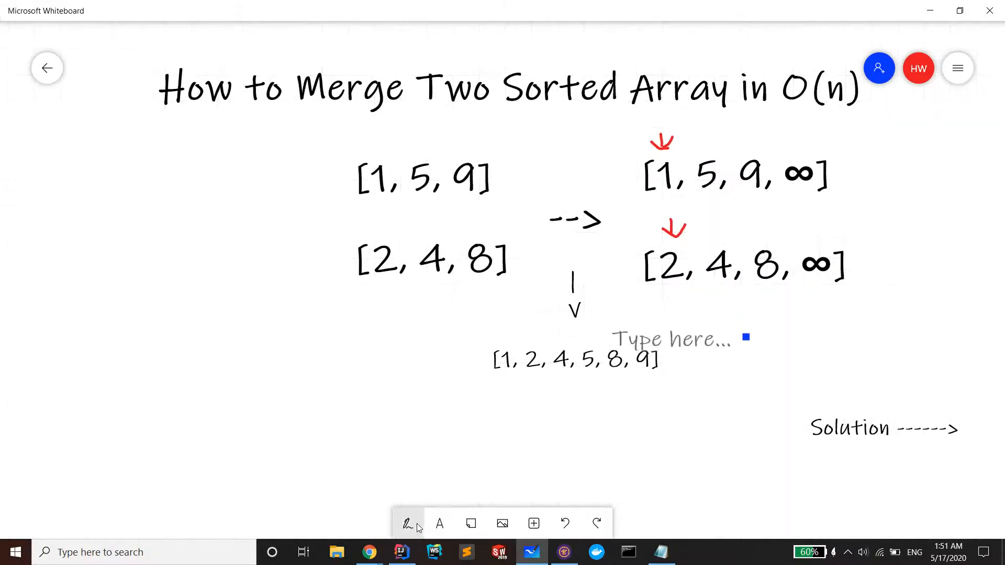
- Draw red arrows advancing the bottom array's pointer through 4, 8 and the ∞ sentinel
left_click(406, 523)
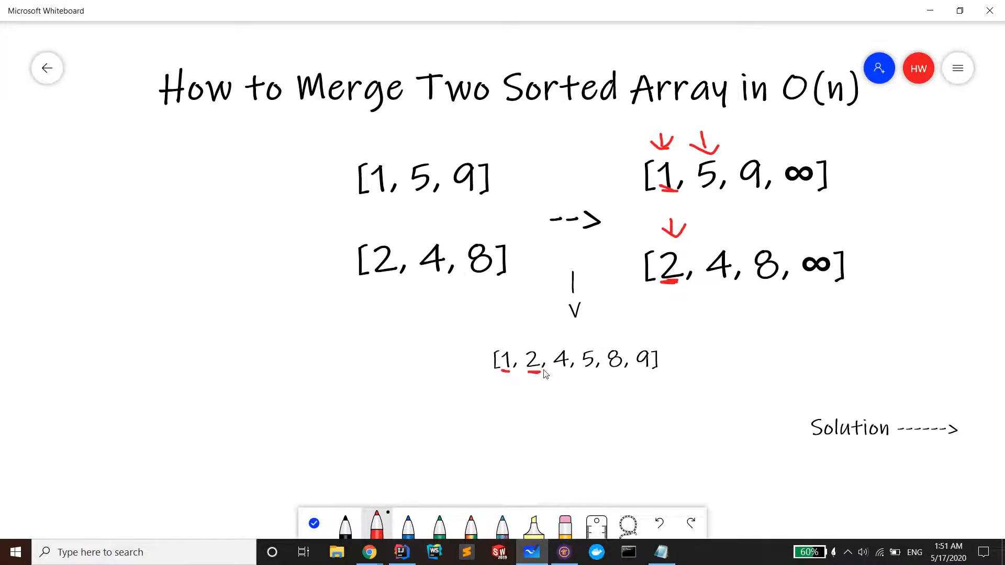
left_click_drag(717, 221, 711, 237)
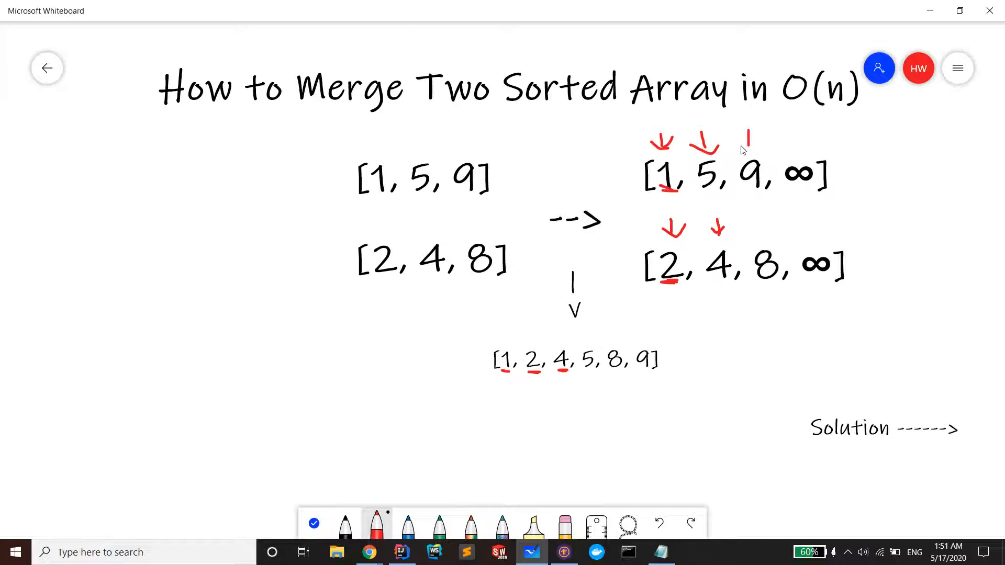
mouse_move(759, 222)
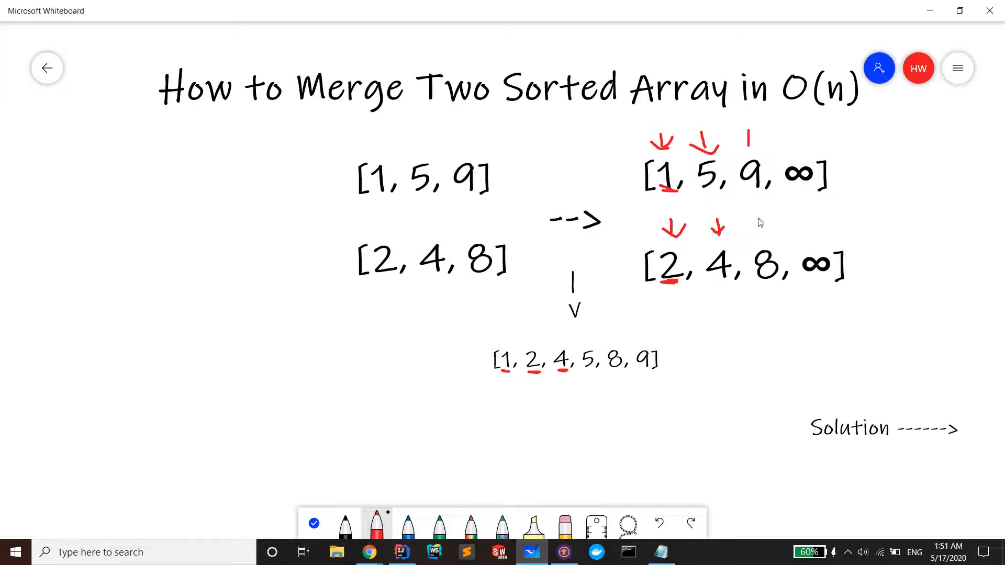
left_click_drag(759, 214, 758, 240)
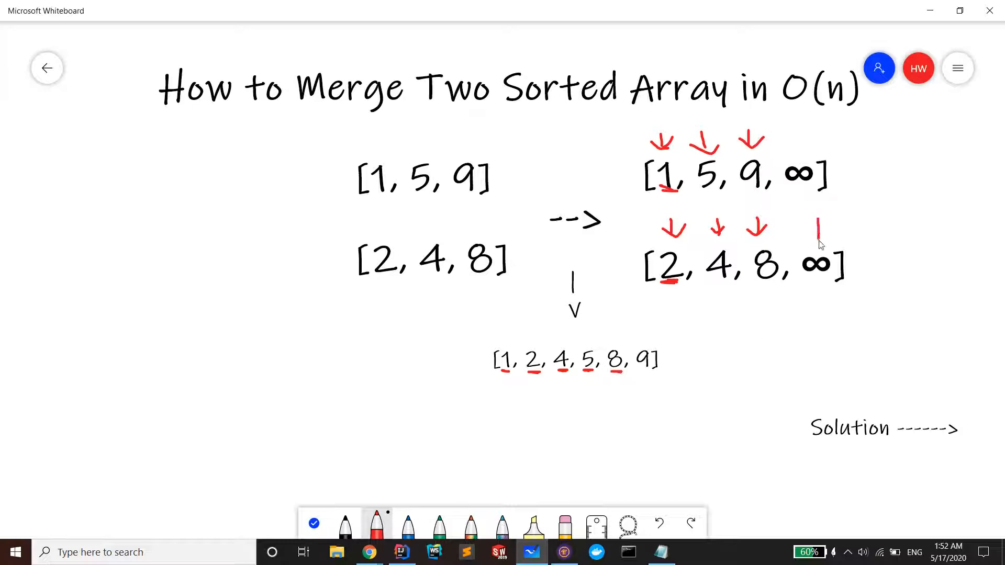
left_click_drag(819, 228, 823, 253)
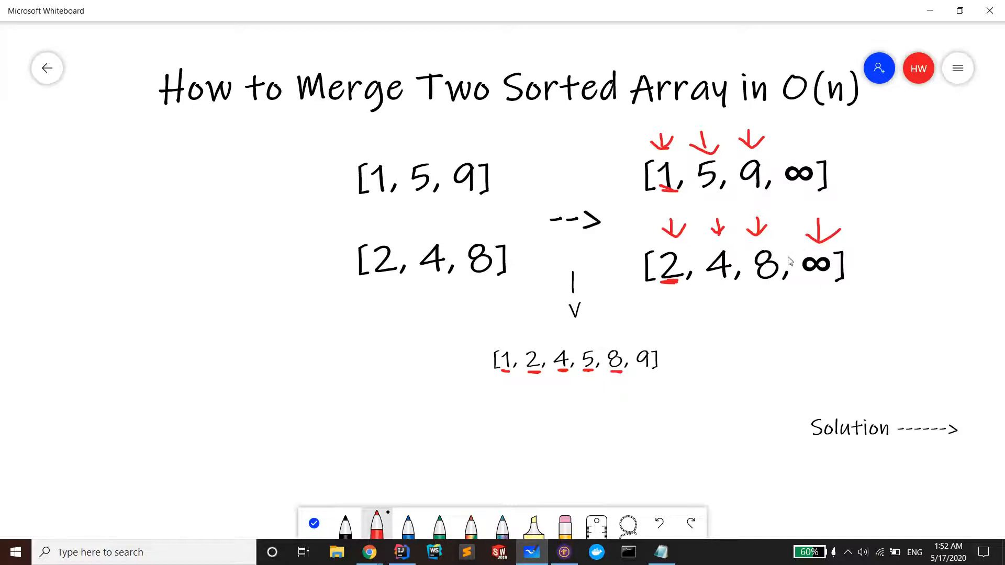
- Underline the 9 in the top padded array and the whole bottom padded array in red
left_click_drag(737, 195, 768, 195)
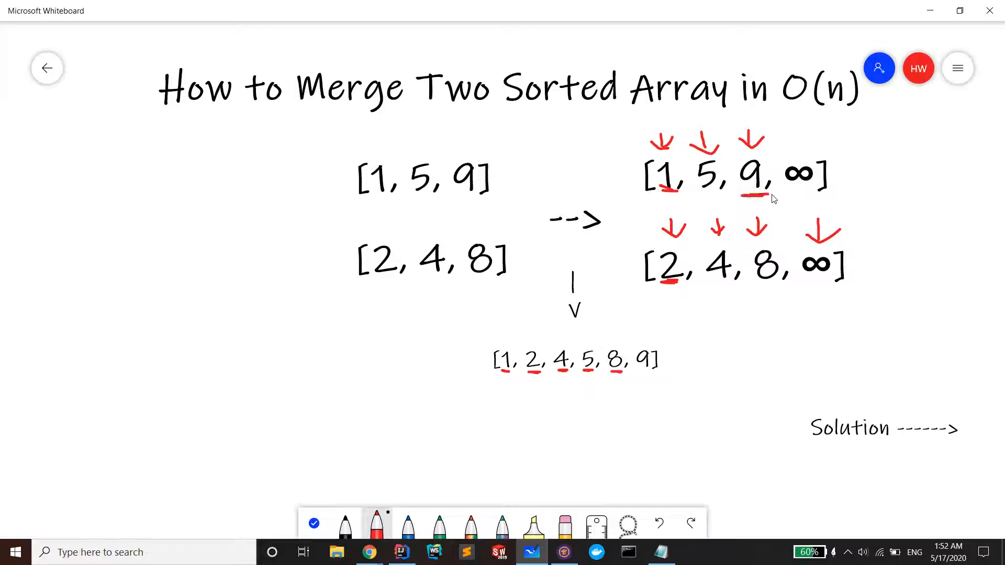
left_click_drag(737, 194, 768, 192)
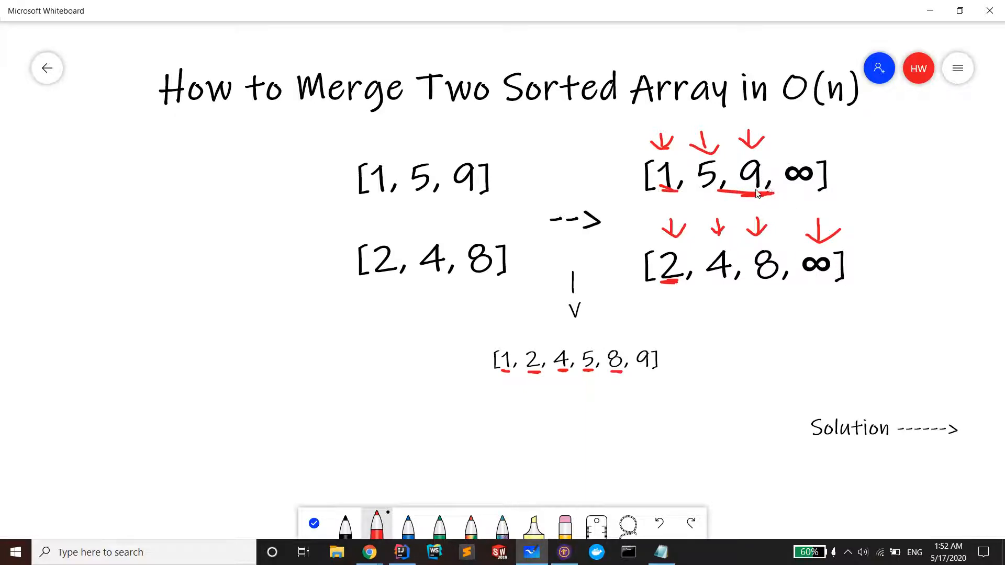
left_click_drag(660, 282, 804, 276)
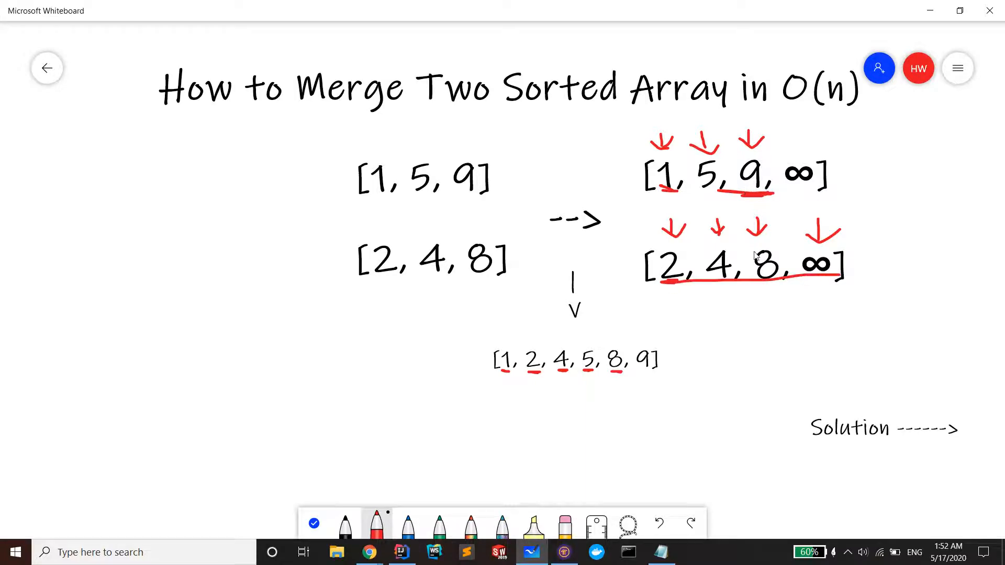
mouse_move(859, 394)
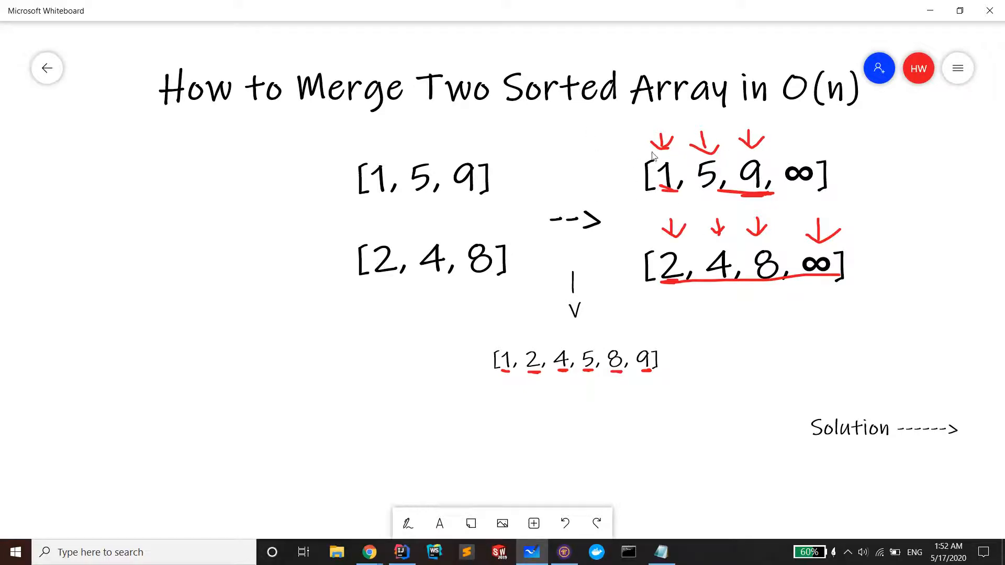
mouse_move(320, 288)
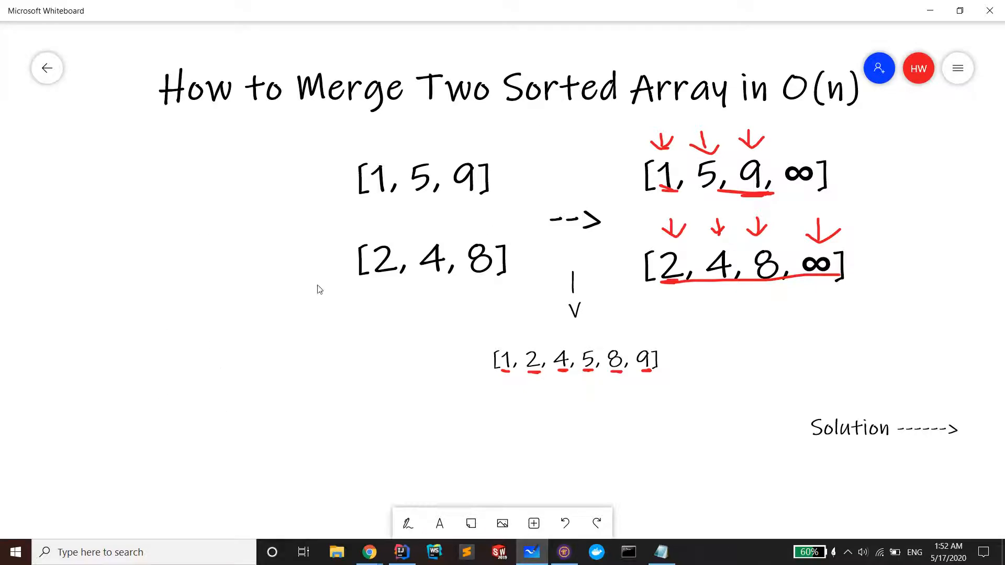
mouse_move(809, 227)
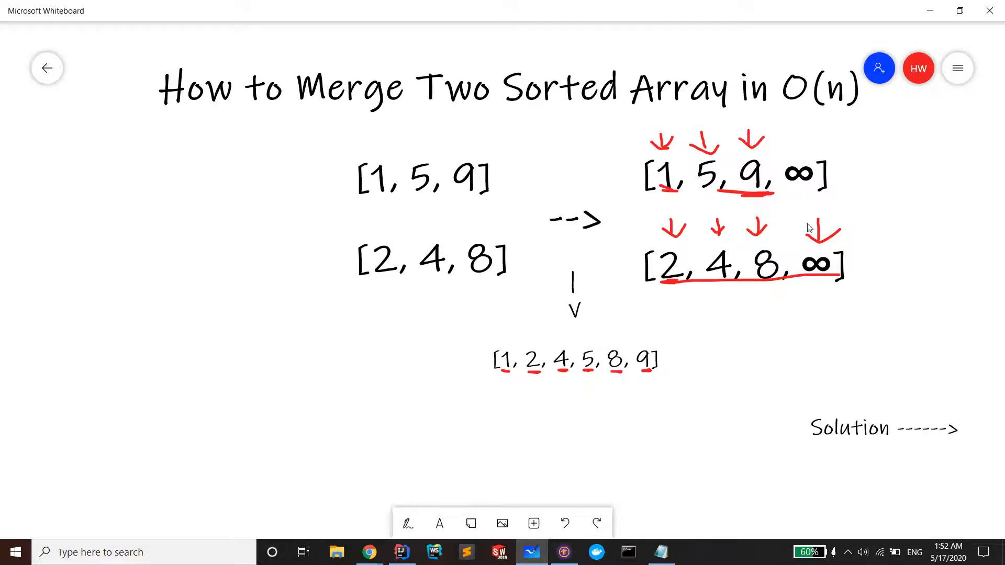
mouse_move(825, 222)
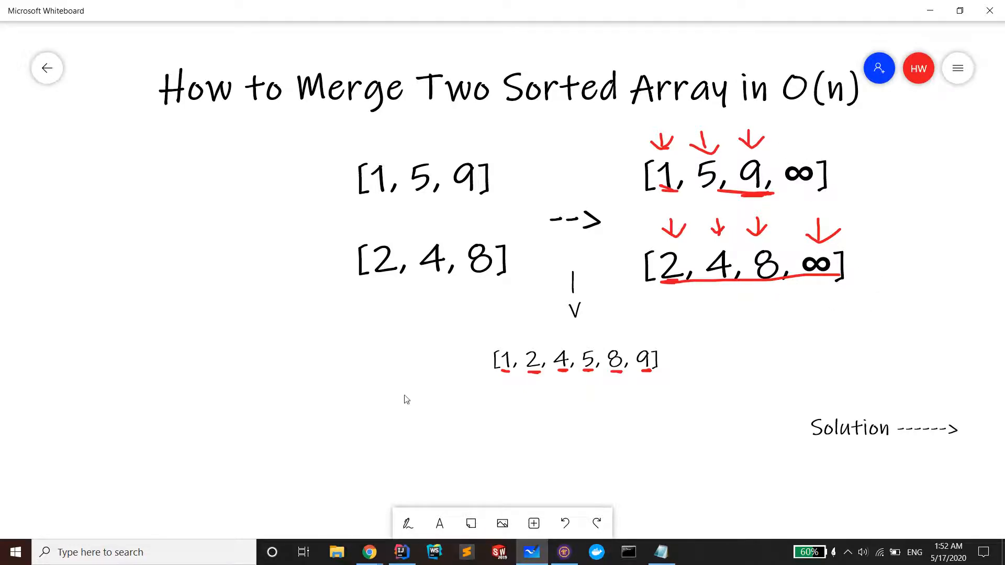
- With the red pen, box the merged array [1, 2, 4, 5, 8, 9] and move down to the MergeSort tree
scroll("down", 3)
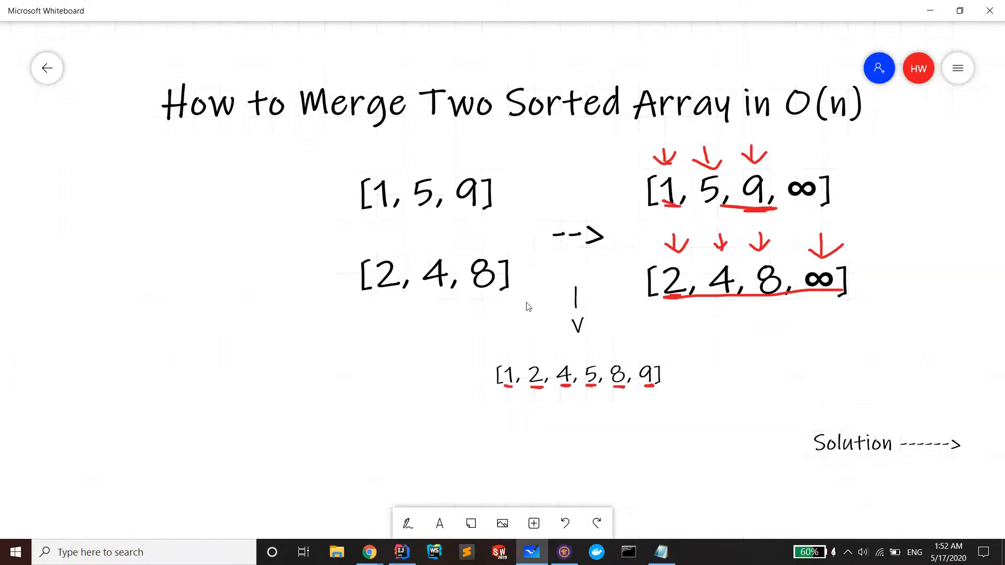
left_click(439, 524)
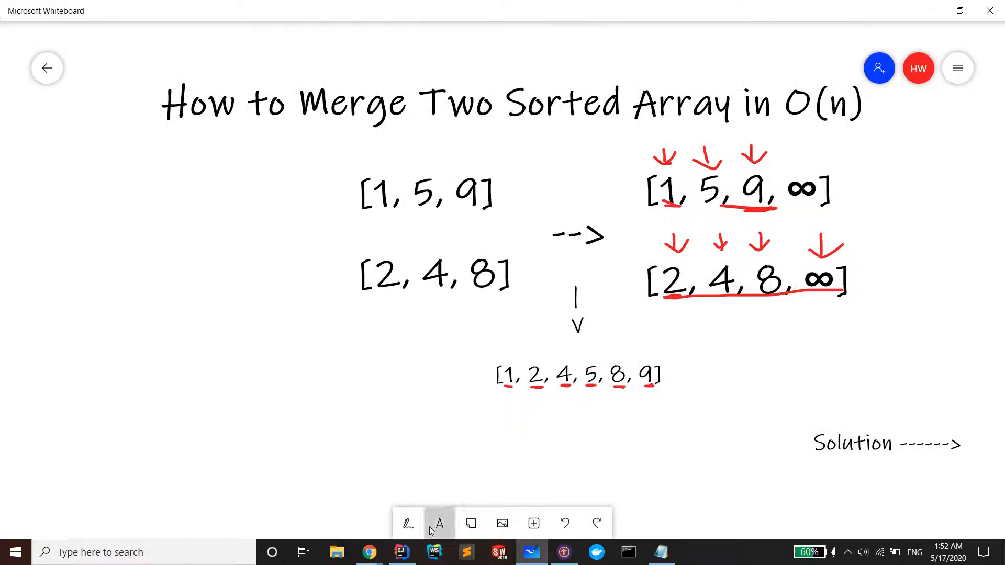
left_click(407, 523)
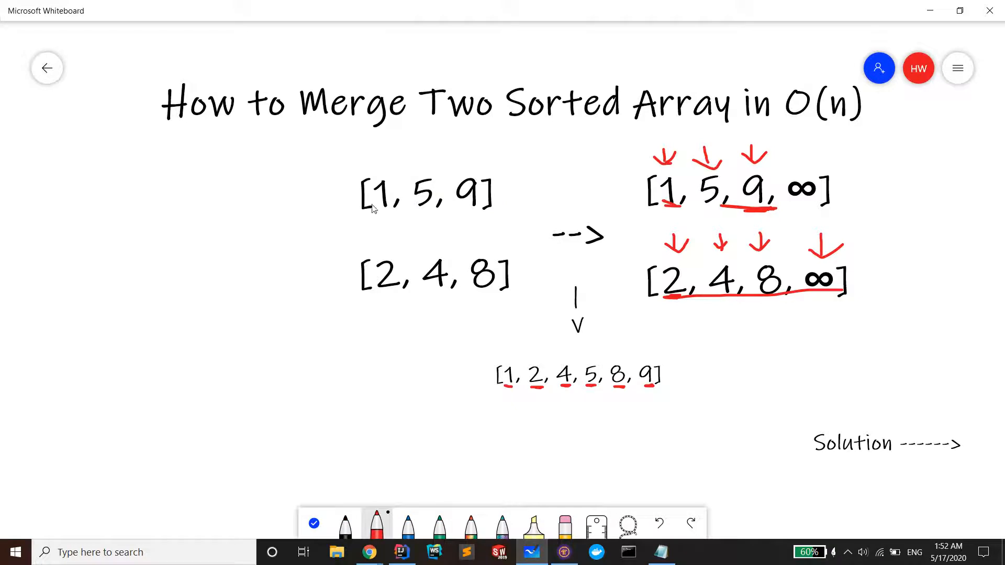
mouse_move(487, 347)
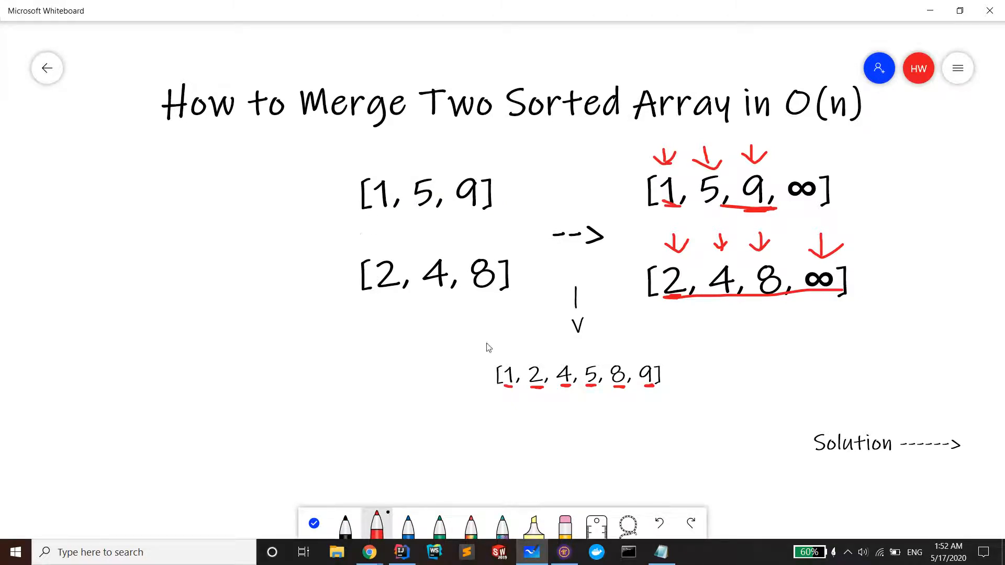
left_click_drag(490, 397, 686, 396)
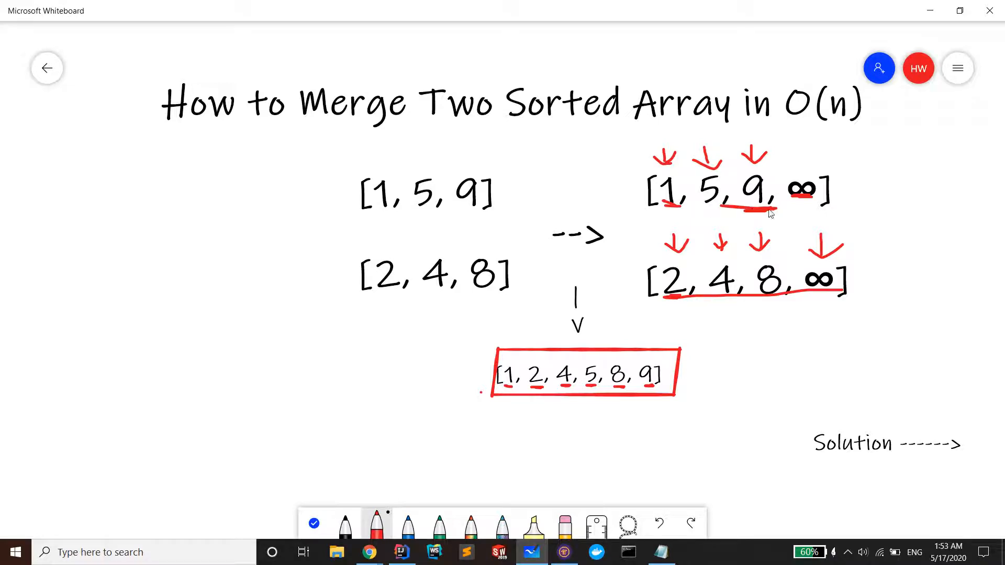
mouse_move(693, 255)
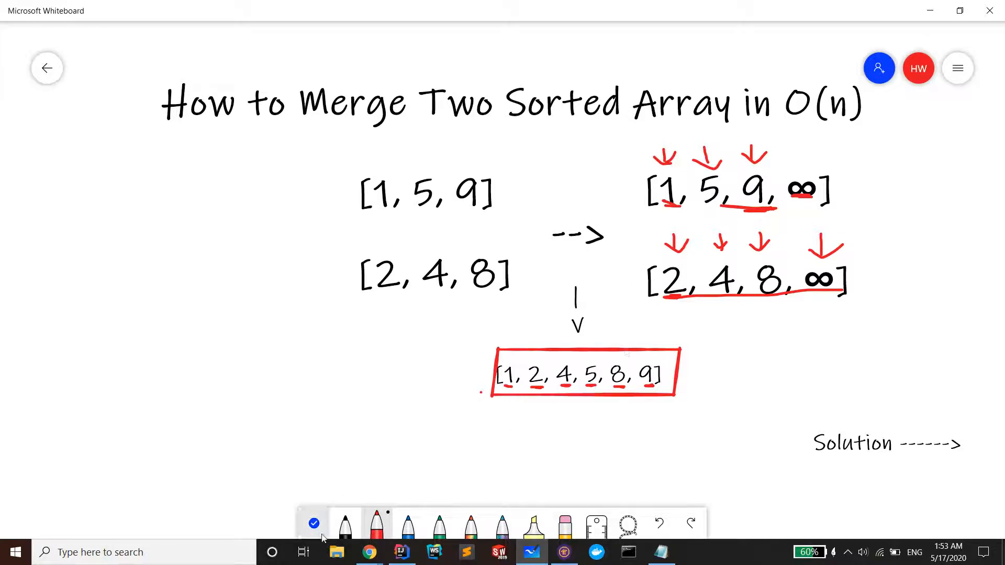
scroll("down", 3)
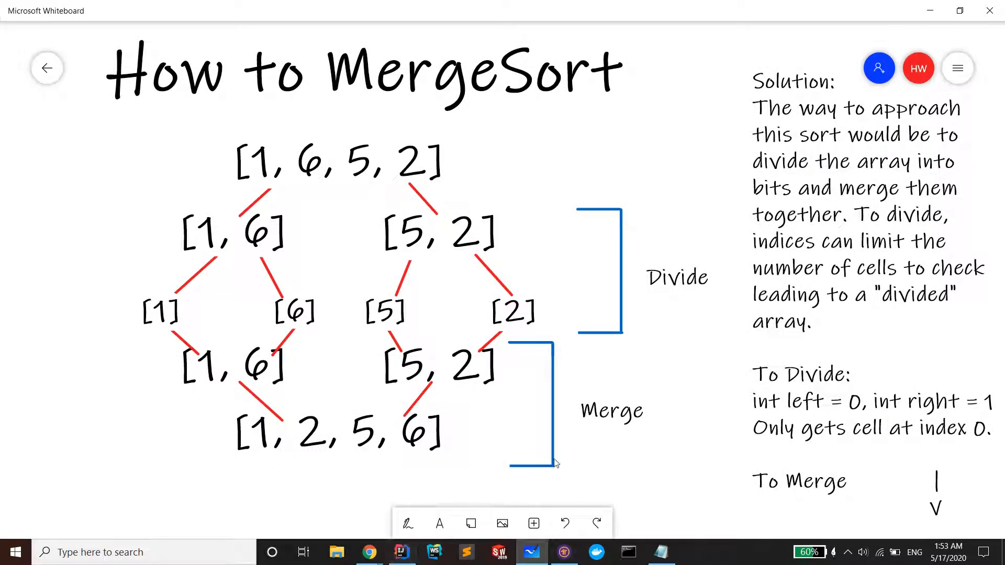
- In MergeRunner.java change the last array value to 21 and run it, printing the sorted array
left_click(401, 552)
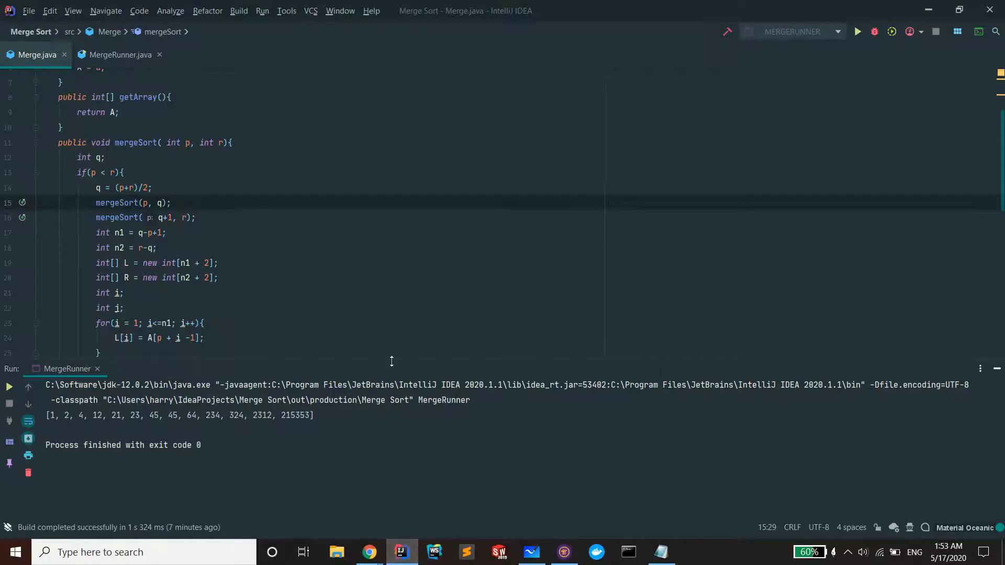
scroll("down", 3)
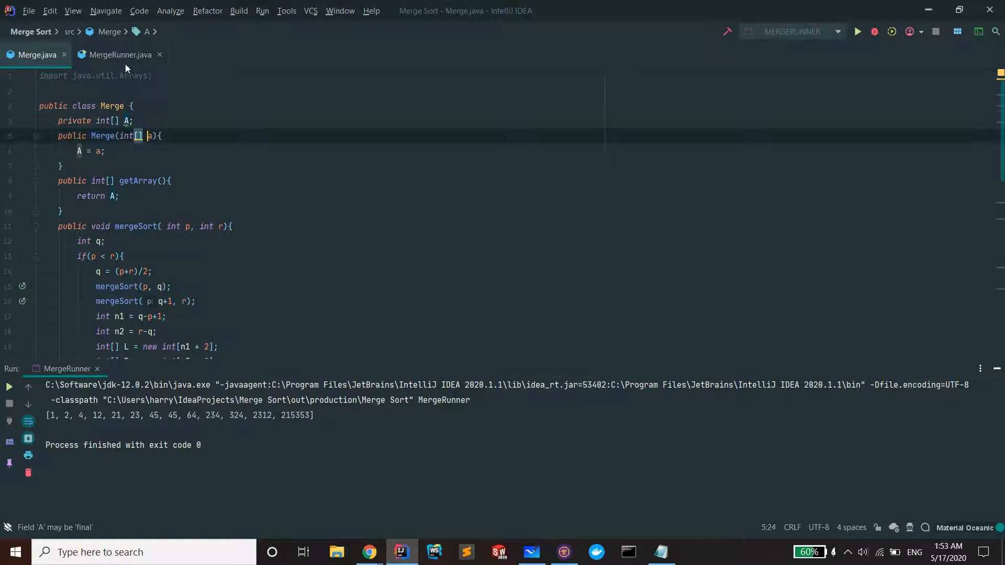
left_click(120, 54)
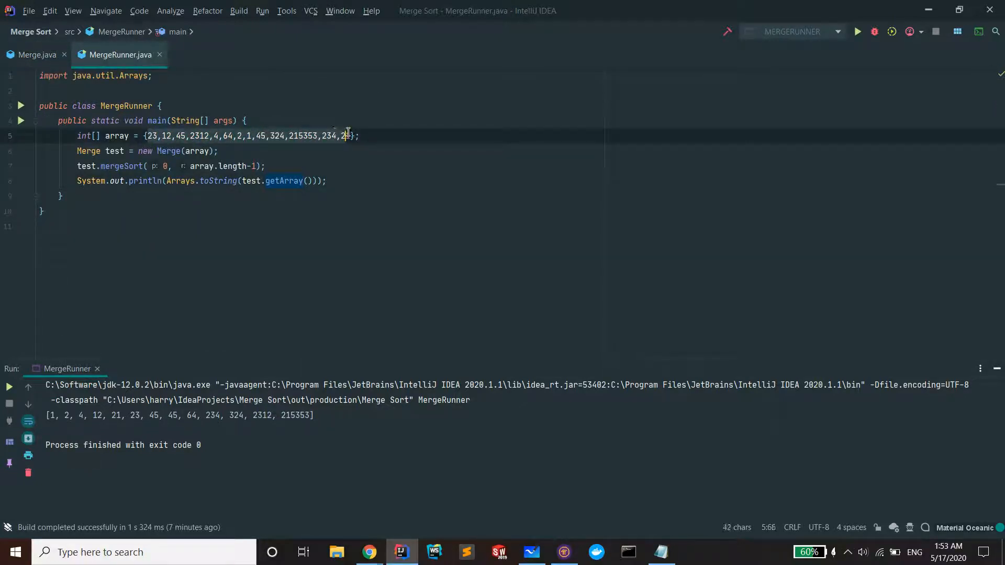
type("1")
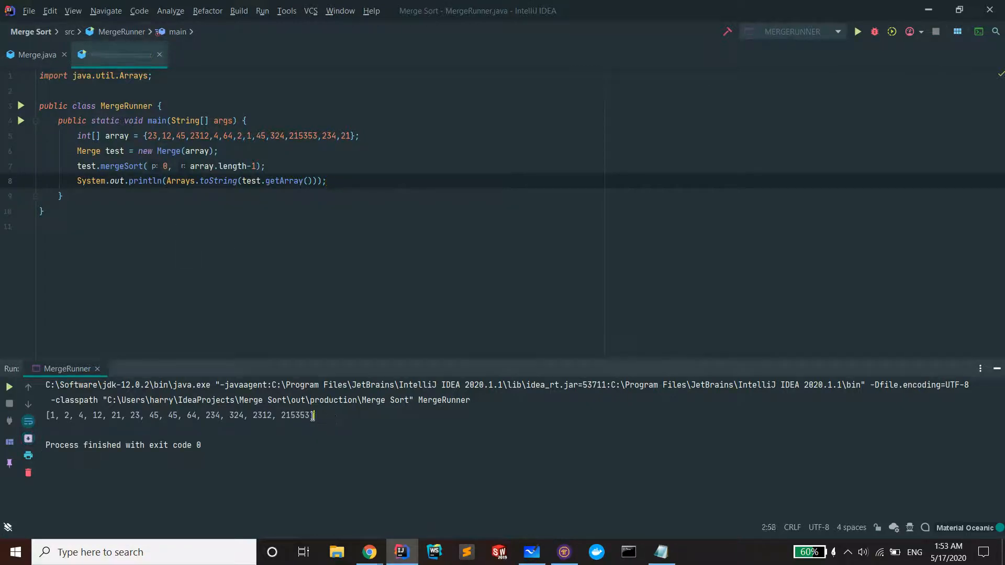
left_click(76, 423)
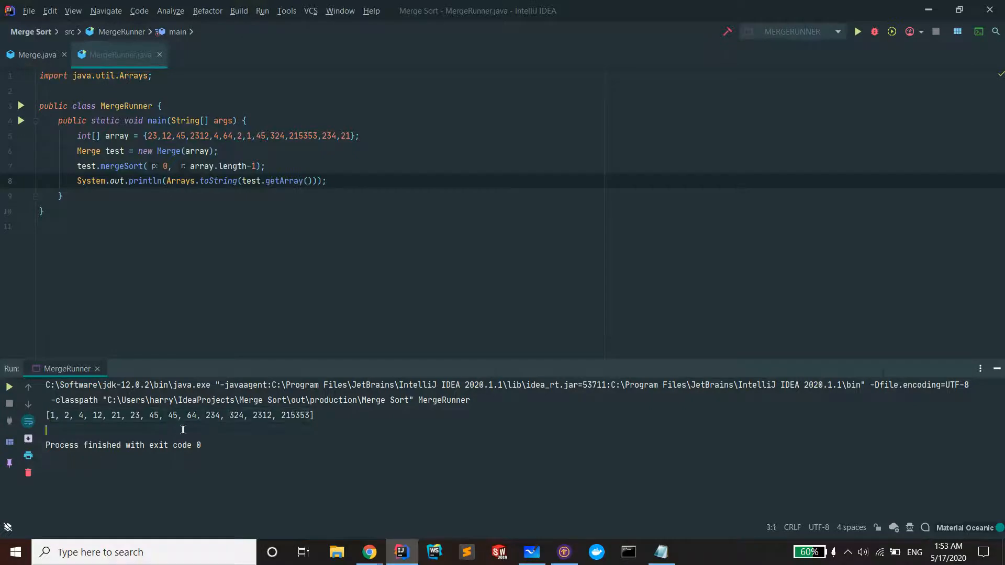
- Return to Merge.java and scroll through the completed mergeSort method
left_click(37, 55)
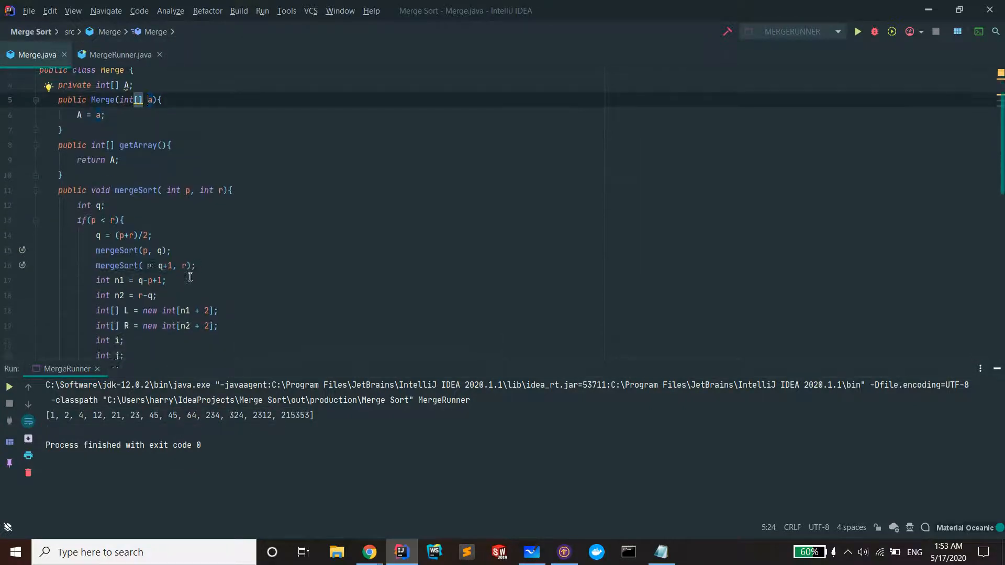
scroll("down", 3)
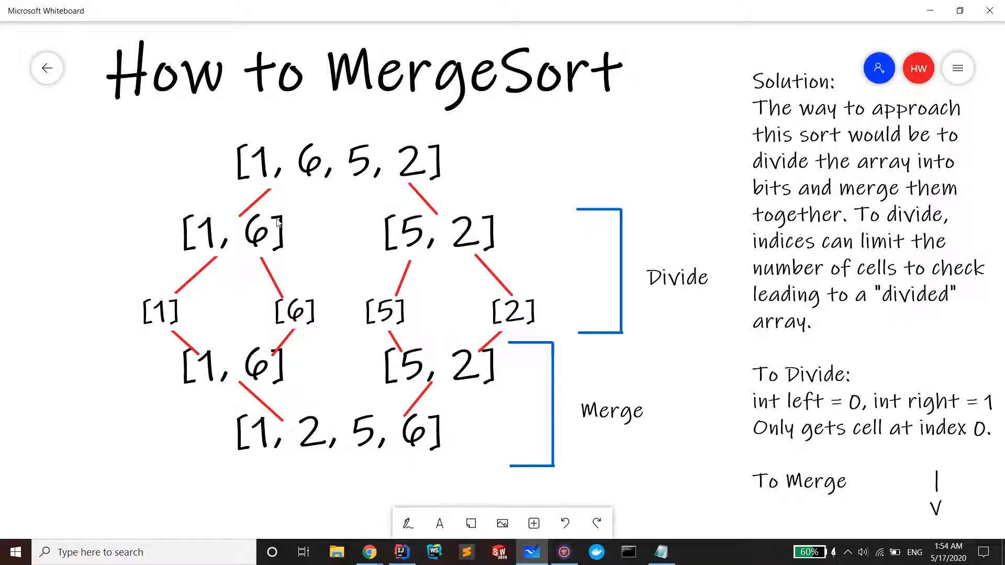
- In red, draw a double arrow between [1, 6] and [5, 2] and underline [1, 6, 5, 2]
left_click(407, 524)
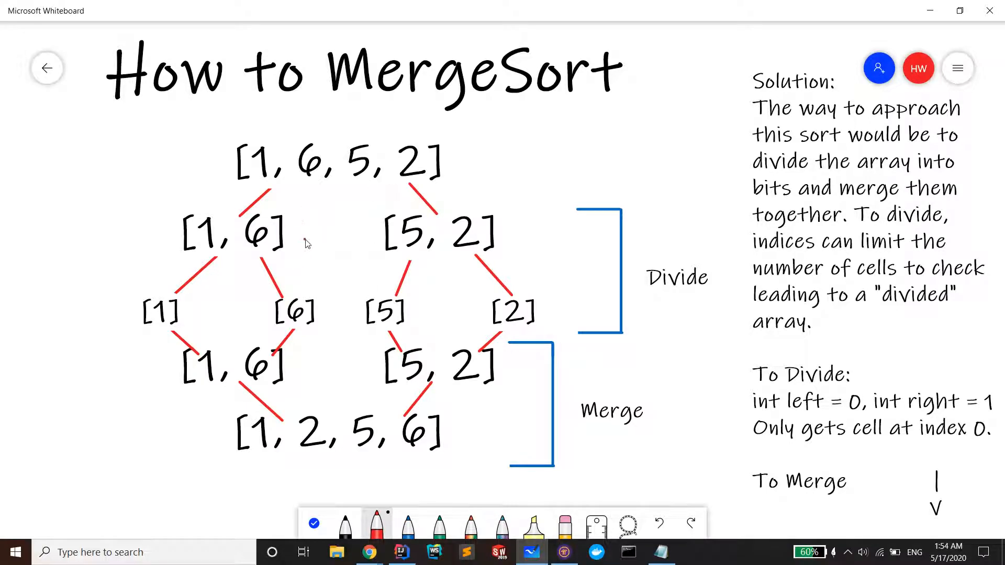
left_click_drag(298, 239, 375, 238)
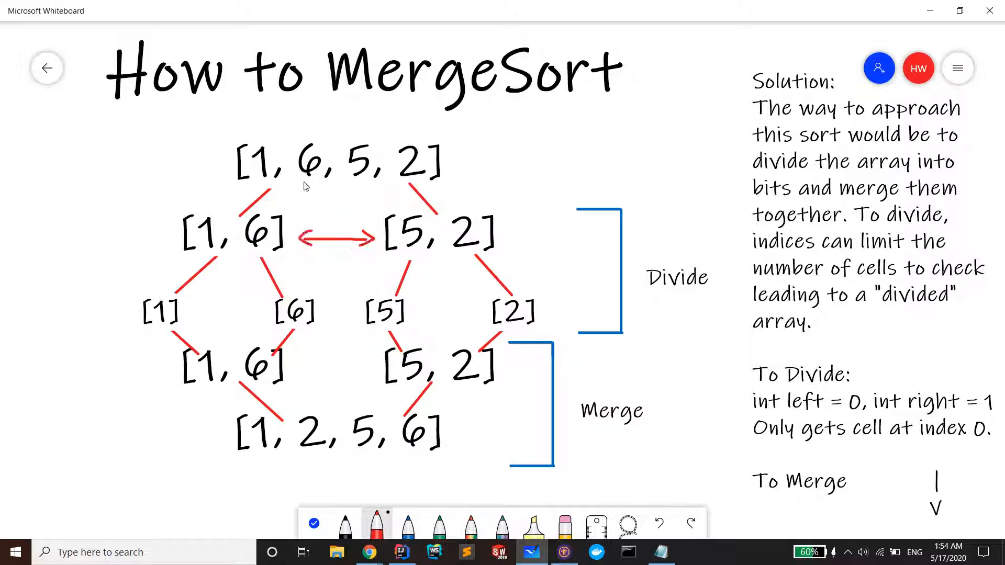
left_click_drag(240, 171, 448, 172)
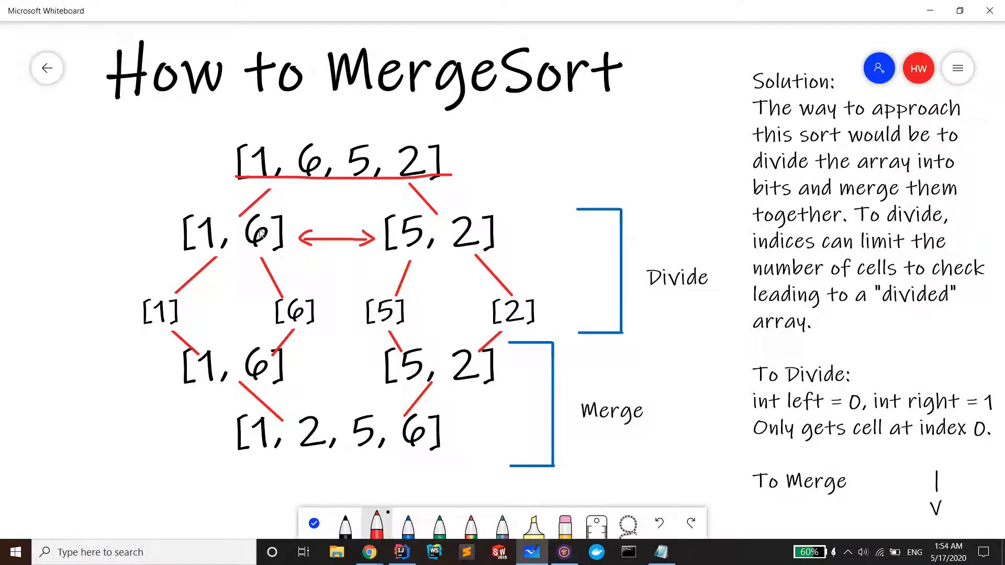
mouse_move(415, 428)
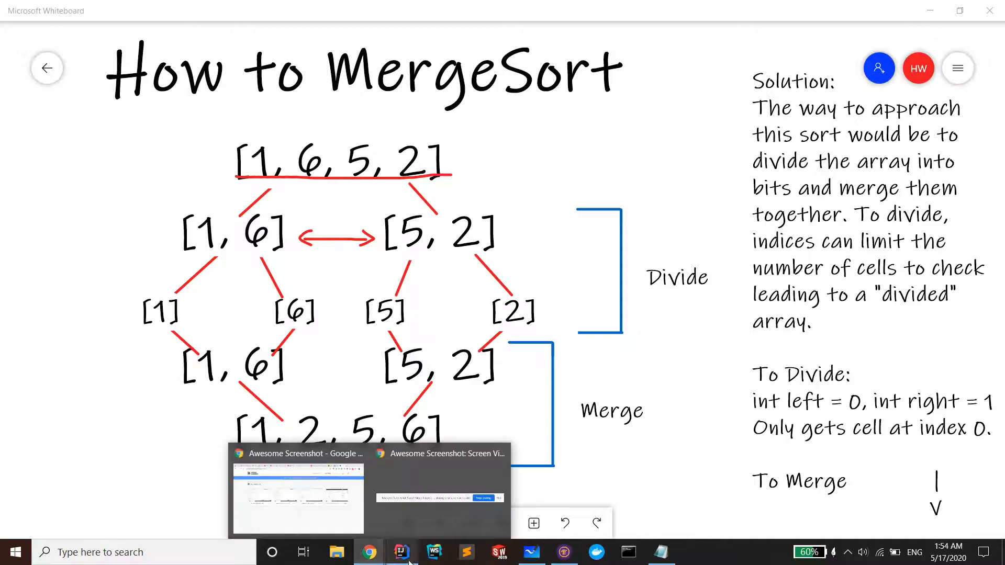
- In mergeSort, add the if (p < r) guard and compute the midpoint int q = (p + r) / 2;
left_click(402, 551)
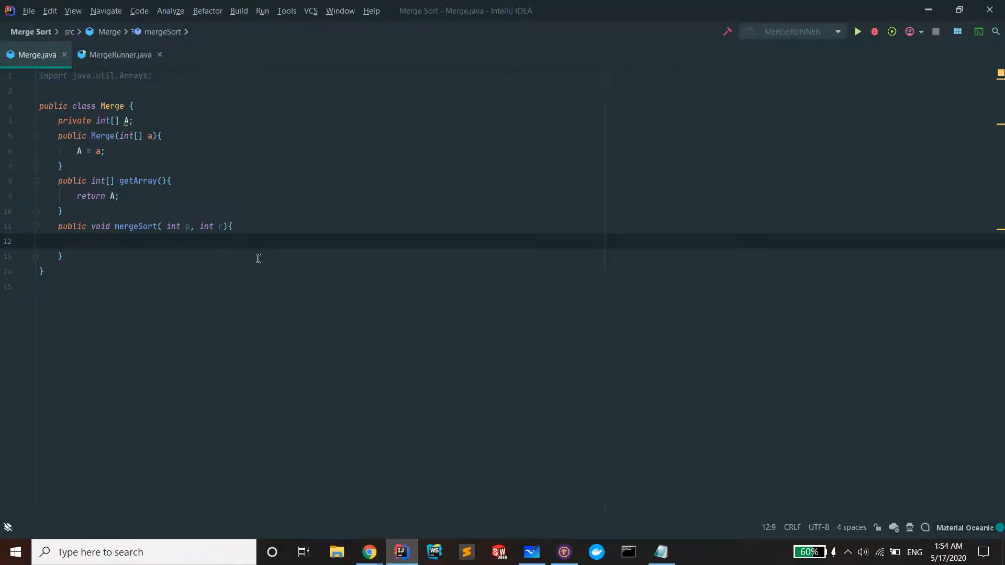
type("int q;")
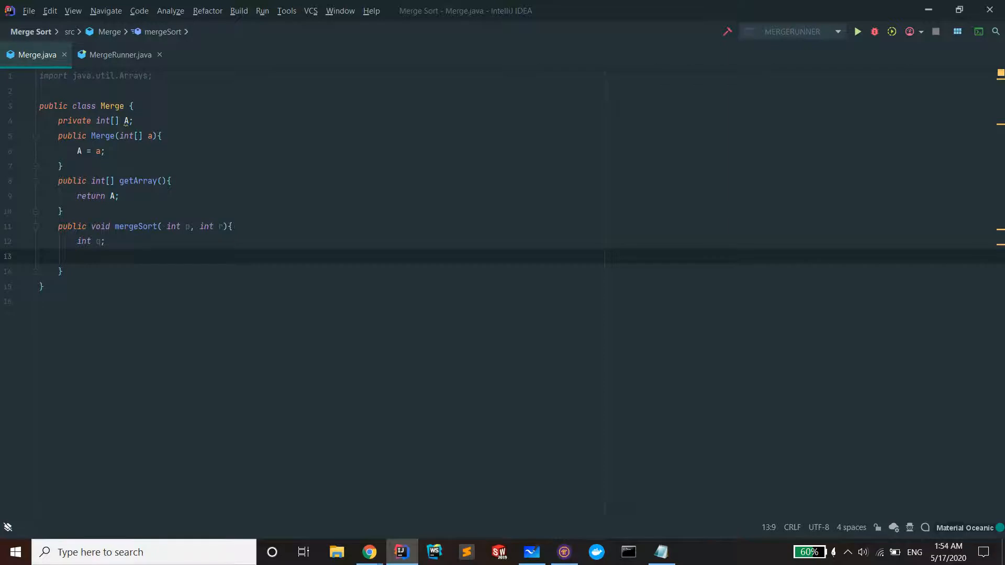
type("if")
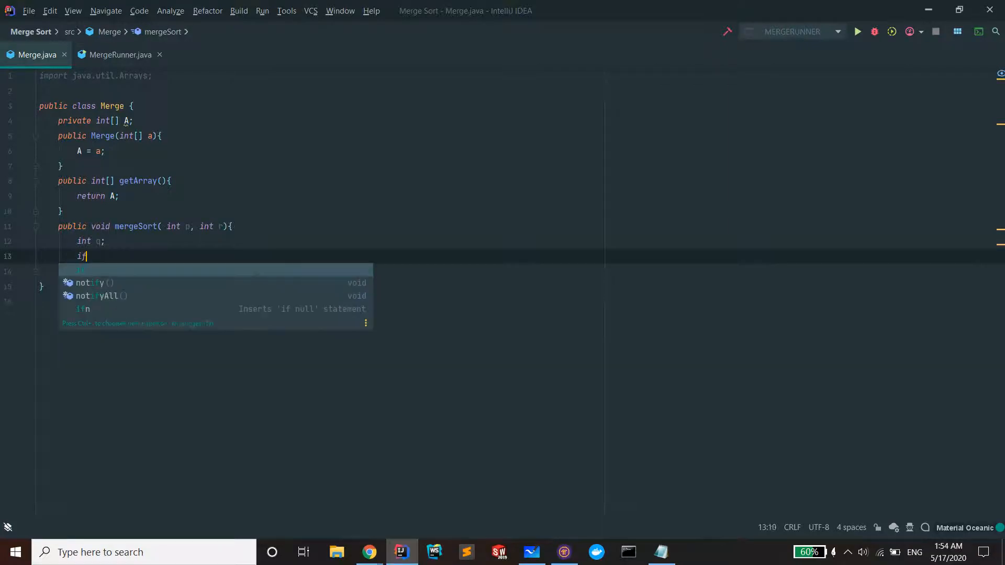
type("(")
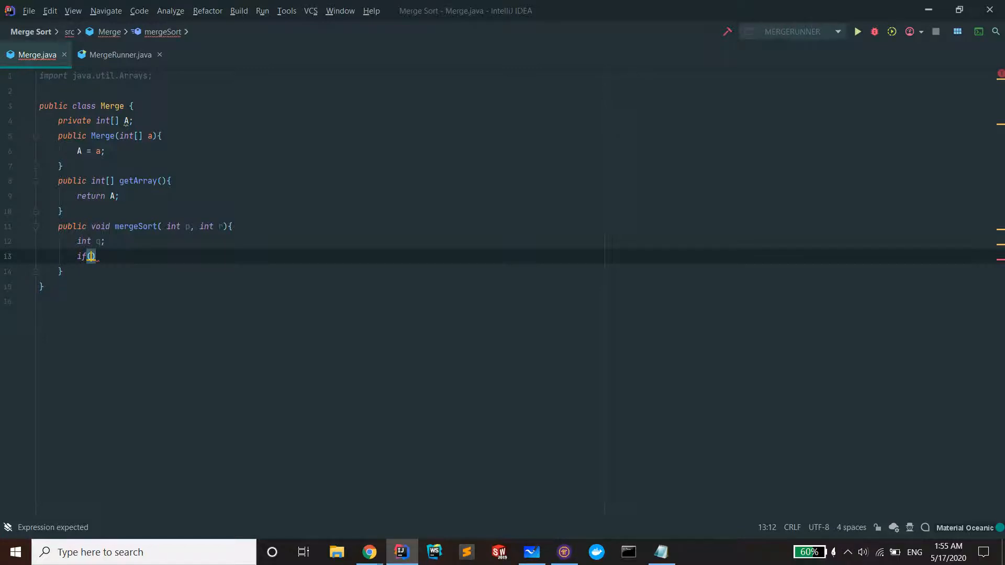
type("p < r")
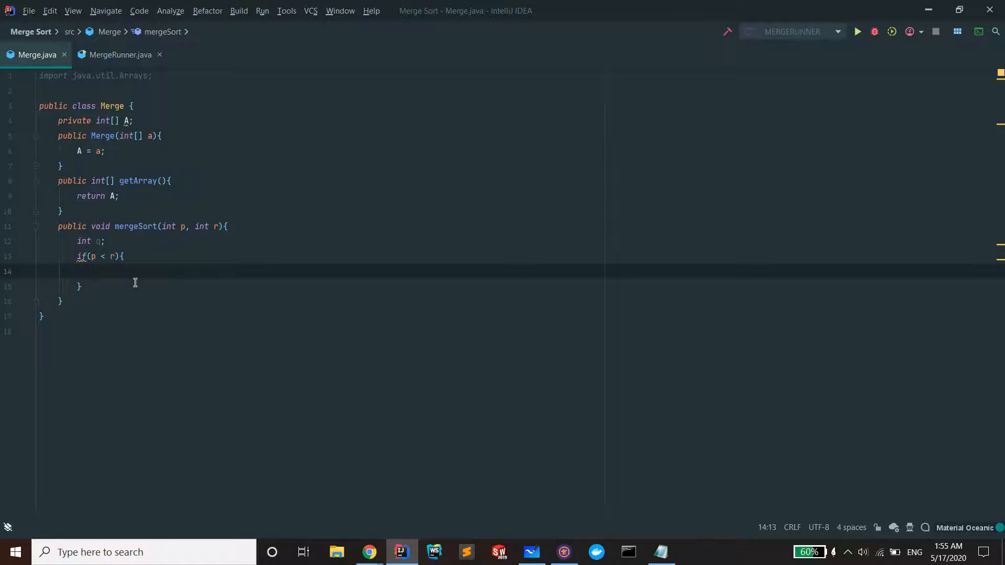
type("q =")
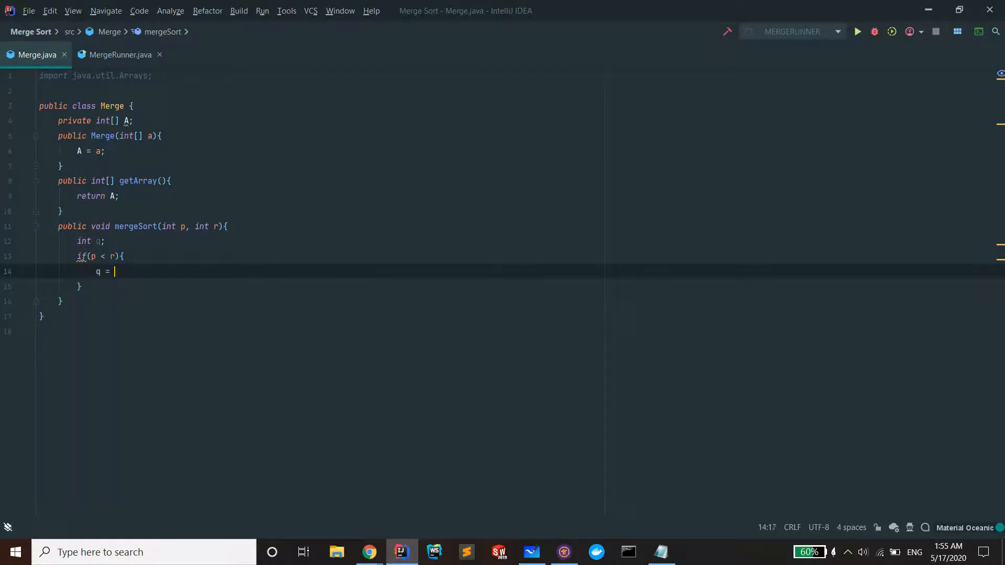
type("(p+r")
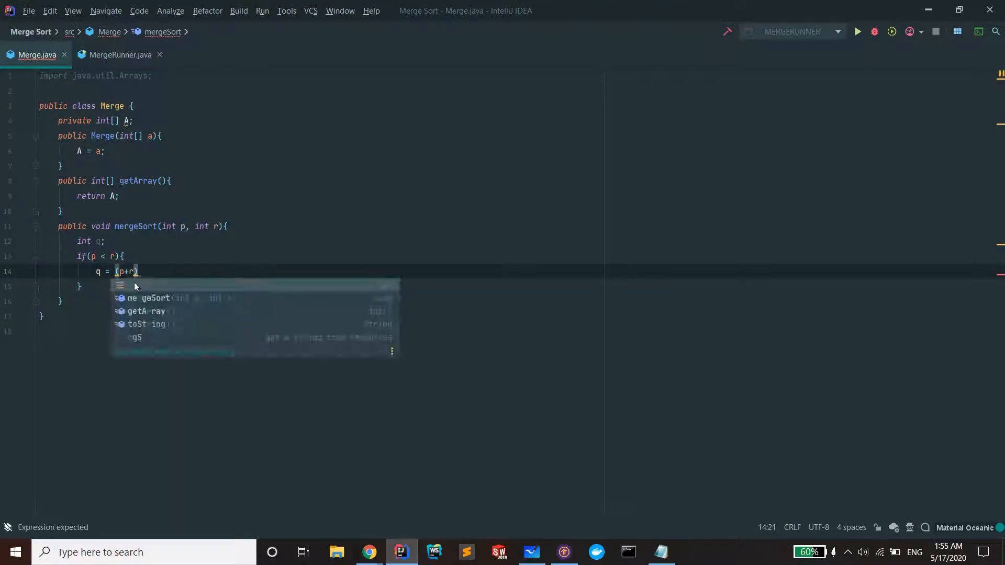
type("/2;")
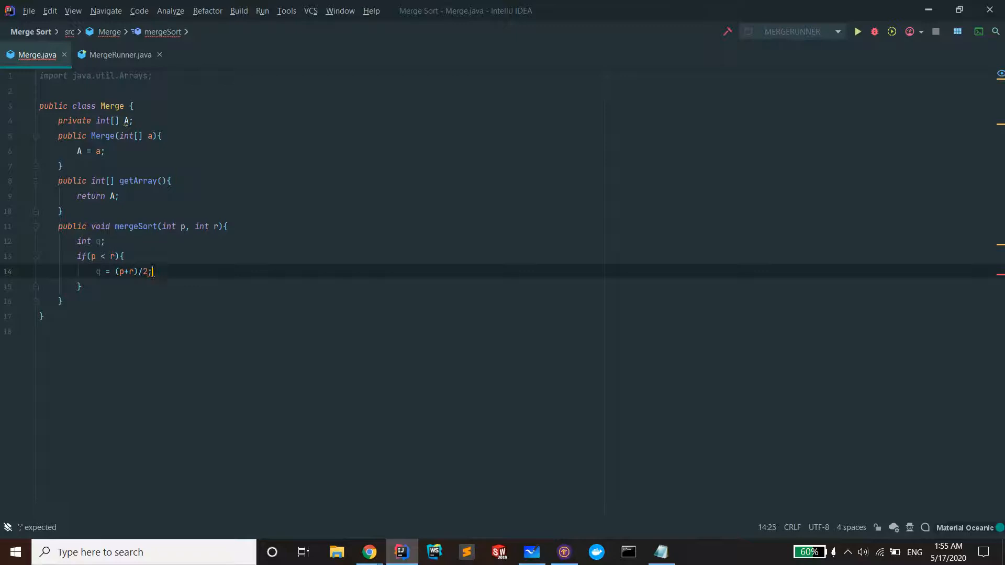
- Add the recursive calls mergeSort(p, q); and mergeSort(q+1, r); inside the if block
key("enter")
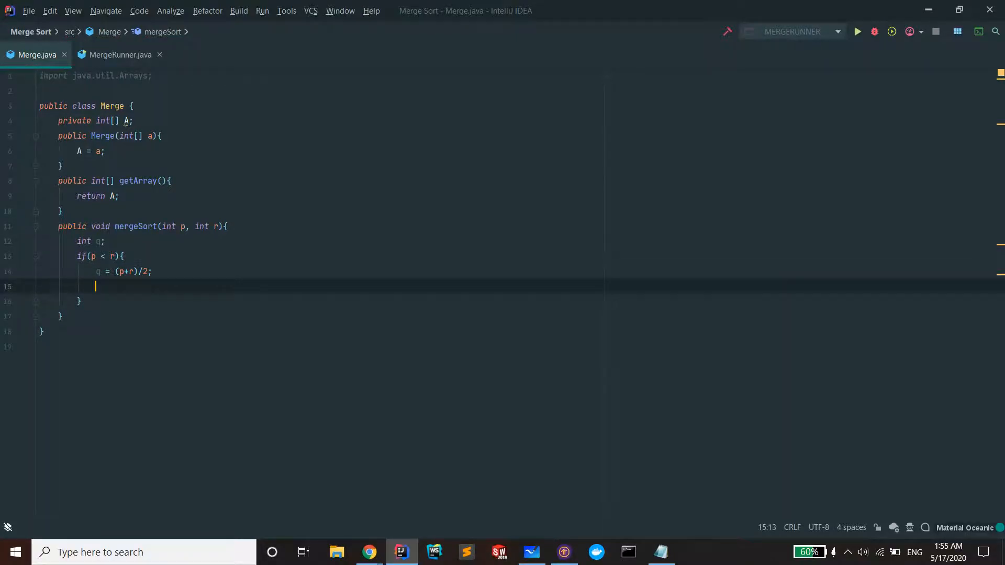
type("mergeSort();")
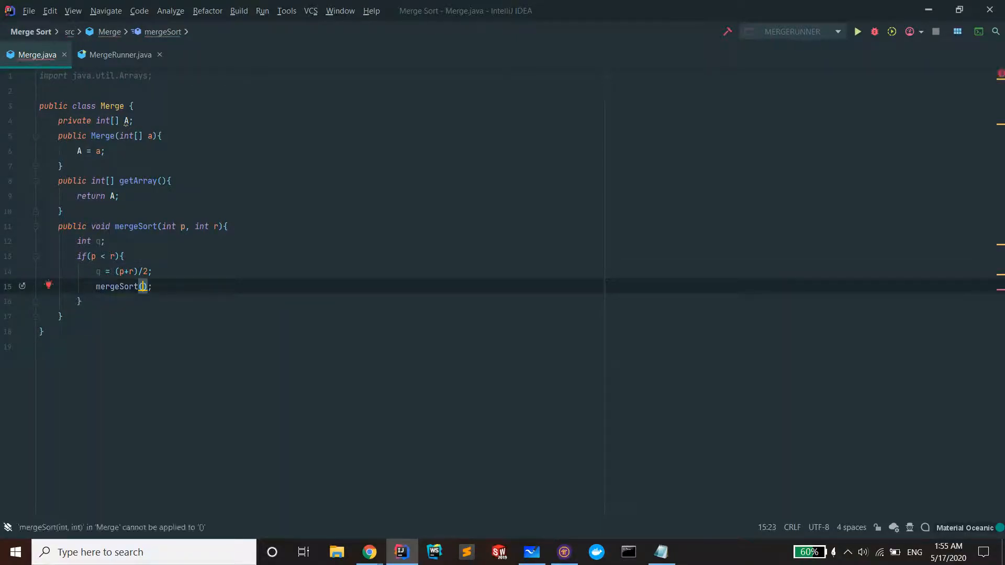
type("p")
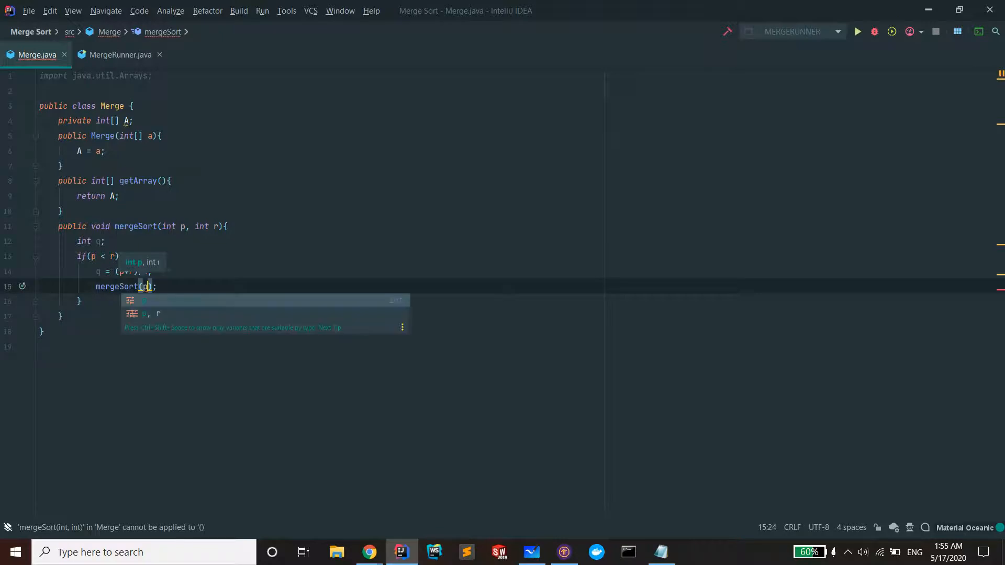
type(", 1")
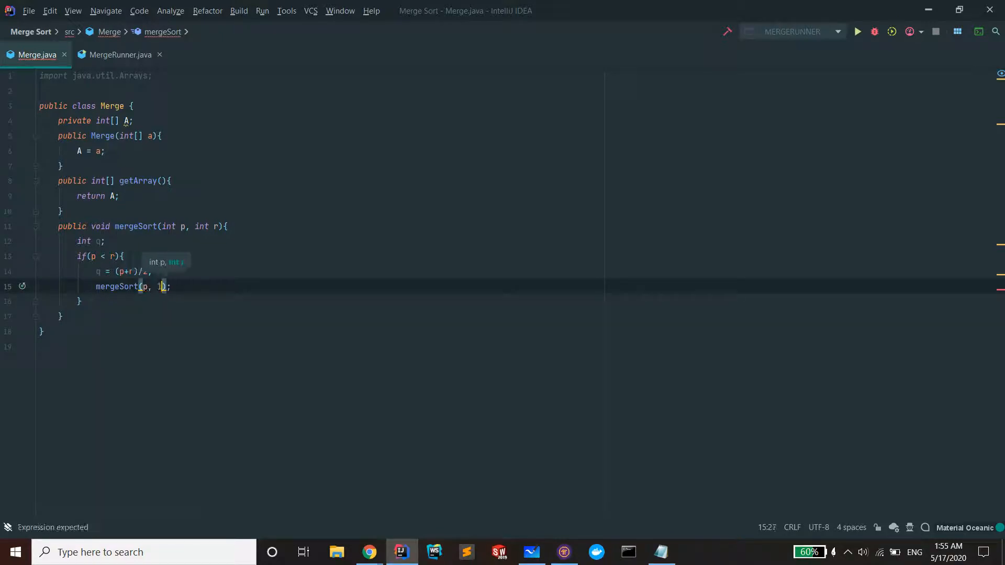
type("q")
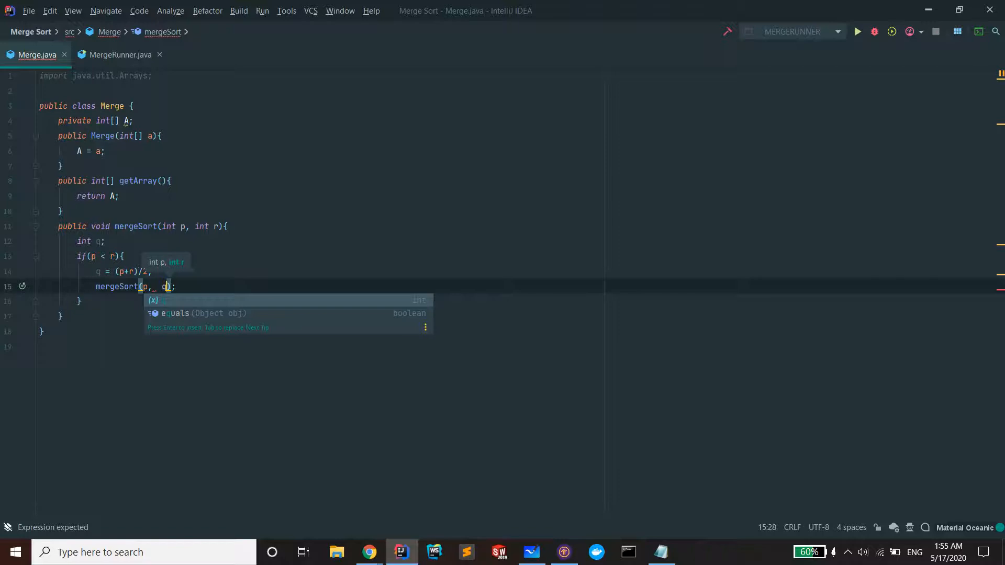
key("enter")
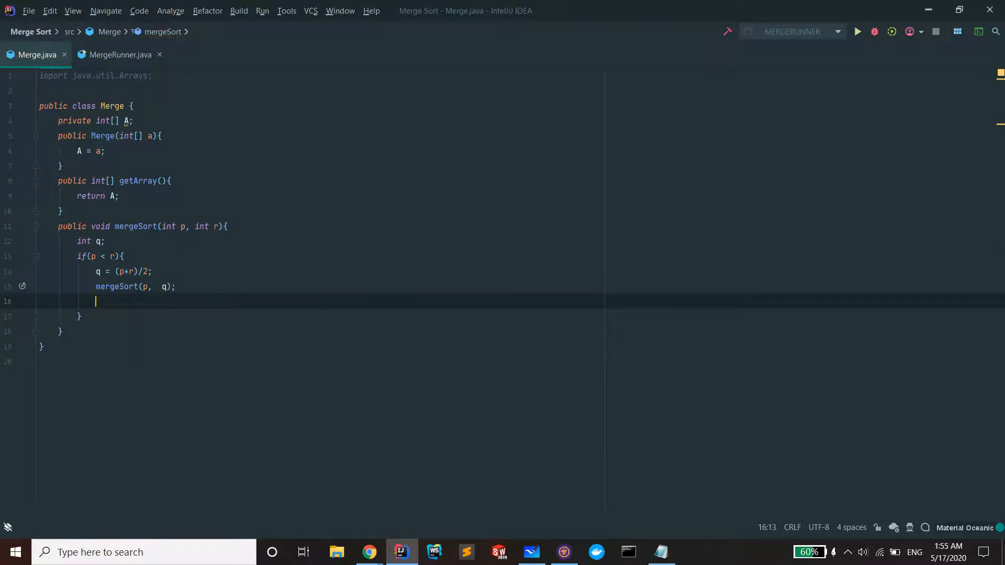
type("mergeSort()")
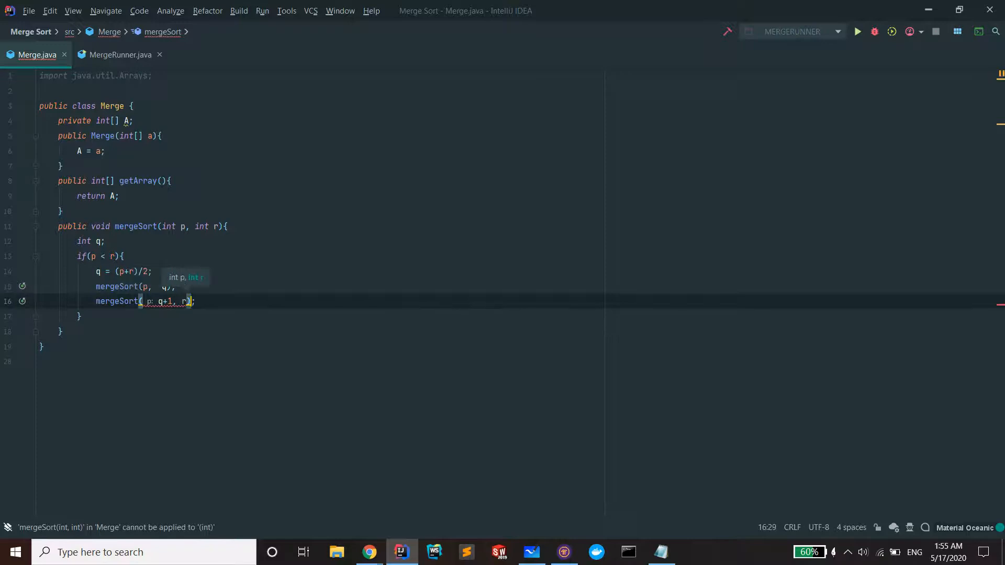
key("enter")
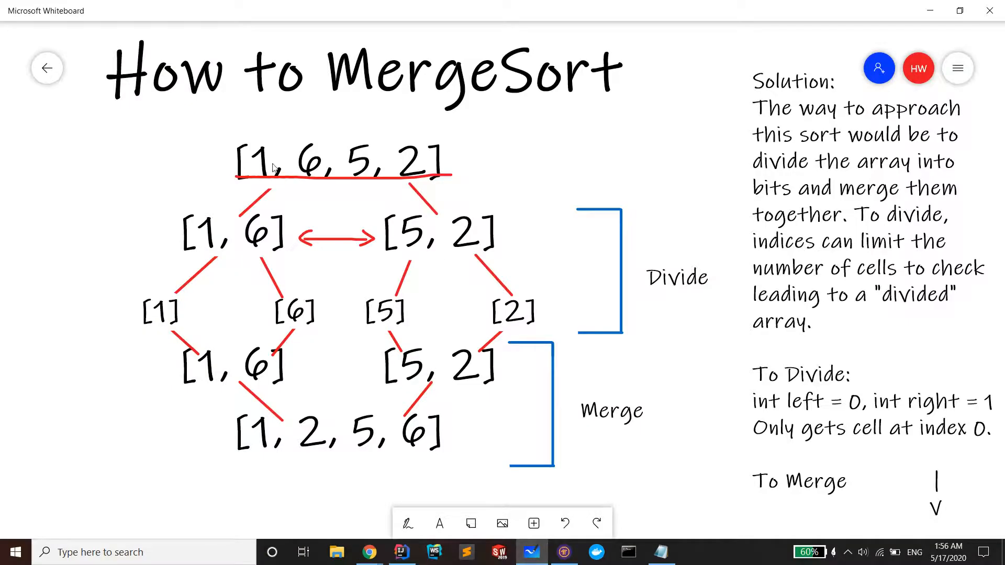
mouse_move(213, 257)
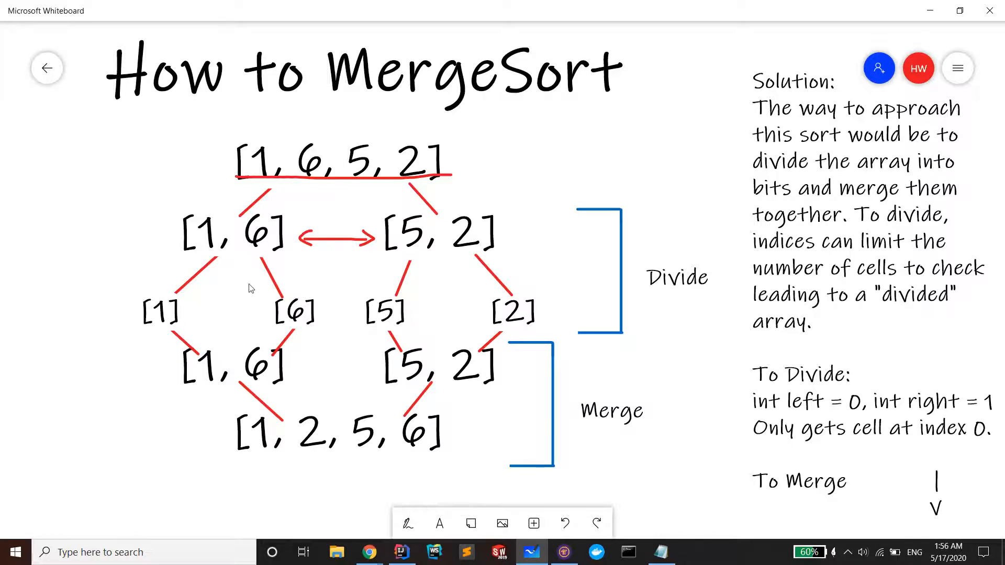
- In blue, underline [1, 5, 9] and [2, 4, 8] with arrows and sketch a split-then-merge box below them
scroll("down", 3)
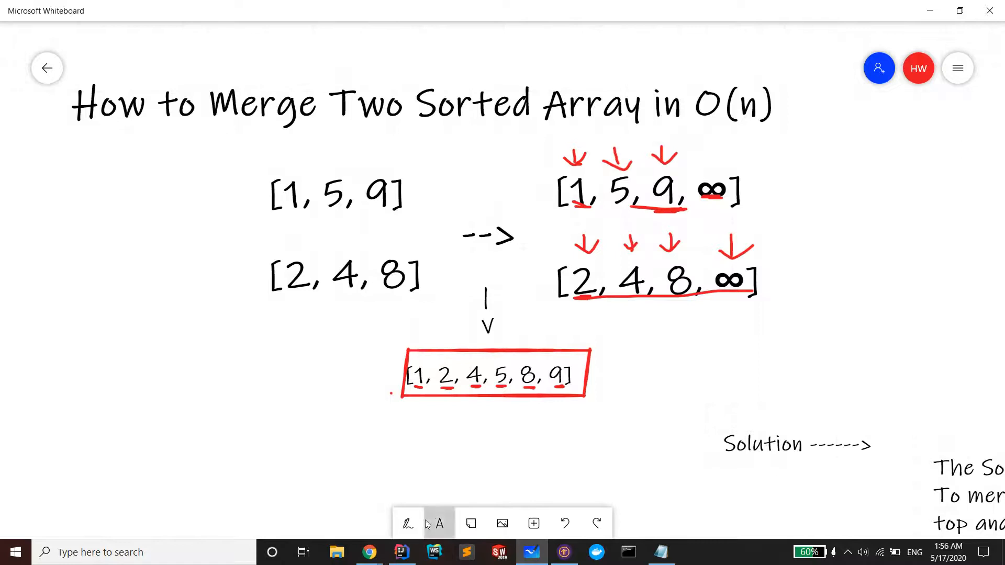
left_click(407, 524)
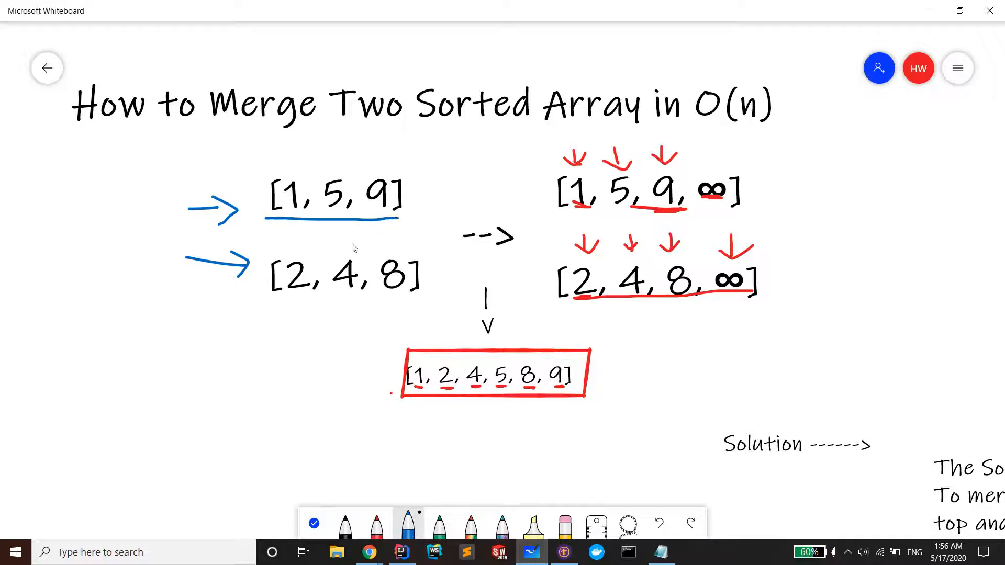
left_click_drag(272, 301, 419, 301)
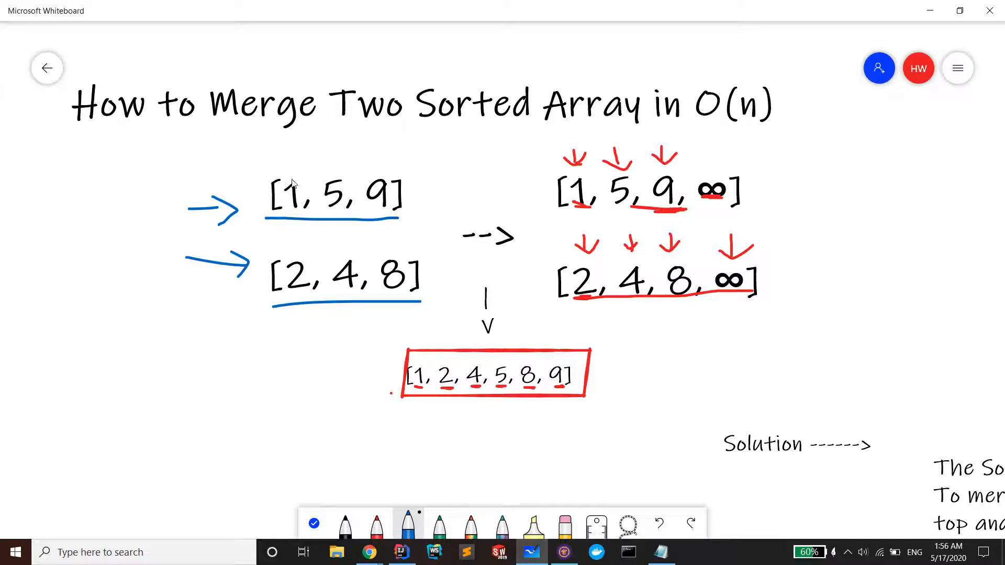
left_click_drag(123, 356, 247, 326)
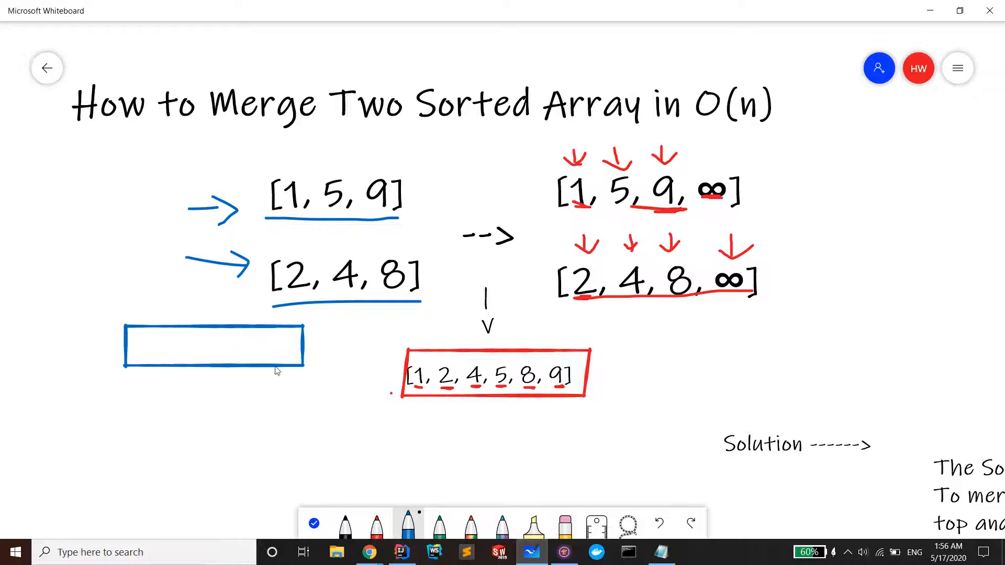
left_click_drag(154, 369, 119, 419)
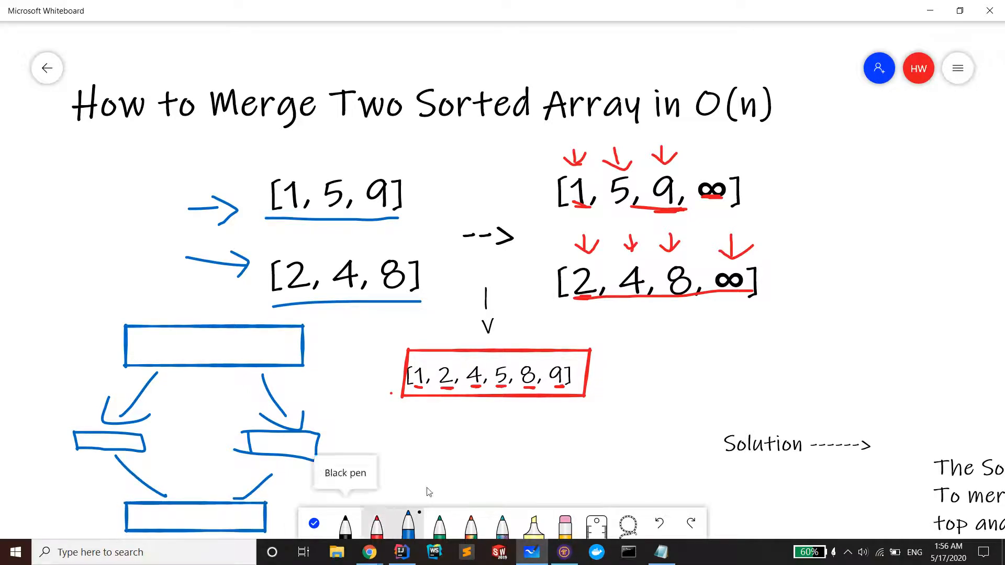
left_click(401, 551)
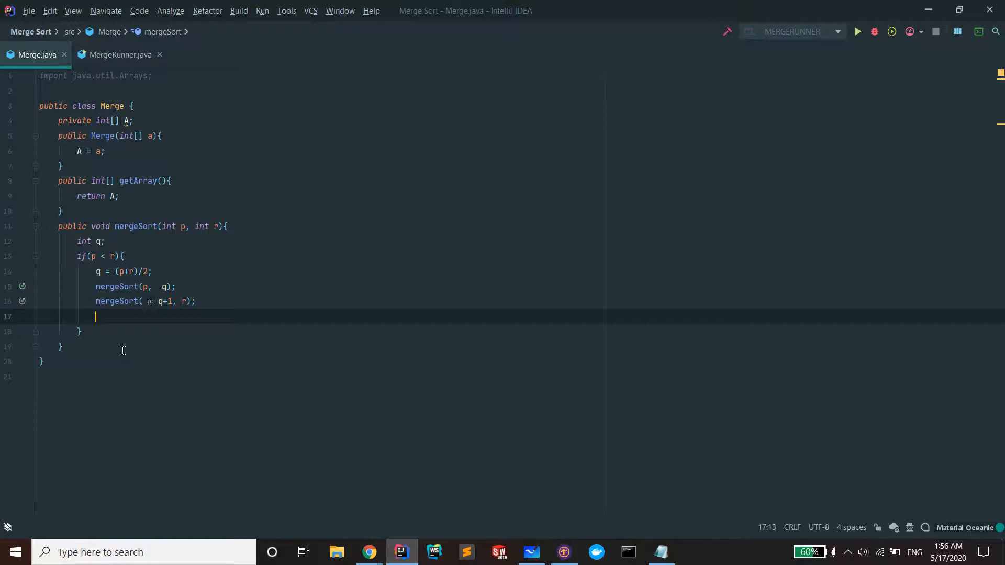
- Declare the half sizes int n1 = q - p + 1; and int n2 = r - q; after the recursive calls
type("int")
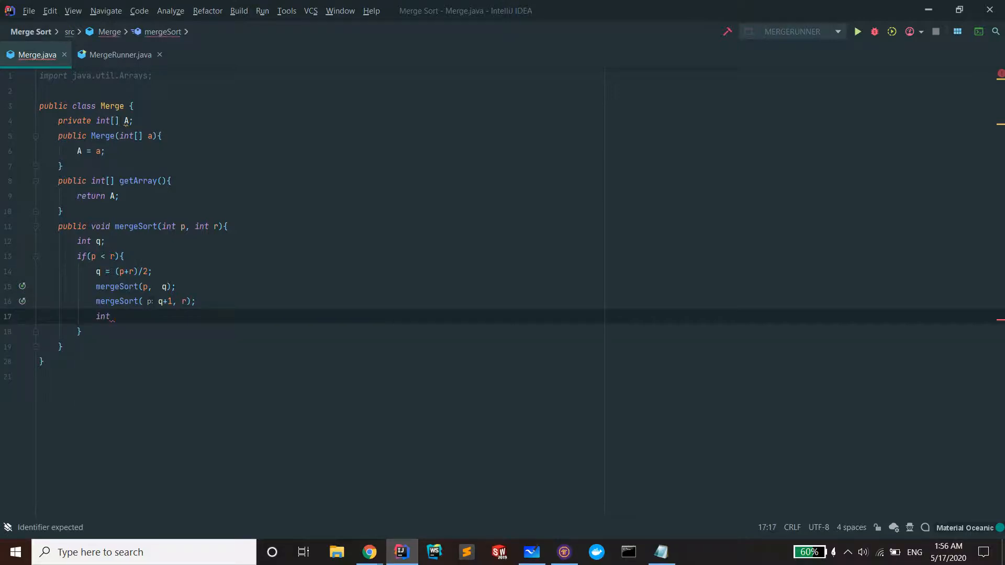
type("n1 =")
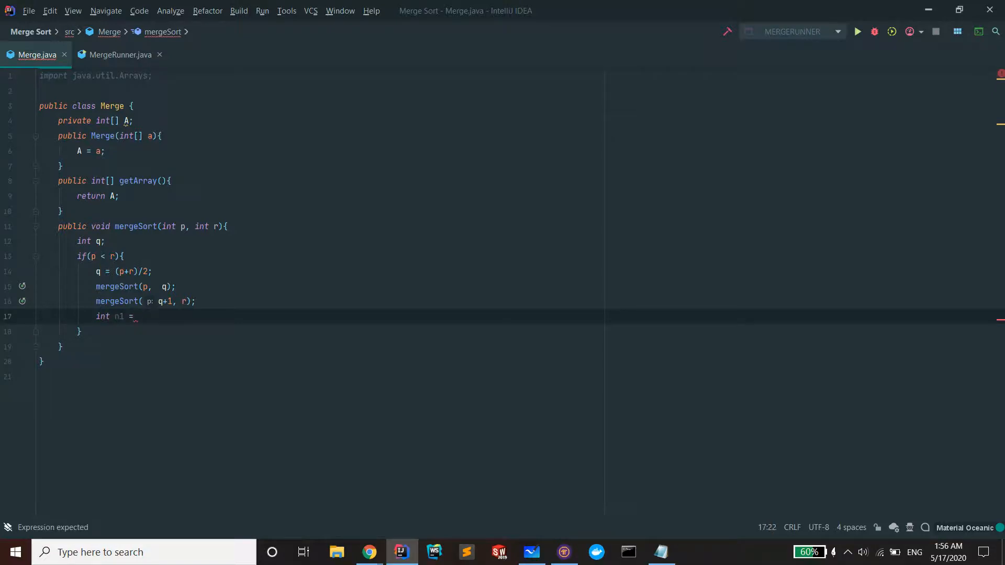
type("q -")
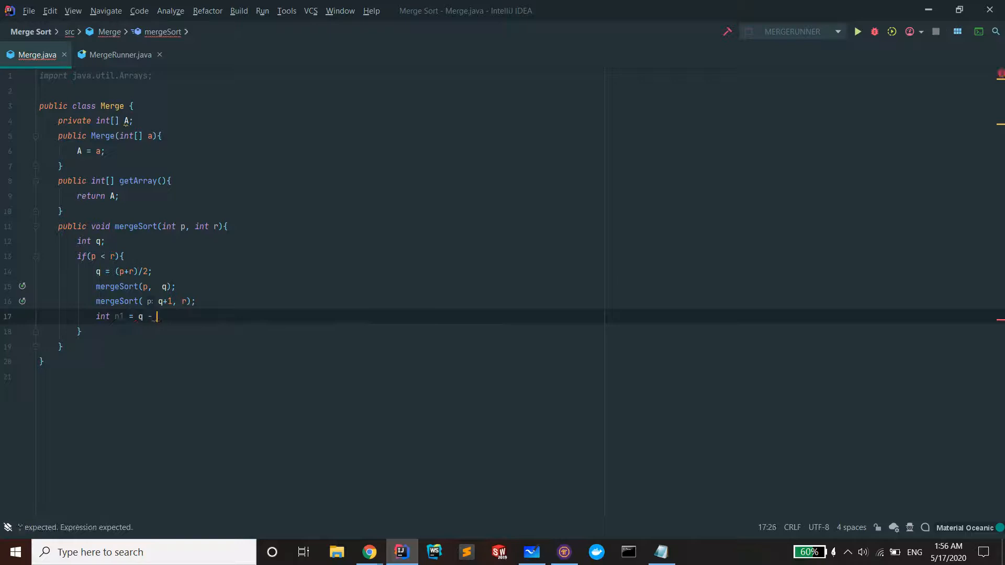
type("p + 1")
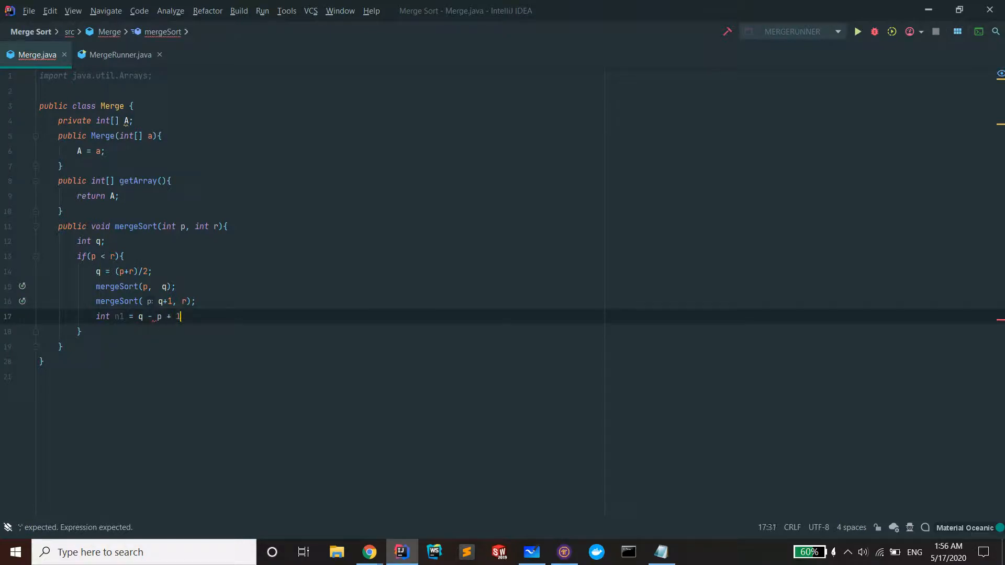
type(";")
type("int n")
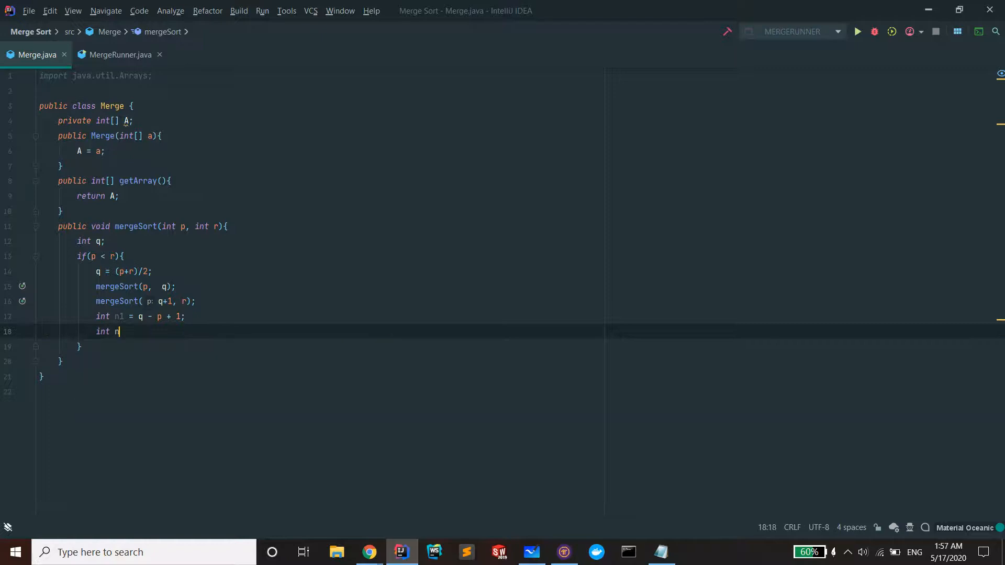
type("2 =")
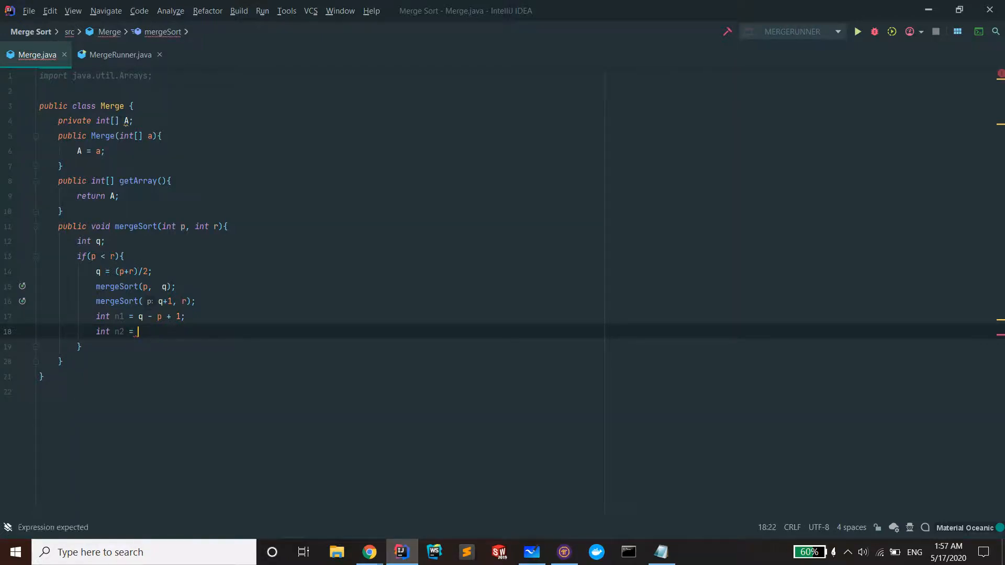
type("r -")
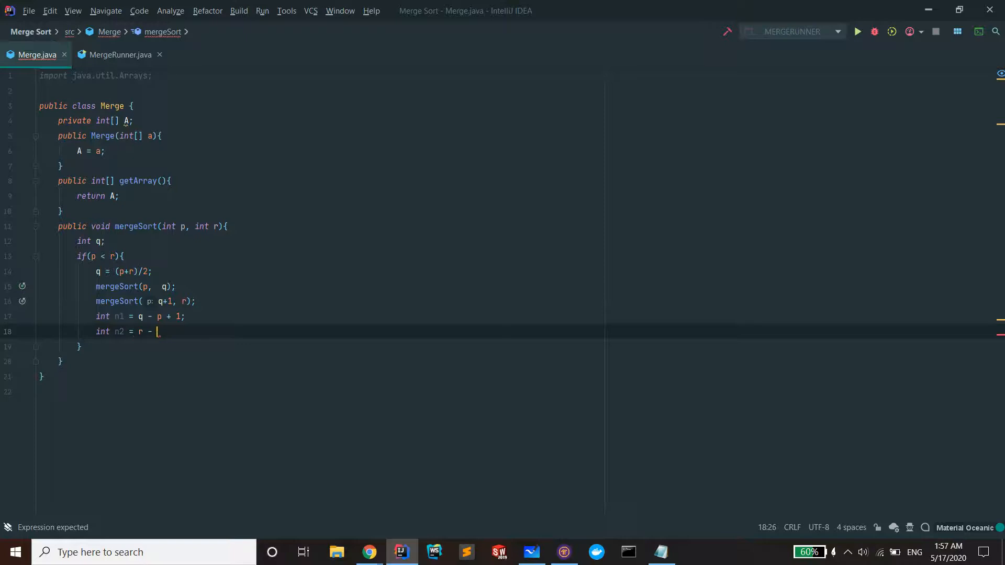
type("q;")
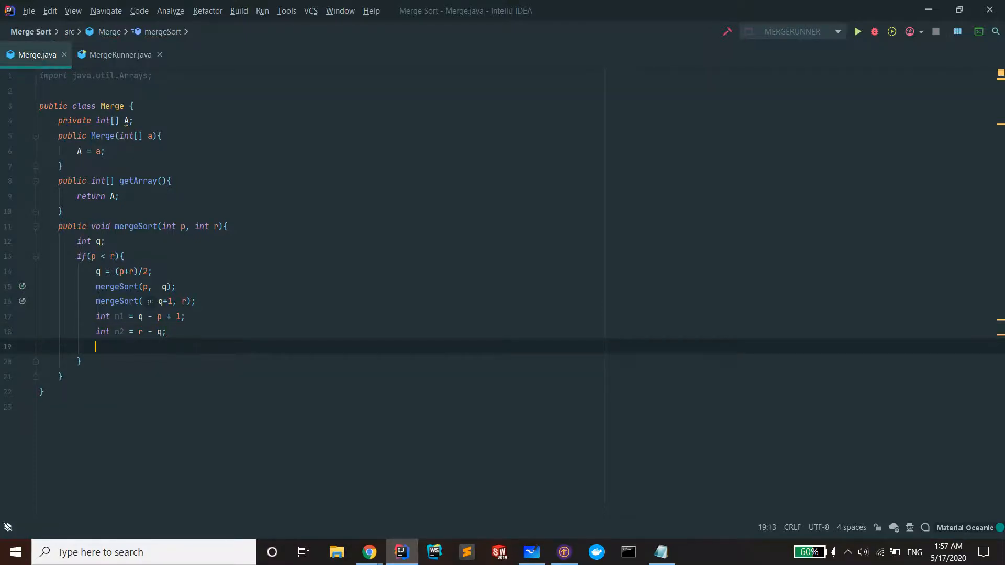
- Declare the left temporary array int[] L = new int[n1 + 2]
type("int")
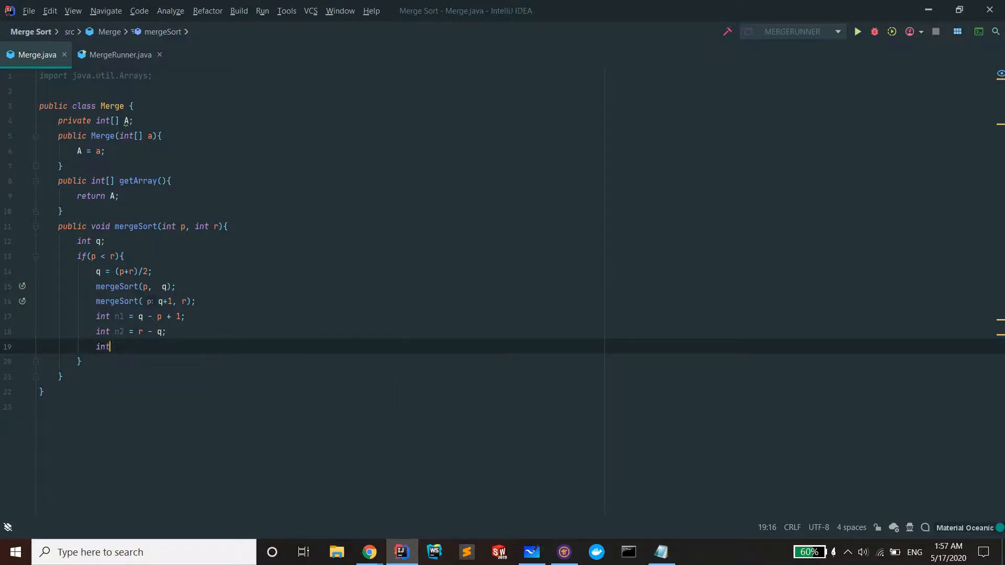
type("[] L =")
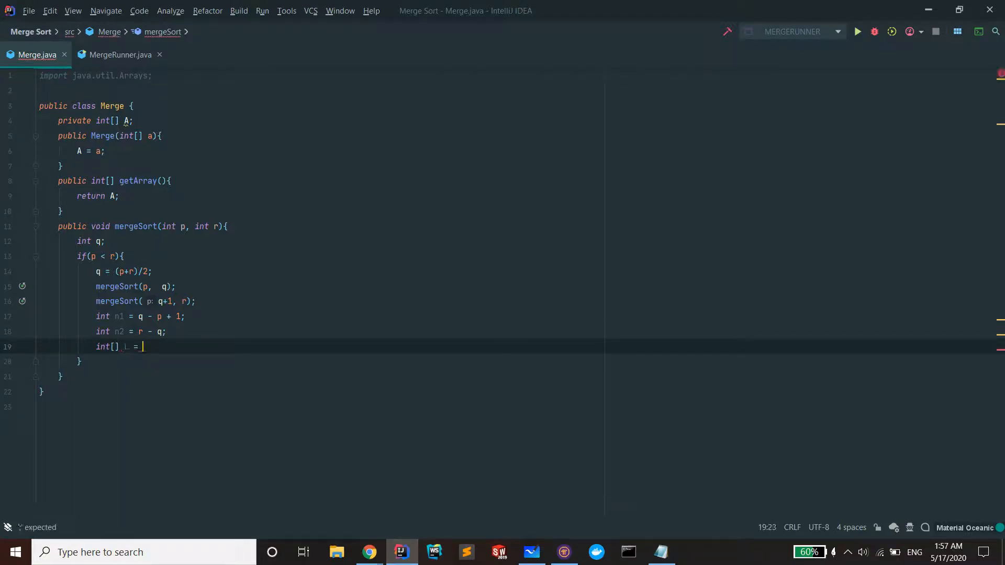
type("new int[]")
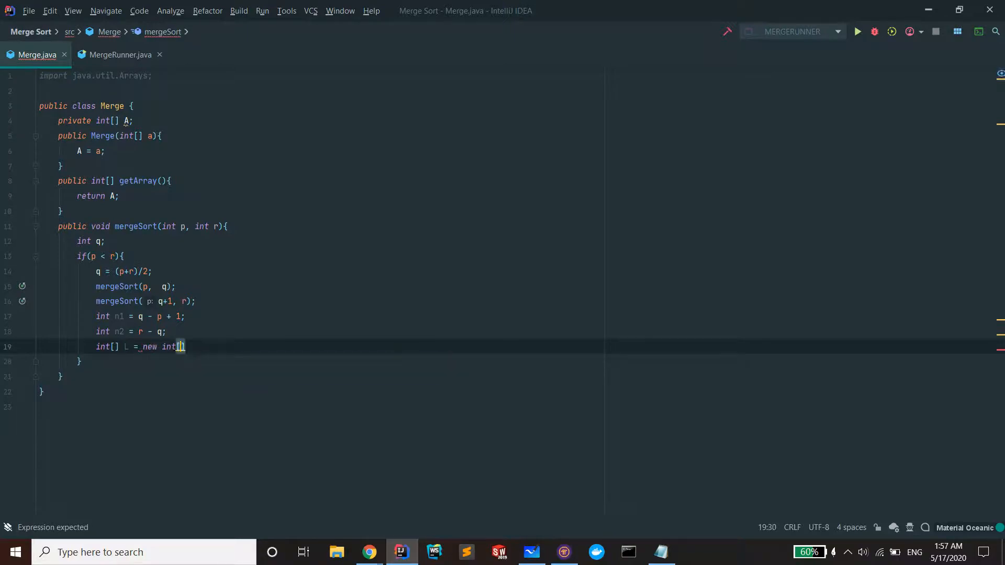
type("n1")
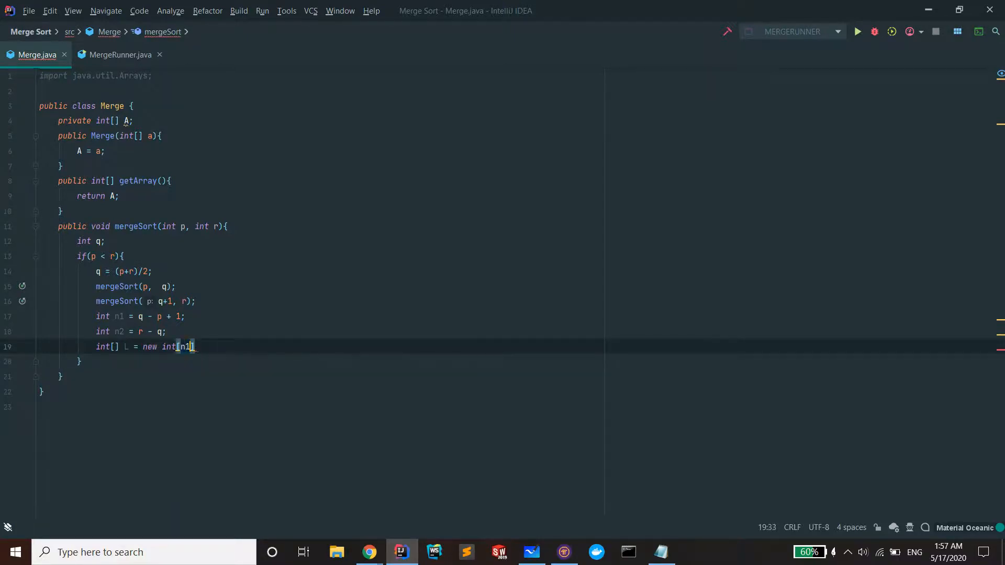
type("+2")
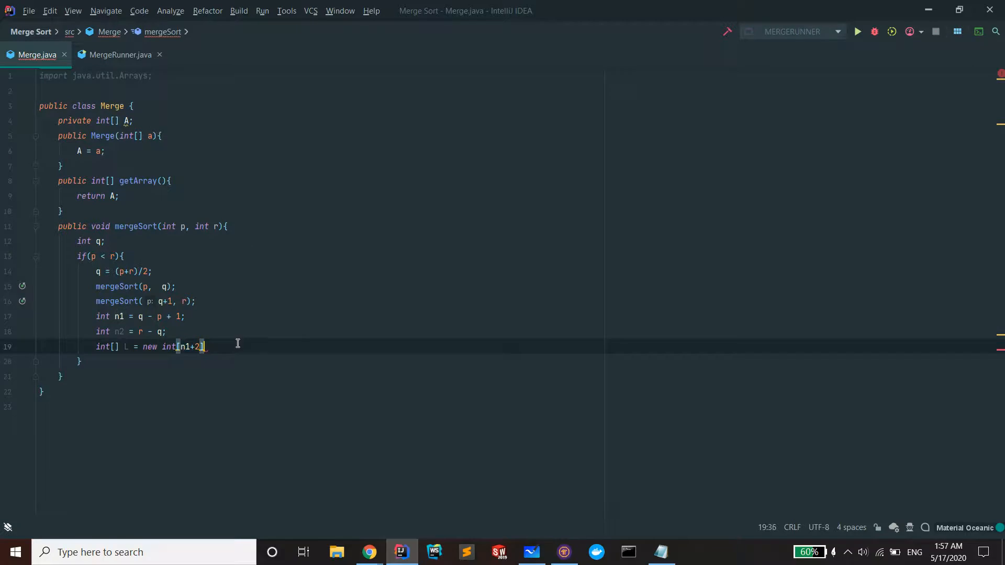
- Declare the right temporary array int[] R = new int[n2 + 2]
type("int")
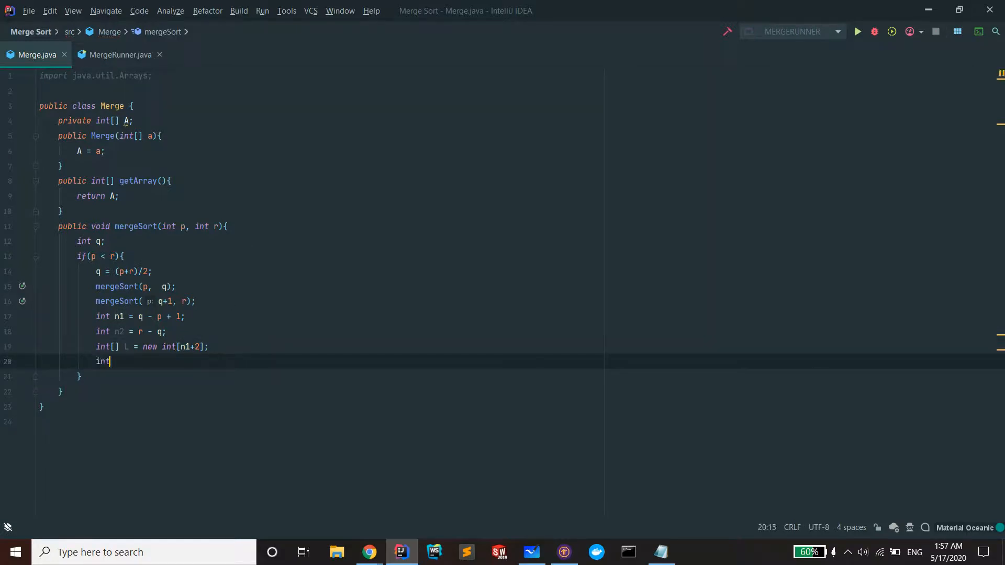
type("[] R =")
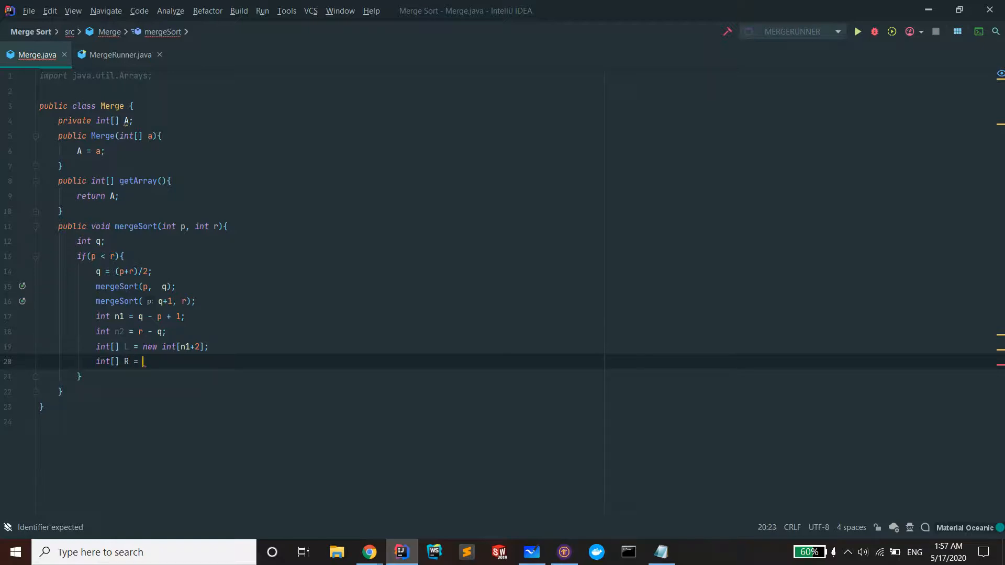
type("new int")
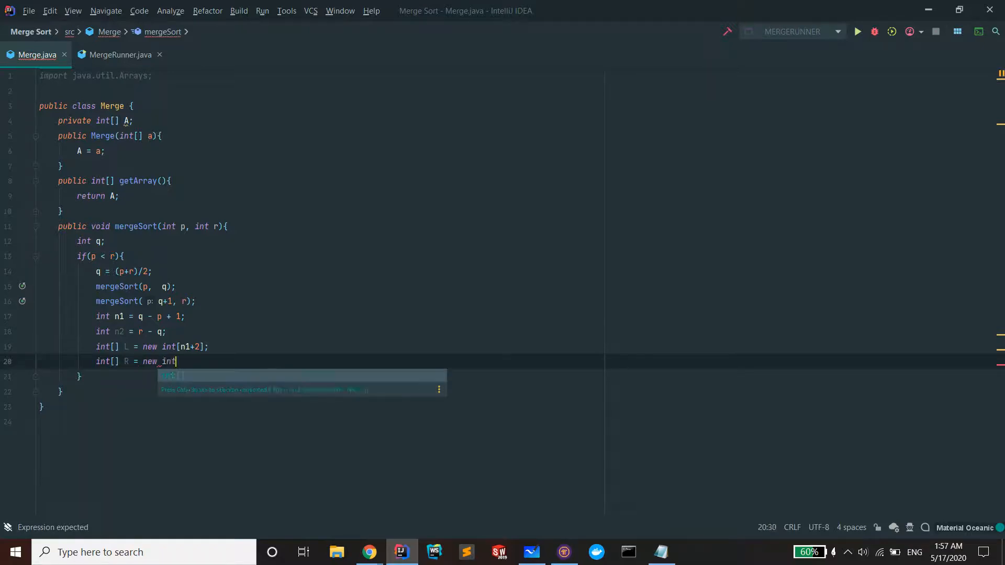
type("n2]")
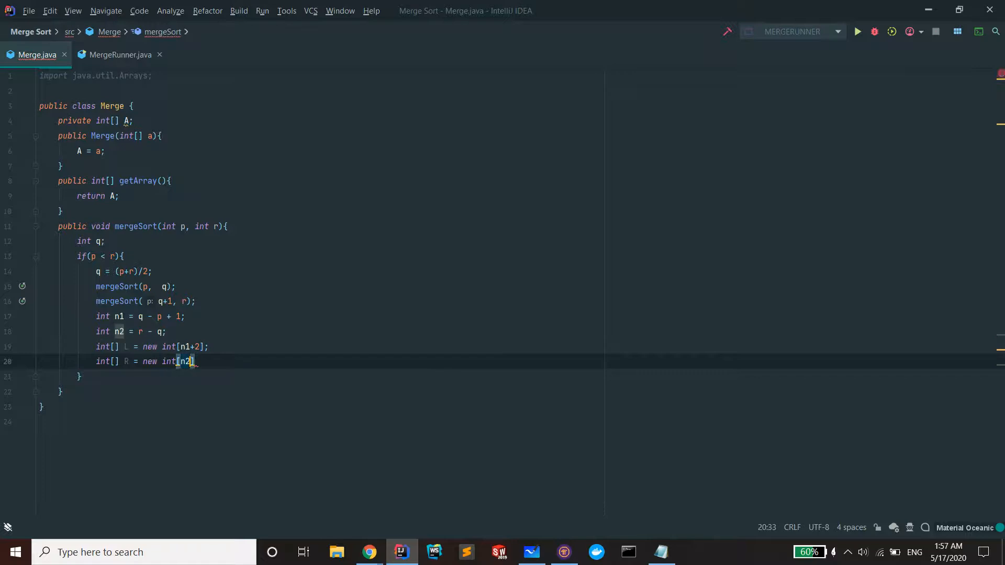
type("+ 2")
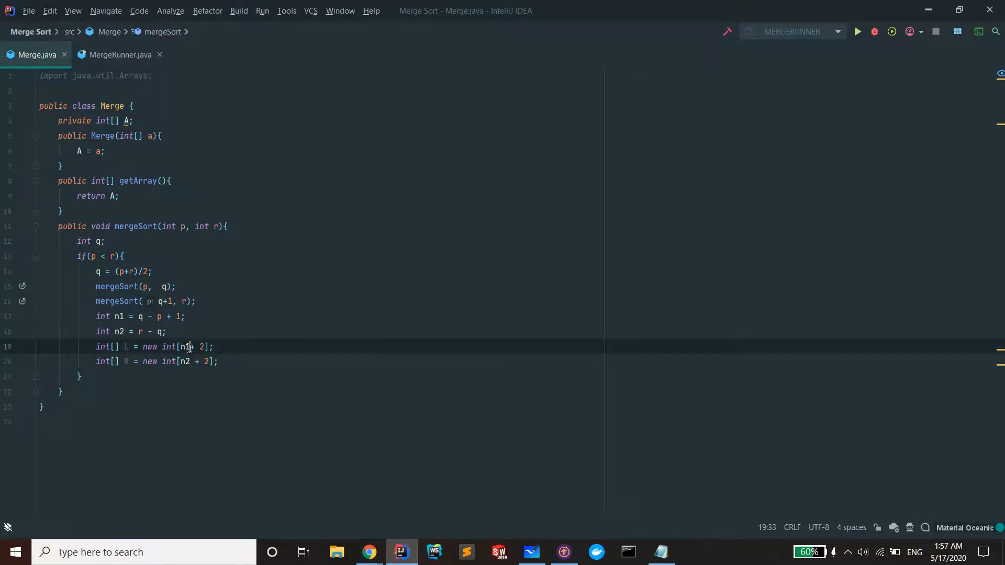
key("enter")
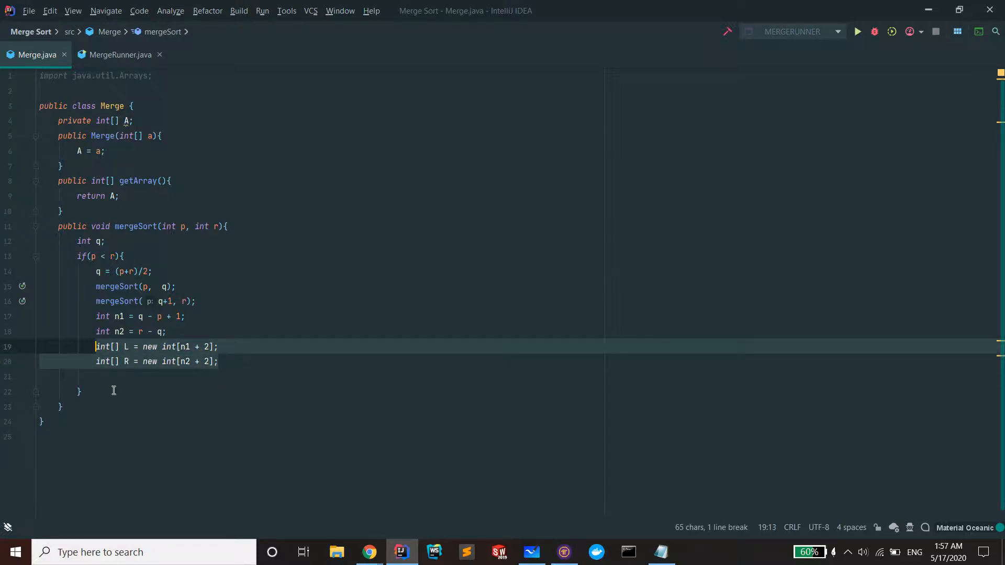
- Declare the loop counters int i; and int j;
type("int i;")
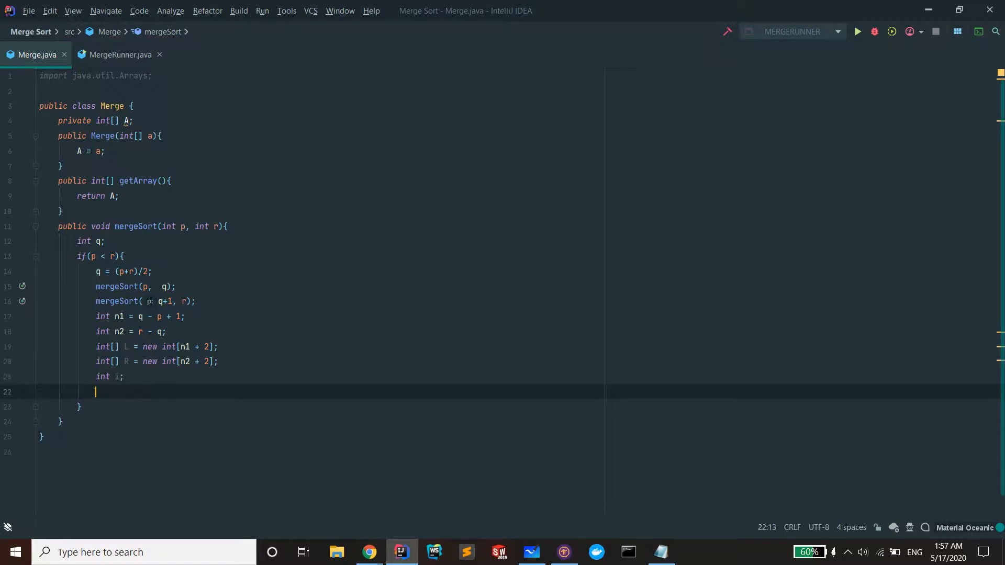
type("int j;")
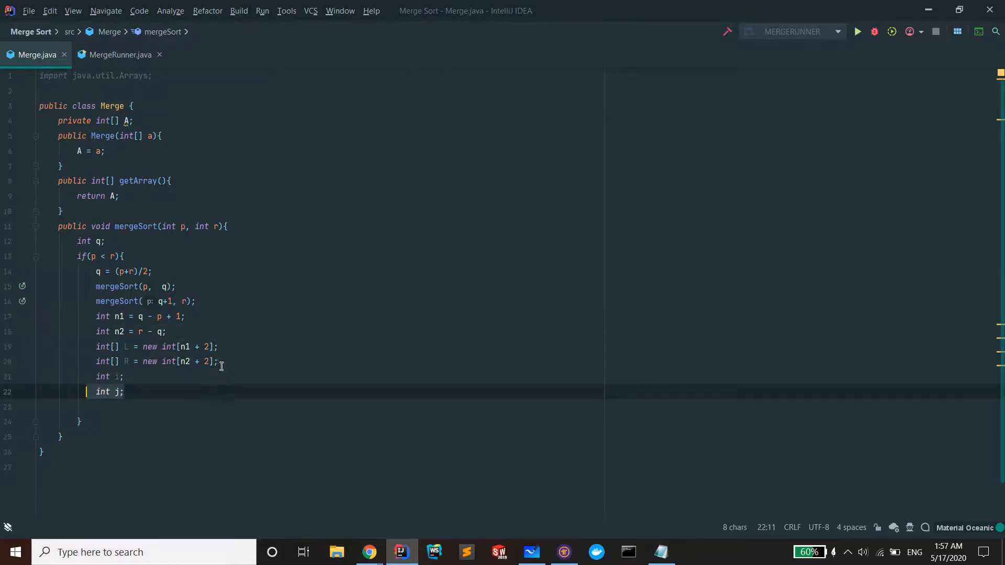
- Write the first loop over i up to n1 copying L[i] = A[p + i - 1]
type("f")
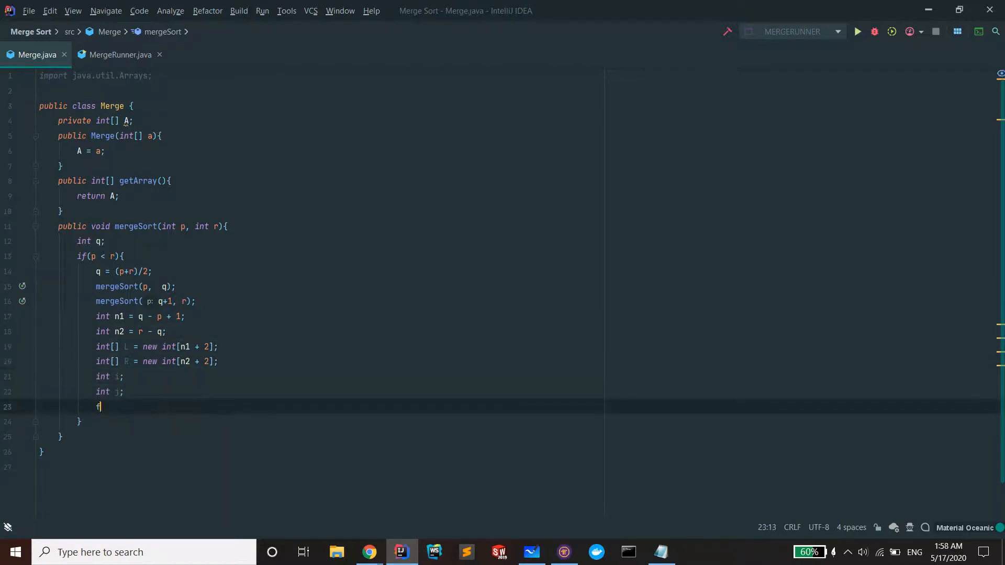
type("or(")
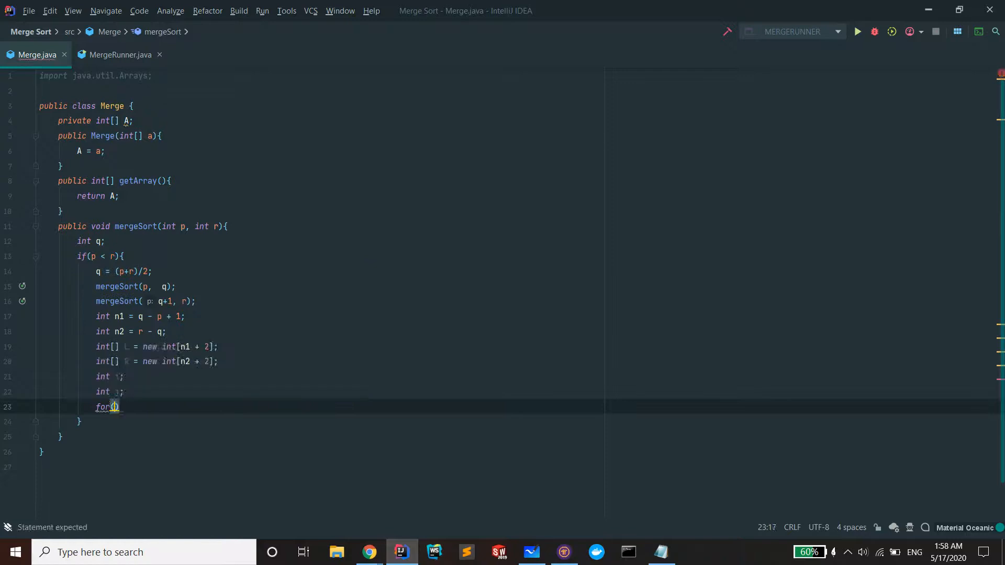
type("i = 1; i")
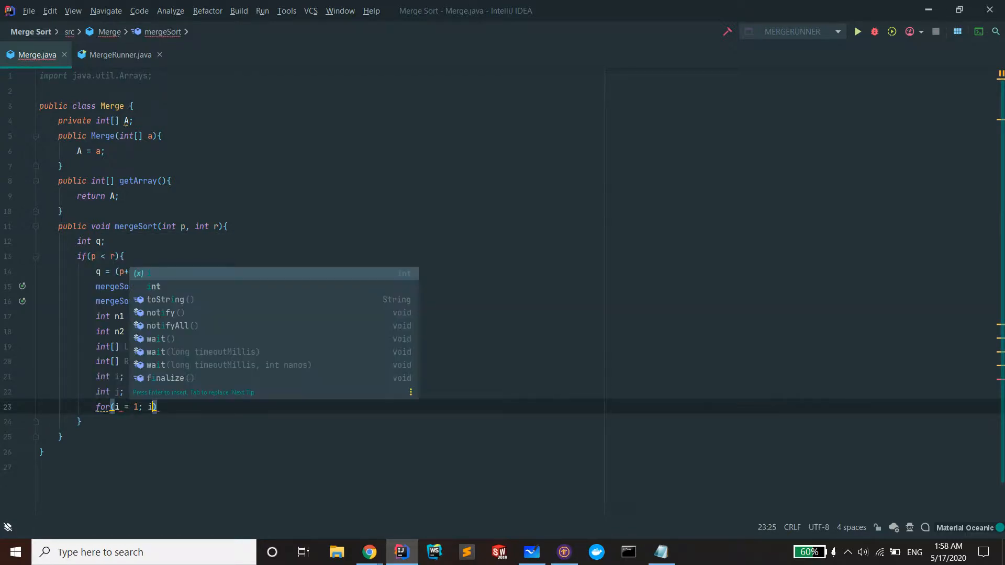
type("<=")
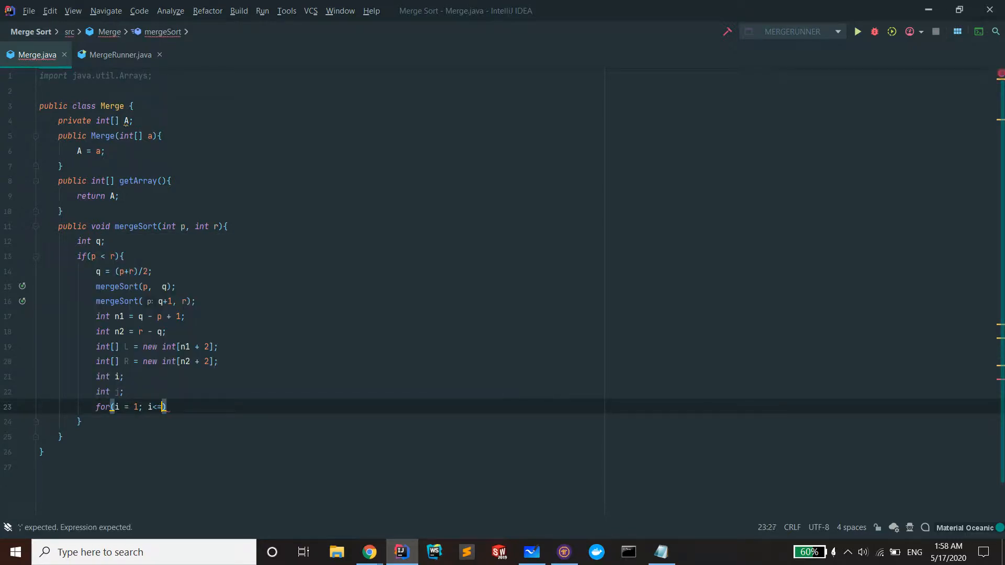
type("n1;")
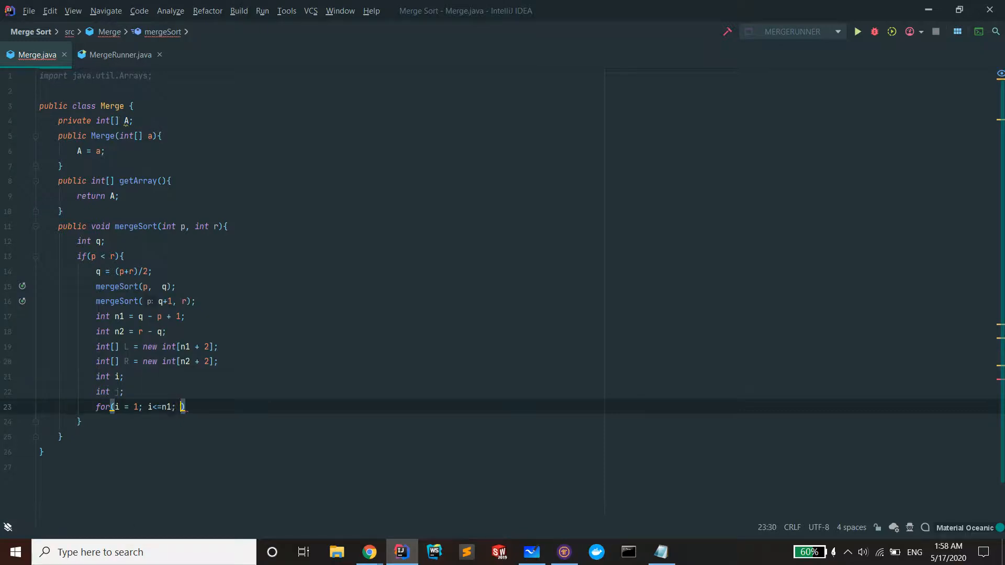
type("i++){")
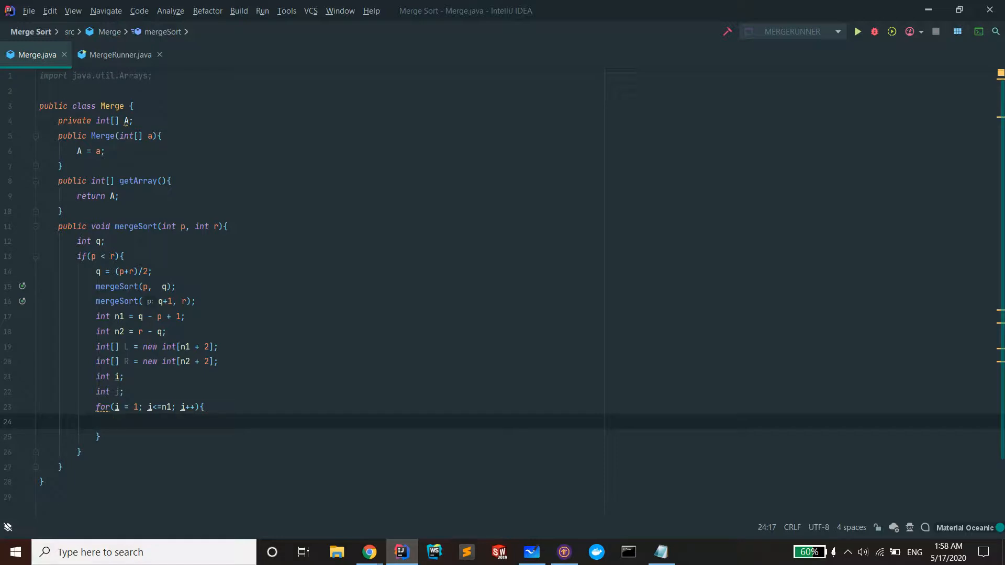
type("L[")
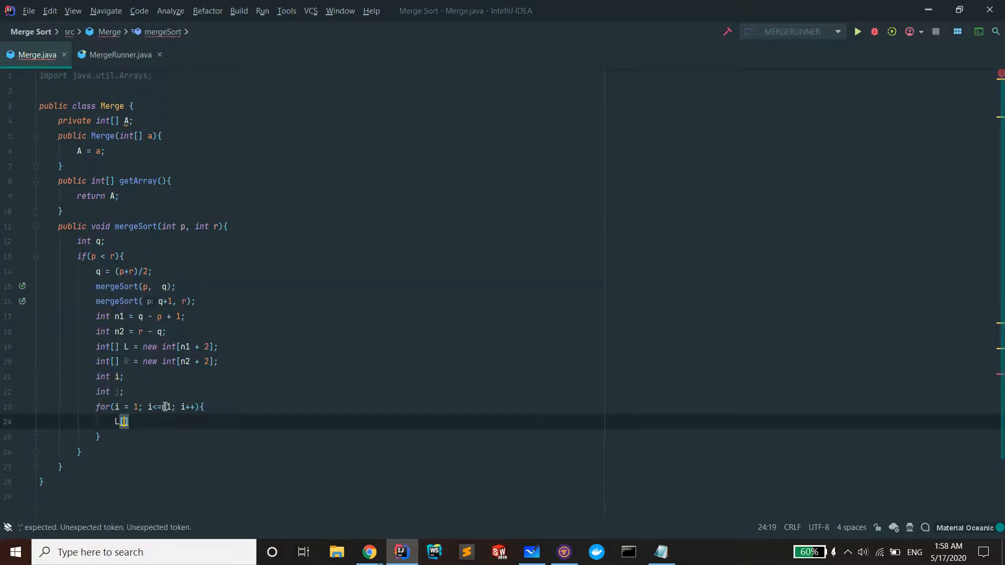
type("i")
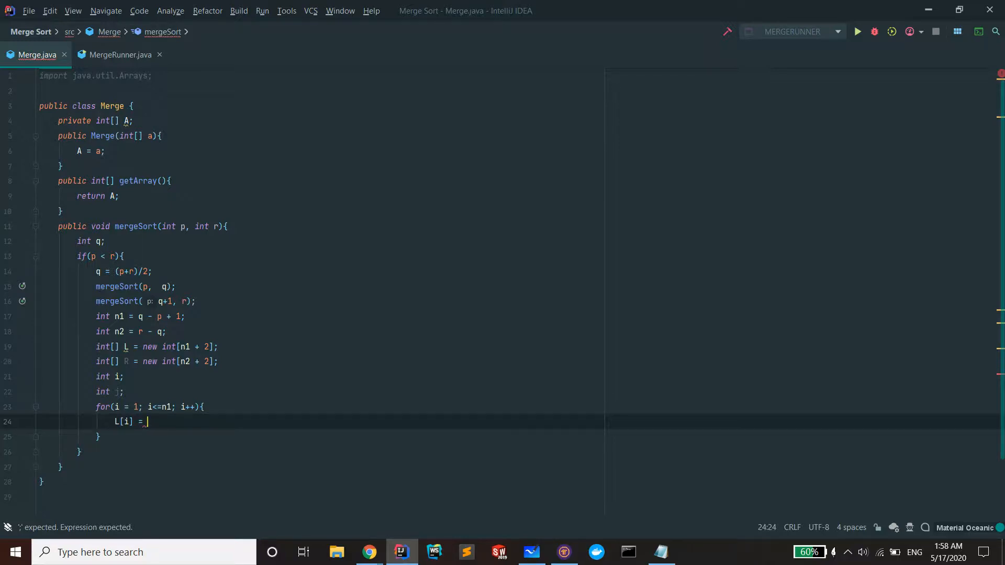
type("A[]")
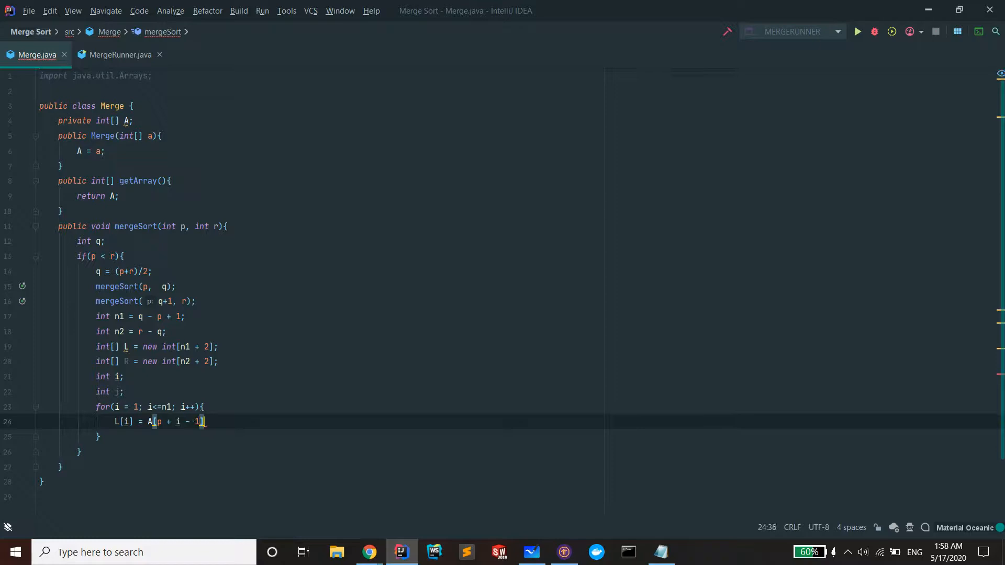
type(";")
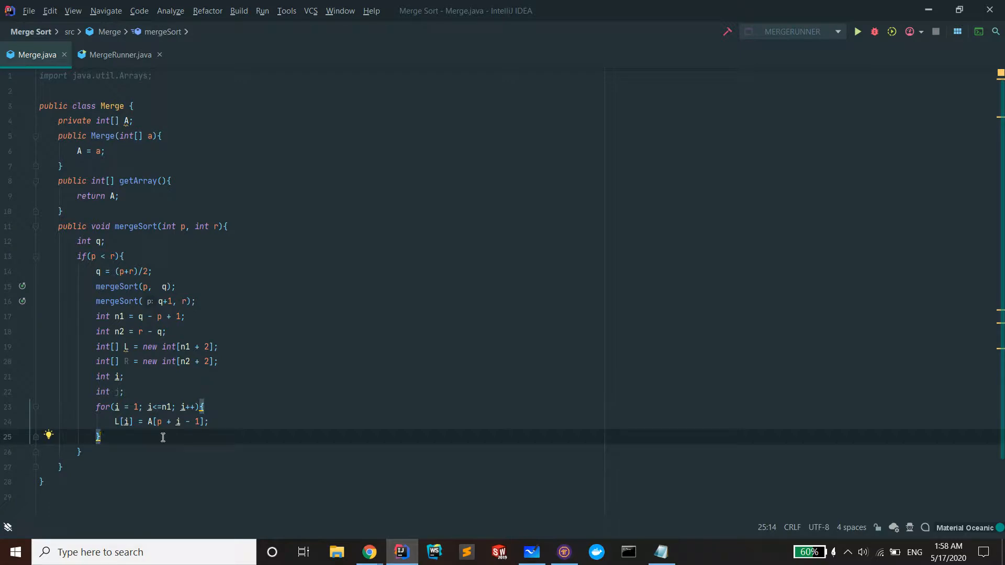
- Write the second loop over j up to n2 copying R[j] = A[q+j]
type("for(int")
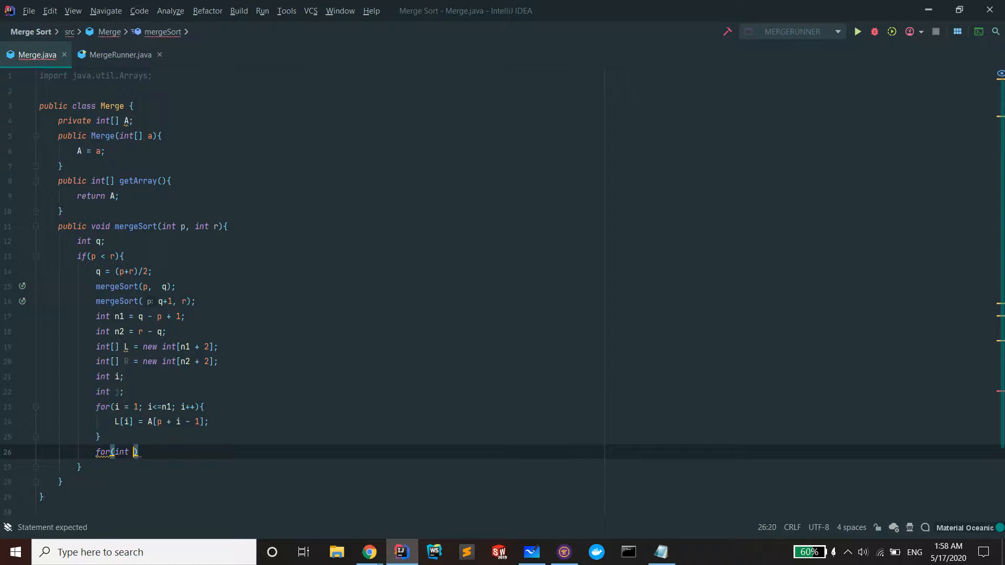
type("j = 1; j")
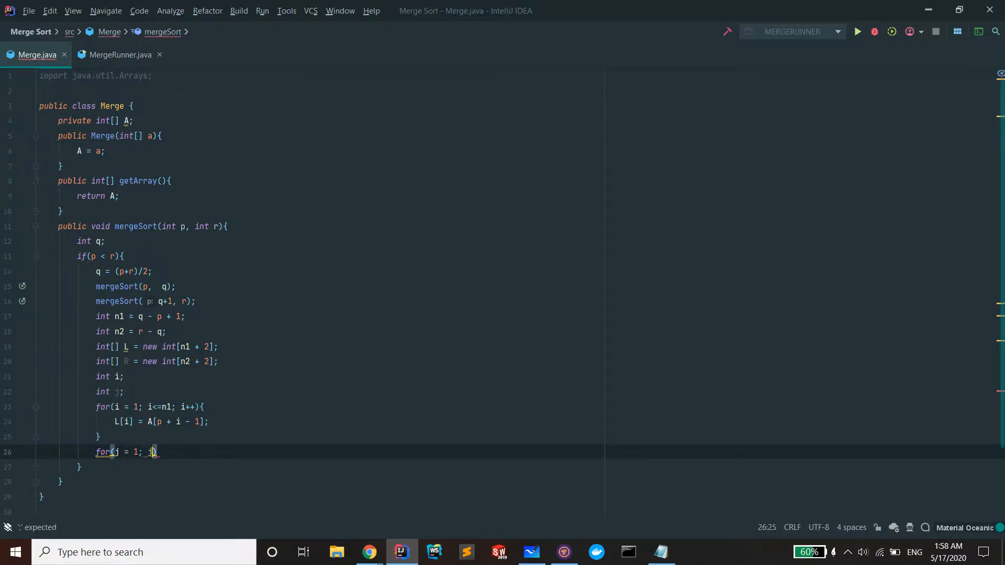
type("<=n2; j++")
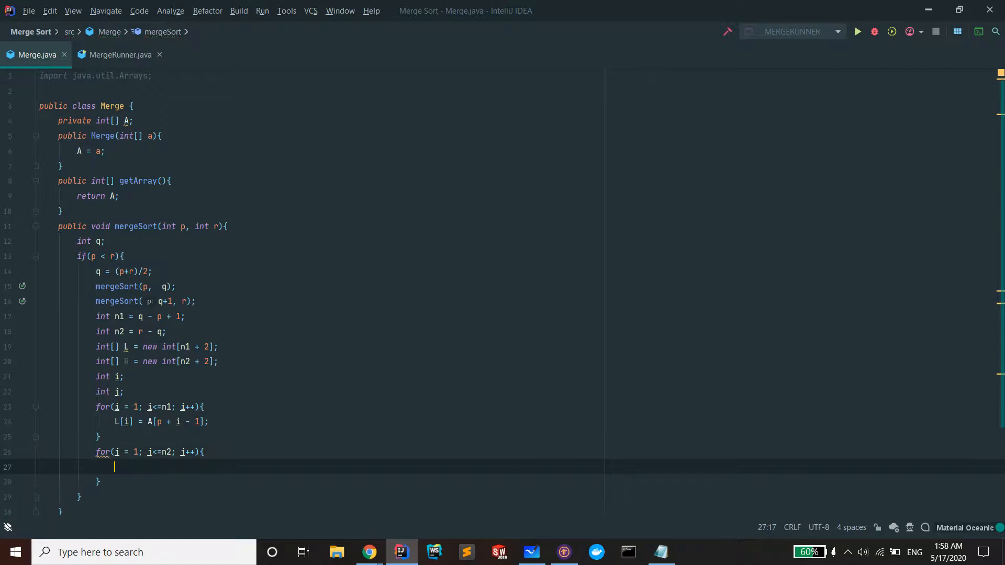
type("R[j]")
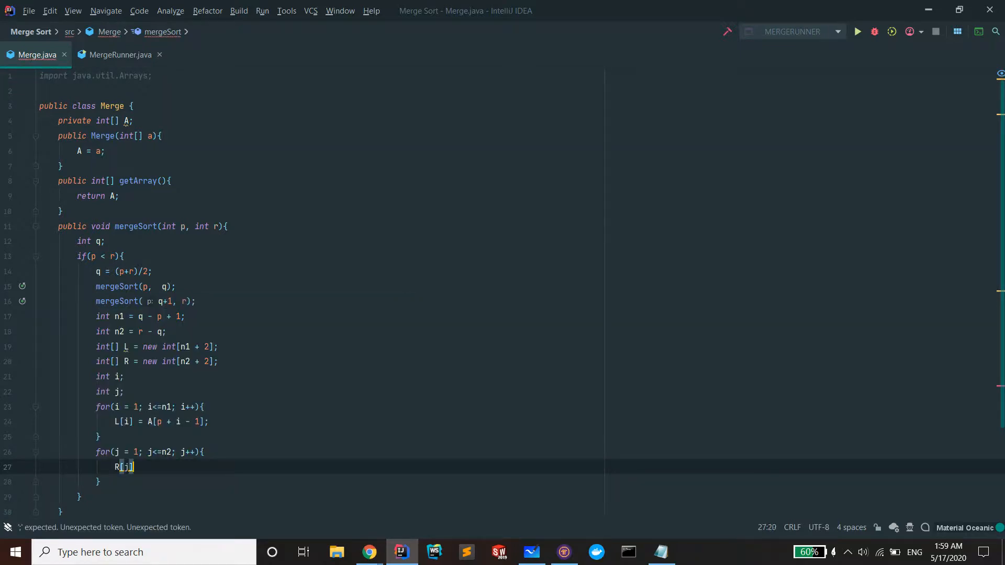
type("= A[")
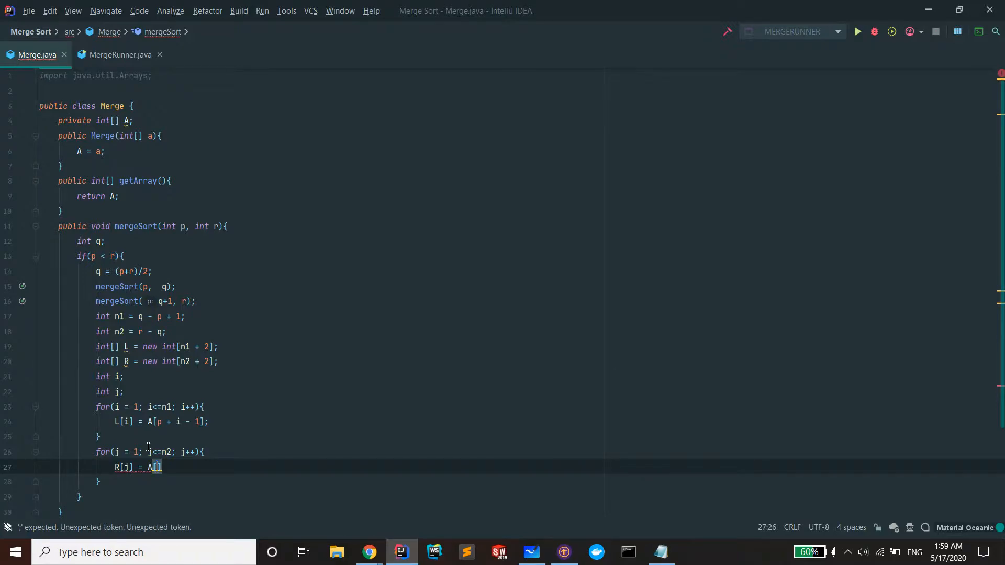
type("q+j")
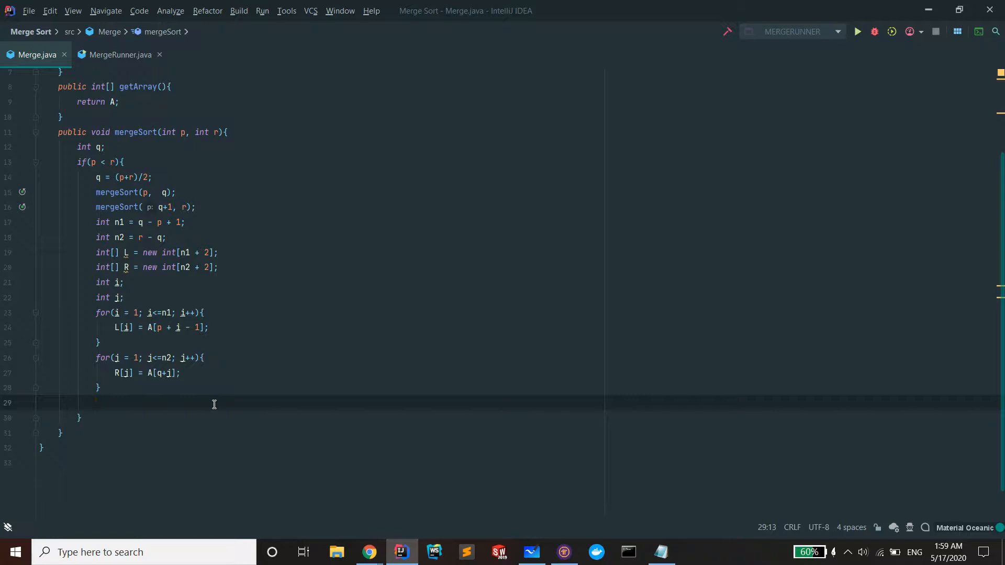
- Set the left sentinel L[n1 + 1] = Integer.MAX_VALUE
type("L")
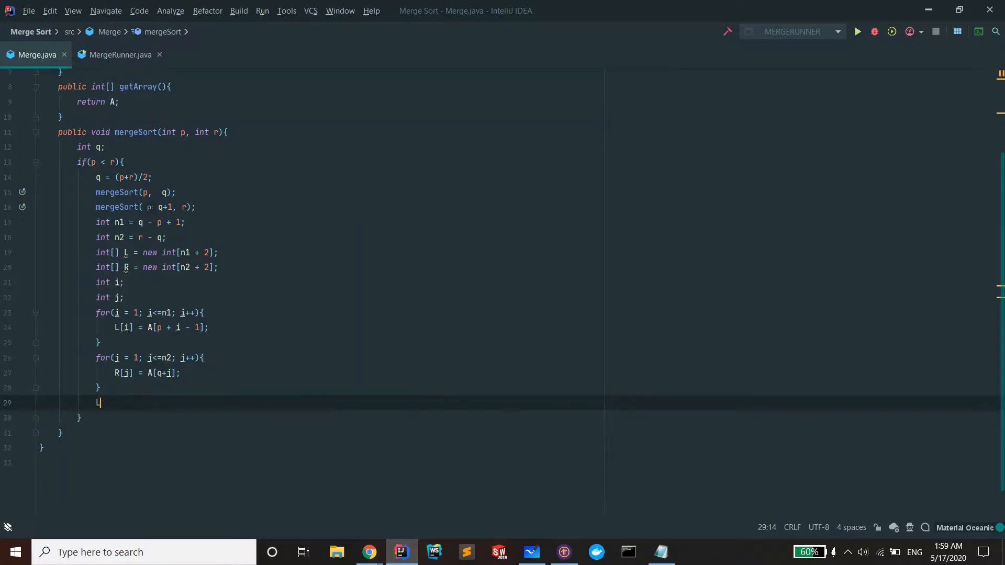
type("[n1 + 1")
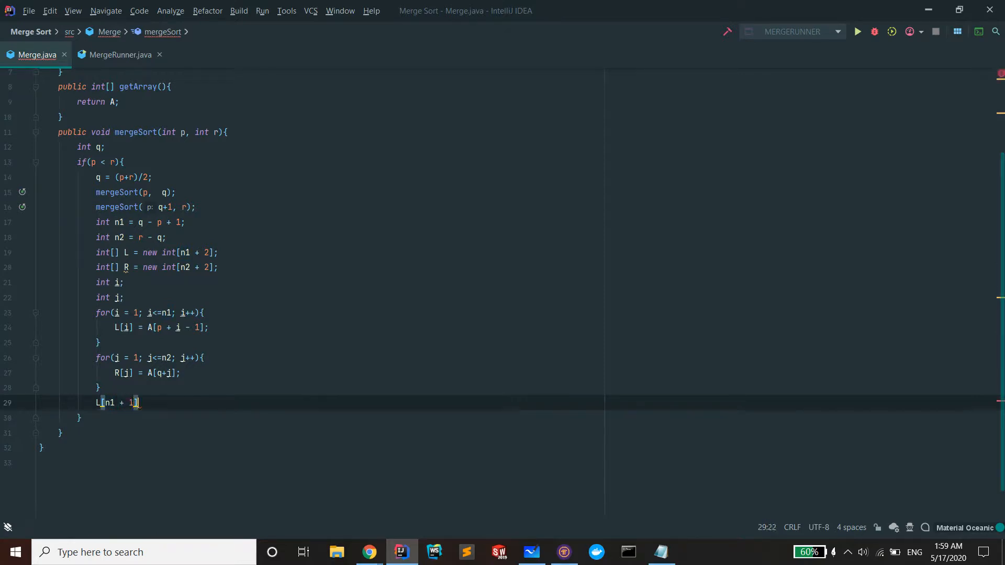
type("=")
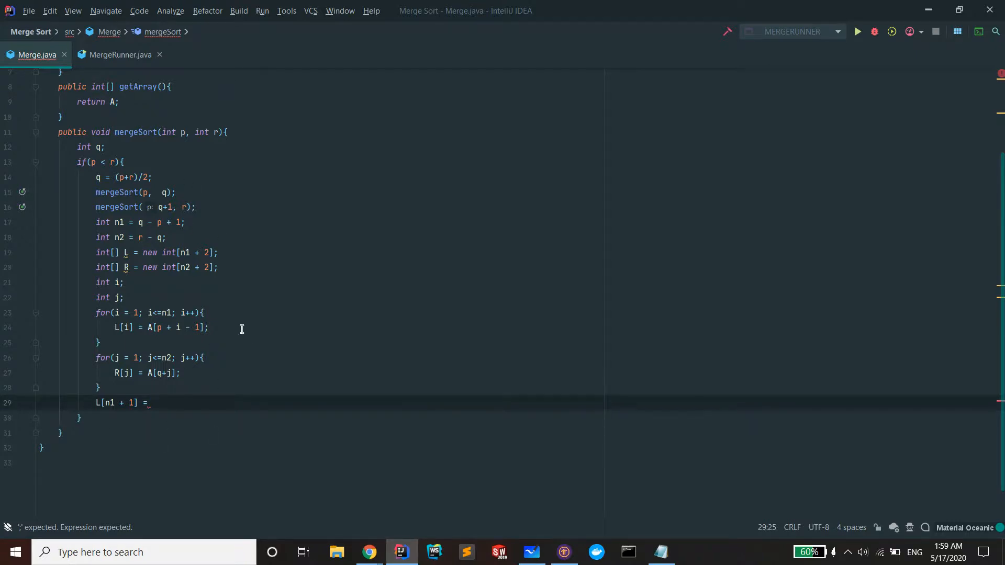
type("Integer.")
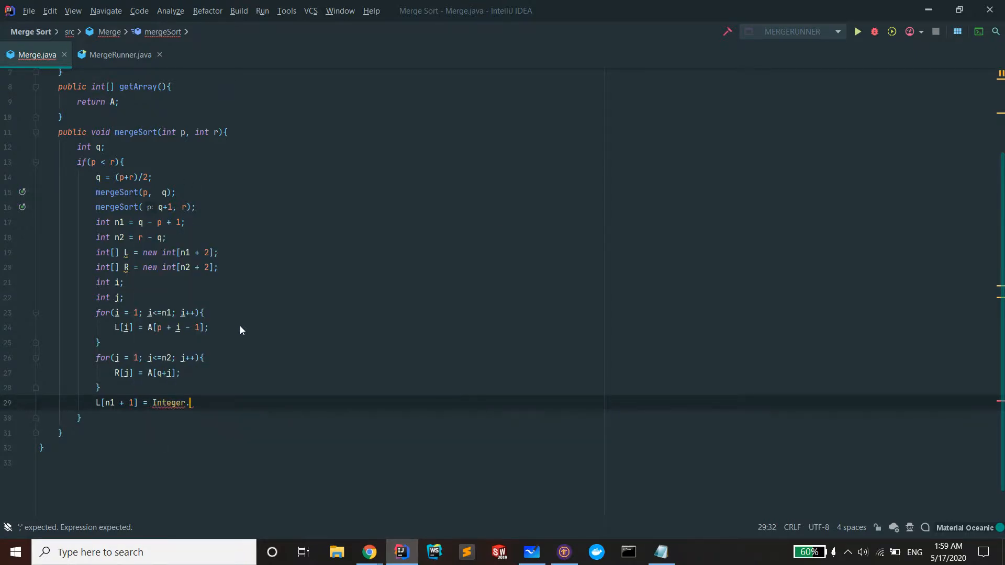
type("MAX_VALUE;")
type("R[")
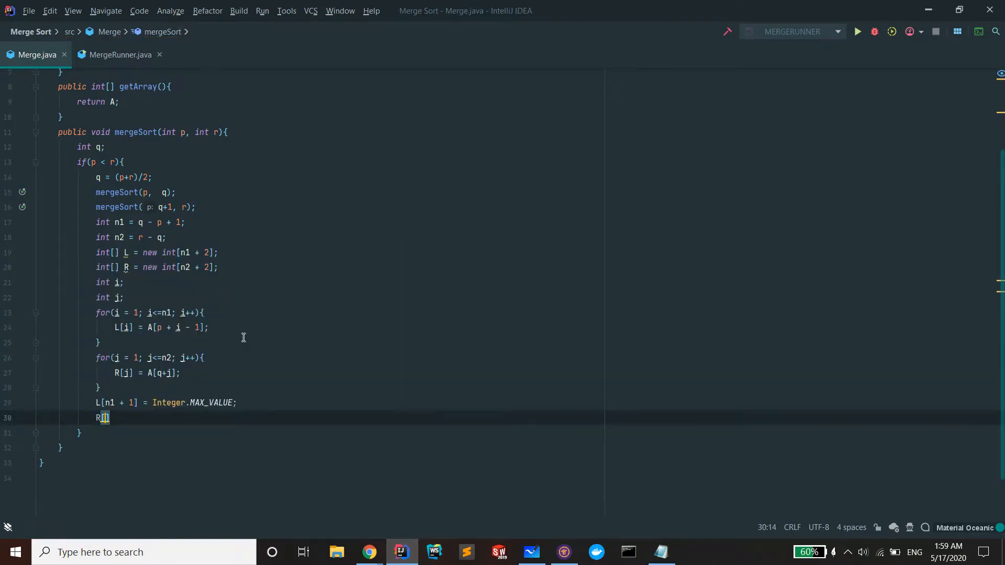
- Set the right sentinel R[n2 + 1] = Integer.MAX_VALUE
type("nu")
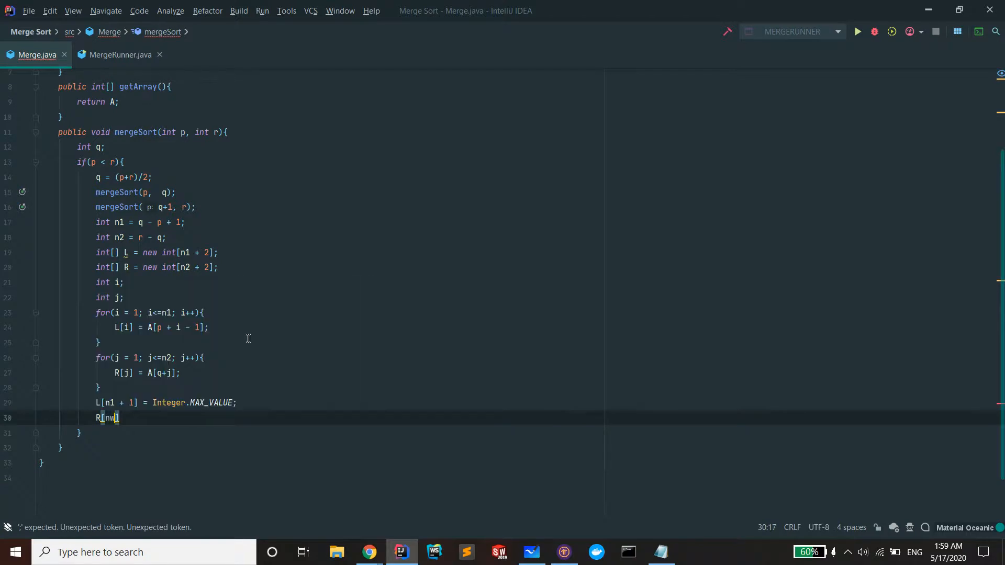
type("n2+")
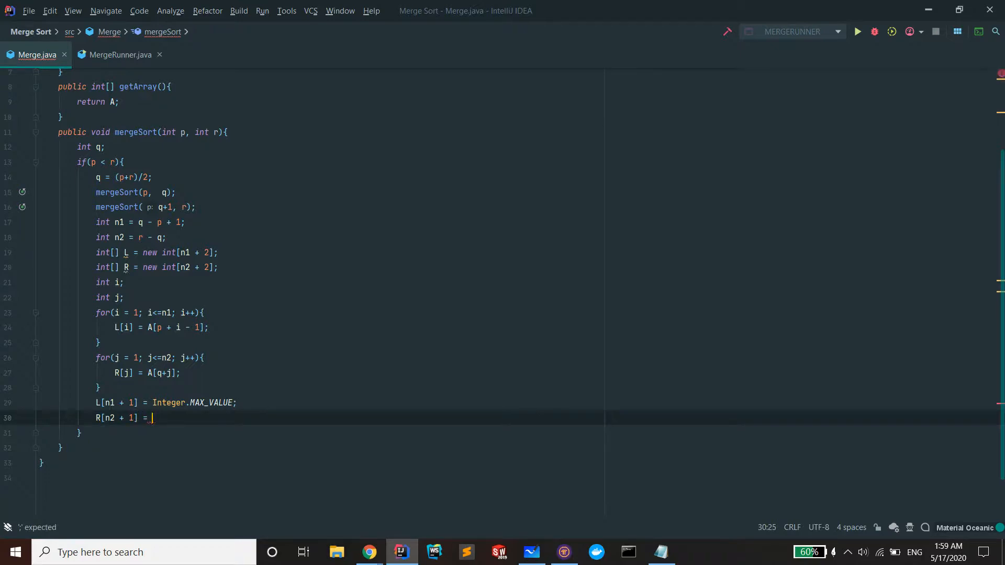
type("Integer.MAX_VALUE;")
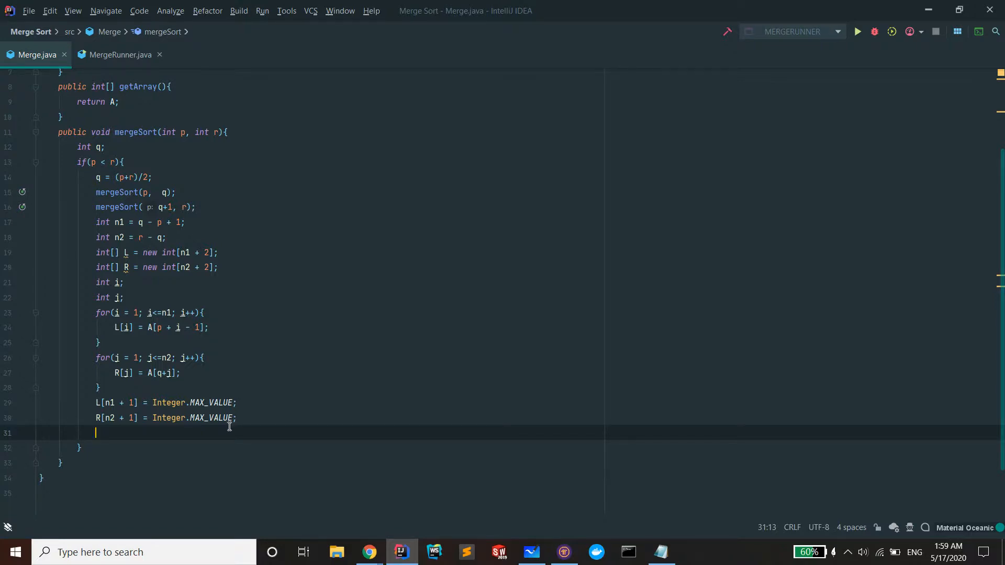
- Reset the counters with i = 1; j = 1; below the sentinels
key("enter")
type("i =")
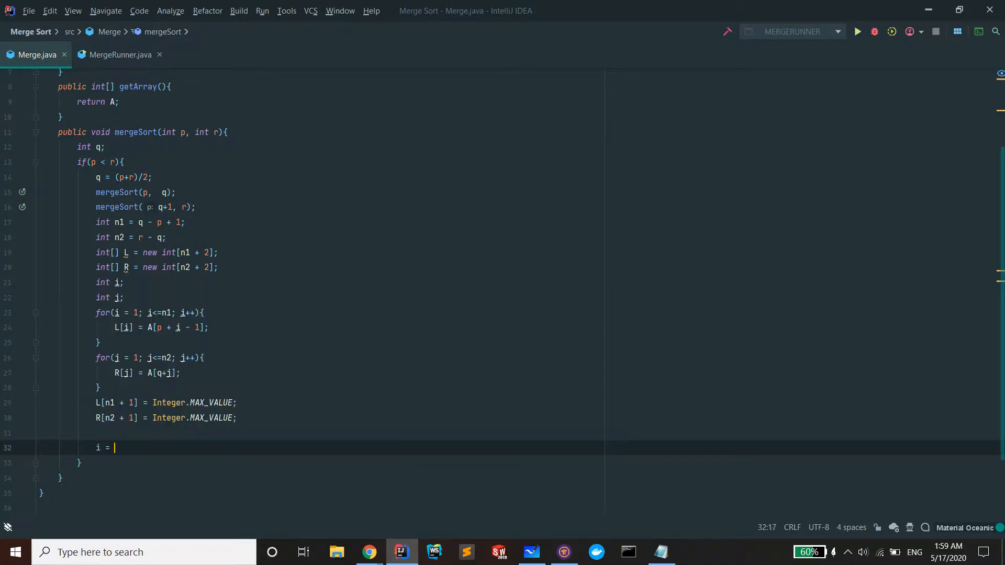
type("1;")
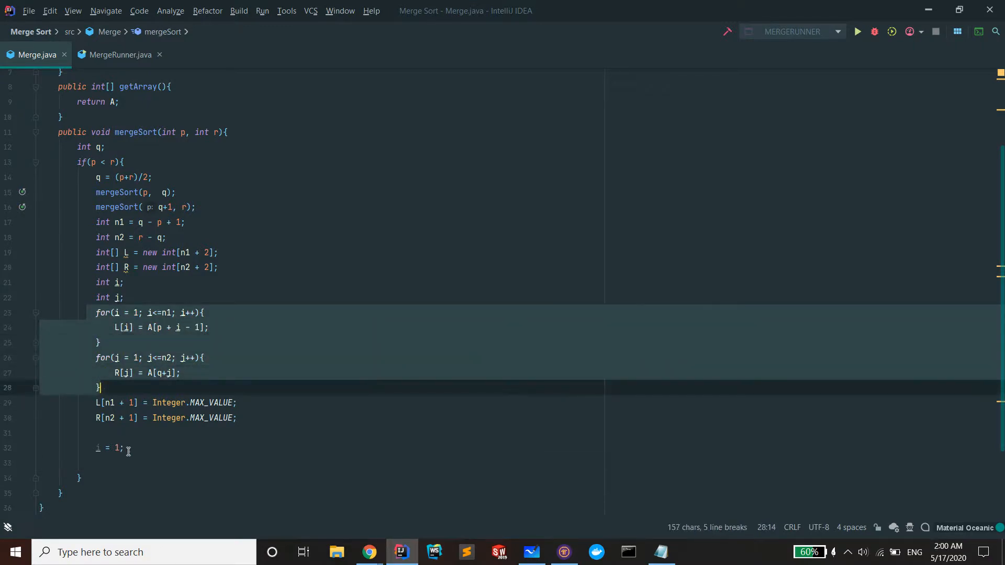
type("j = 1;")
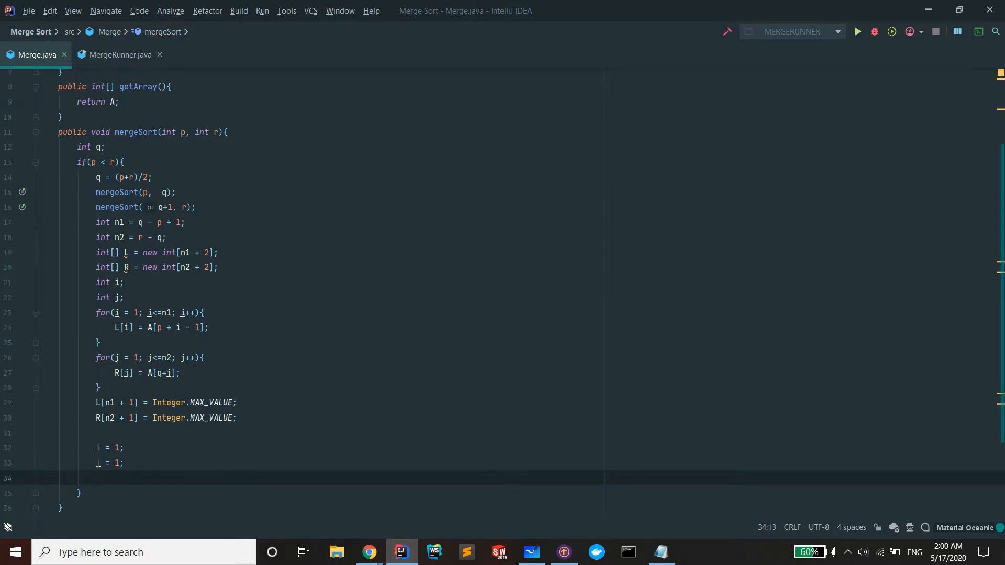
- Add the empty merge loop for(int k = p; k <= r; k++){ }
type("for(int k =")
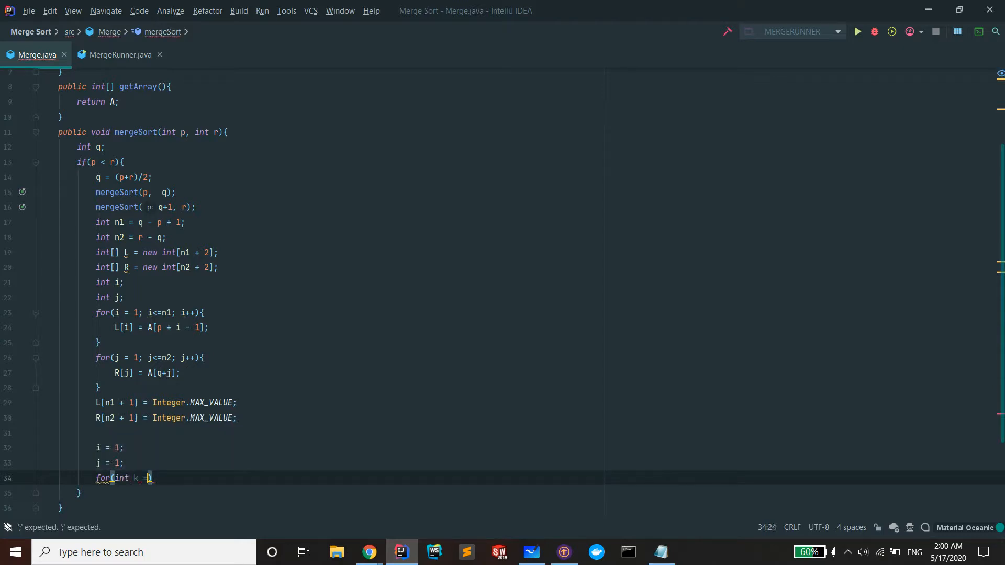
type("p; k <= r; k++")
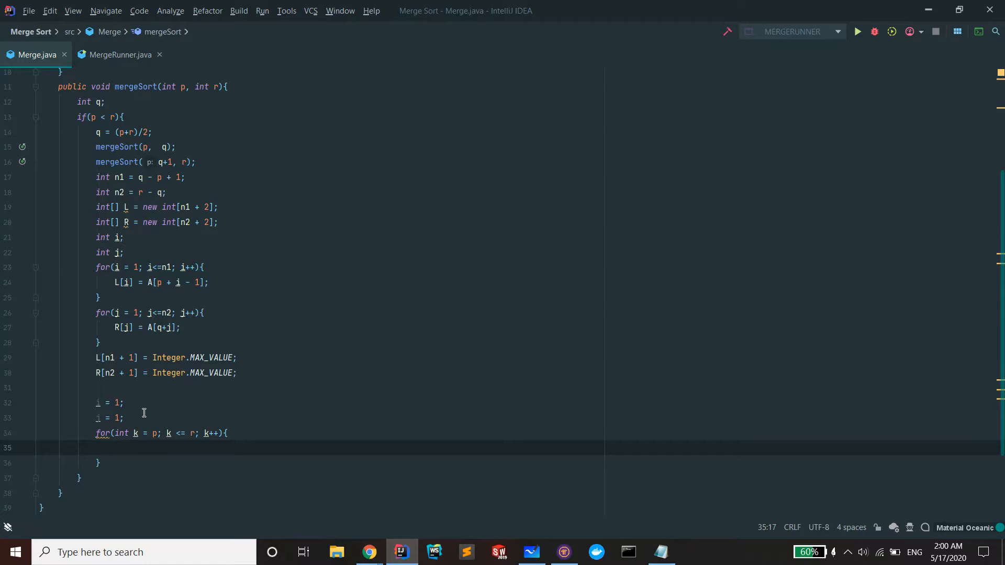
scroll("up", 3)
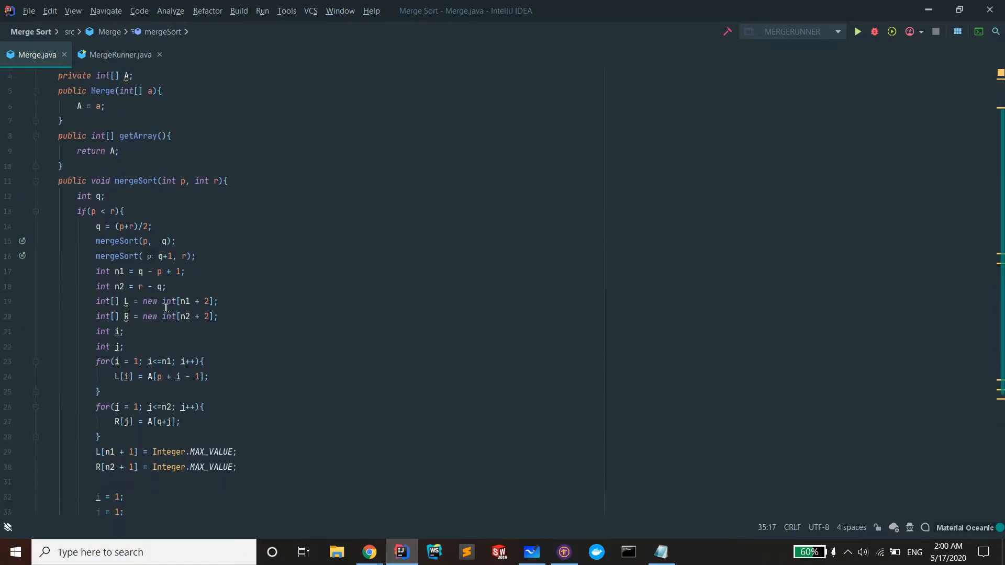
double_click(98, 180)
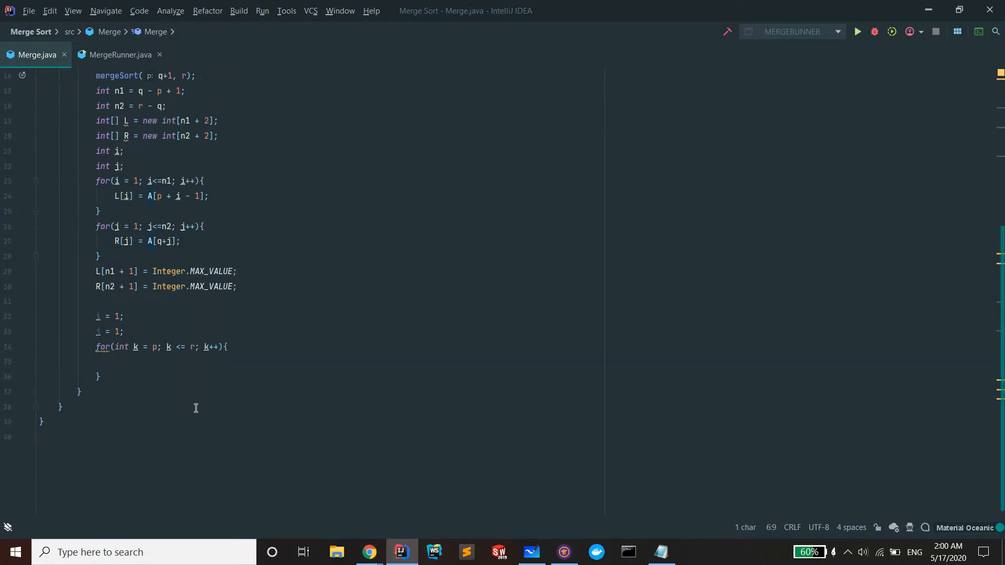
- Write the if (L[i] <= R[j]) branch assigning A[k] = L[i]; i++;
type("if")
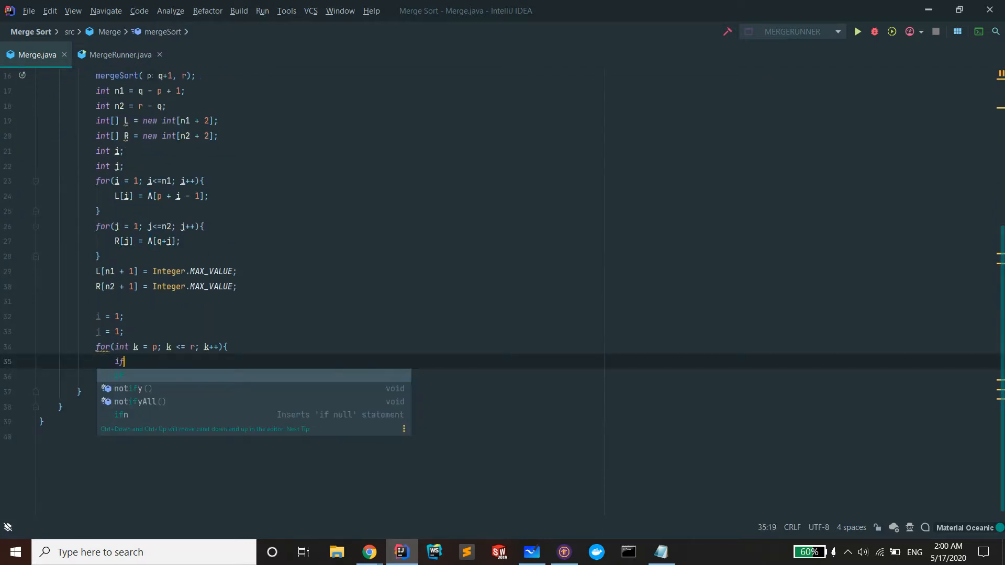
type("(L[i]")
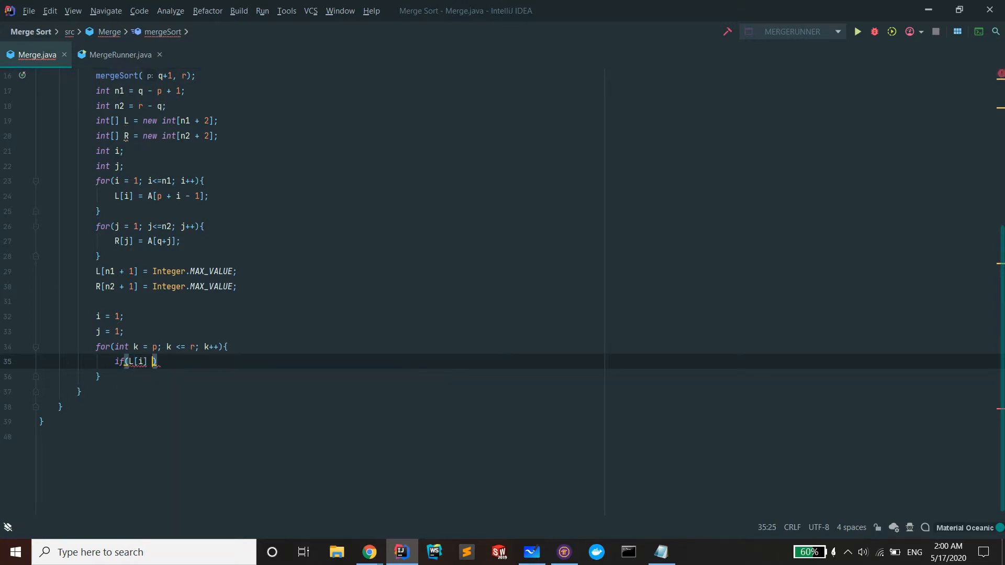
type("<=")
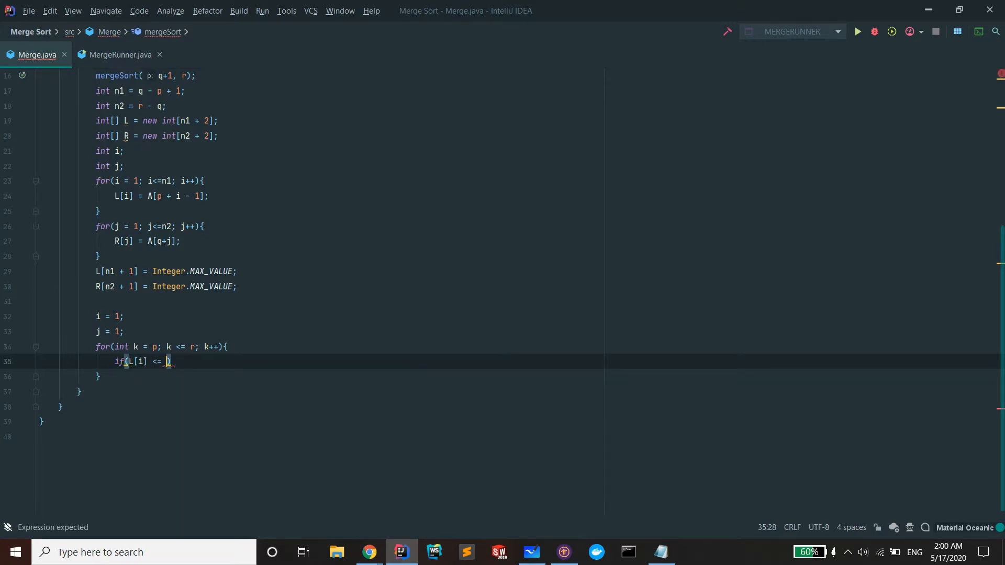
type("R[j])")
type("A")
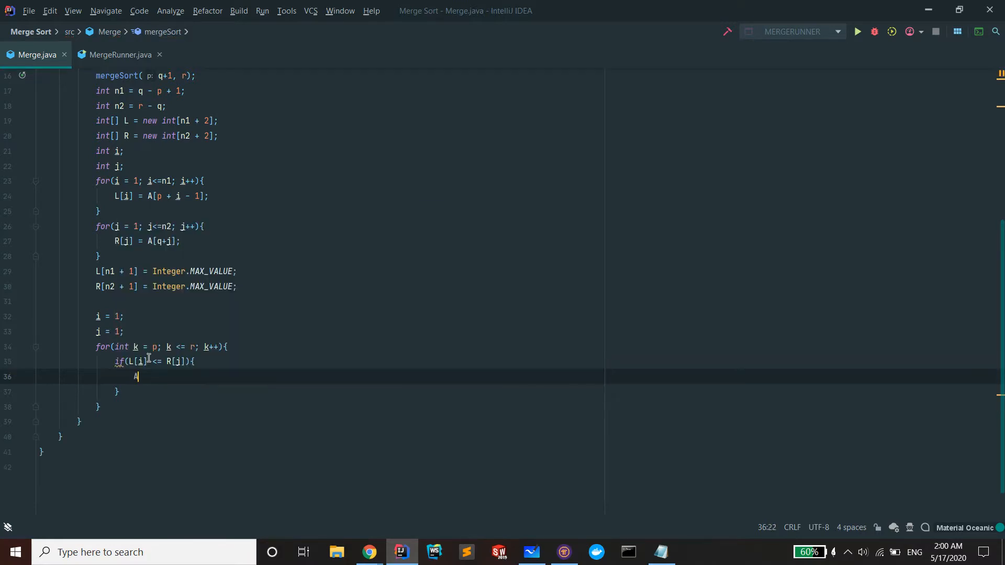
type("[k]")
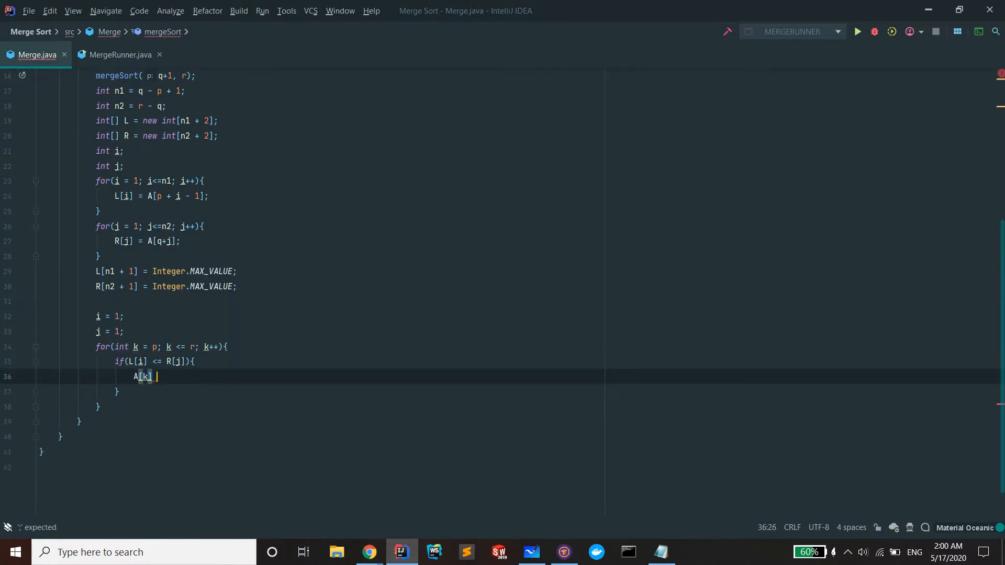
type("= L[i];")
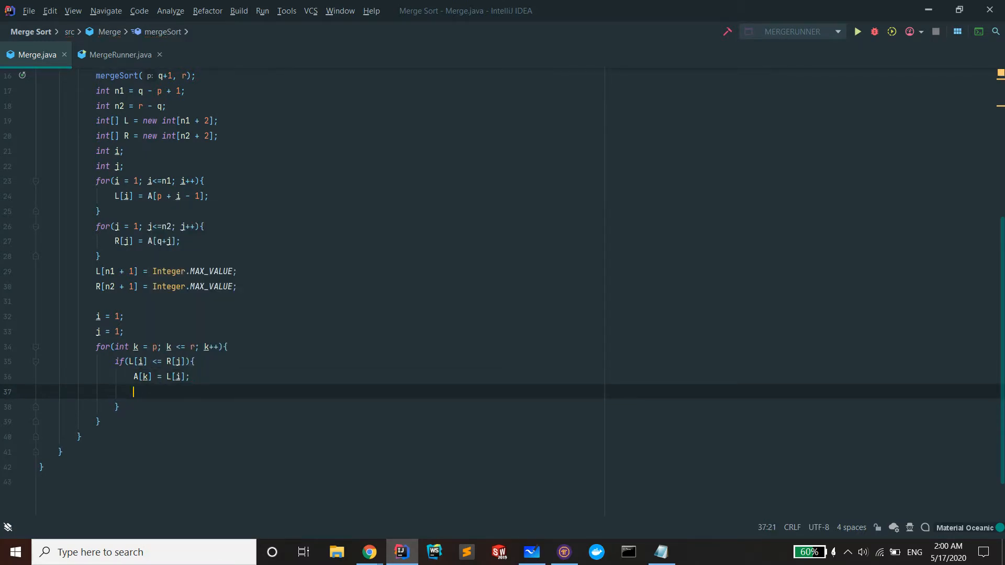
type("i++;")
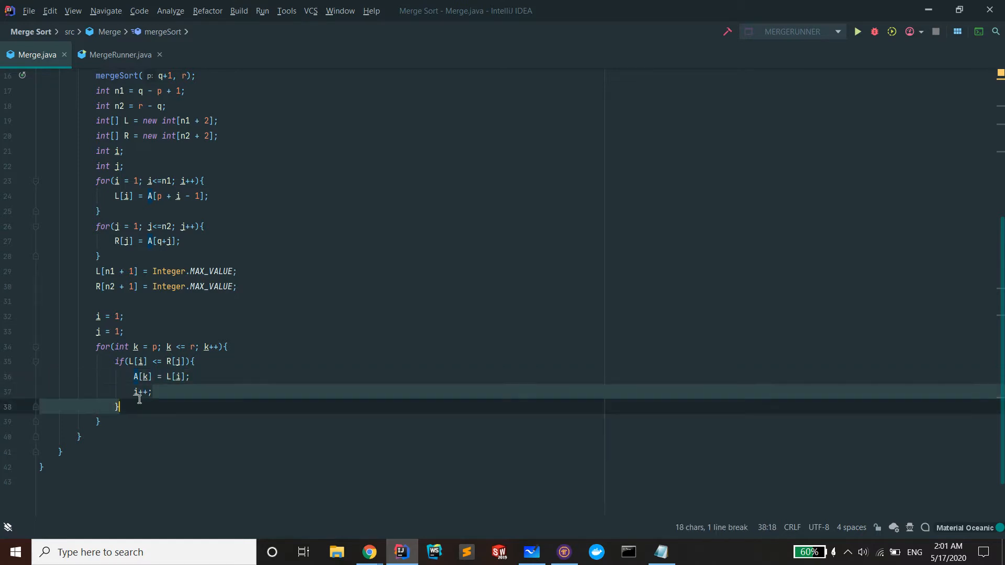
- Write the else branch assigning A[k] = R[j]; j++;
type("else")
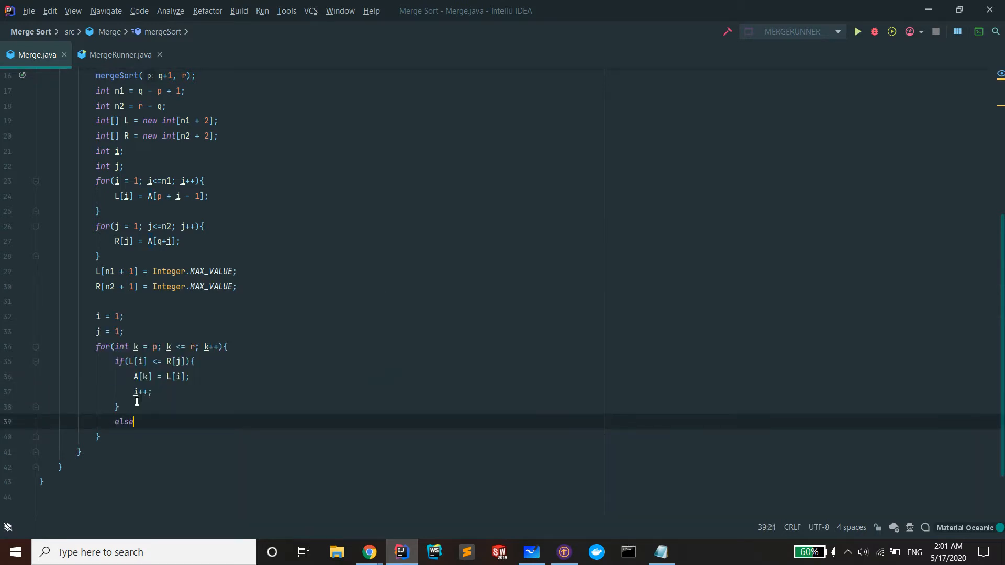
type("{")
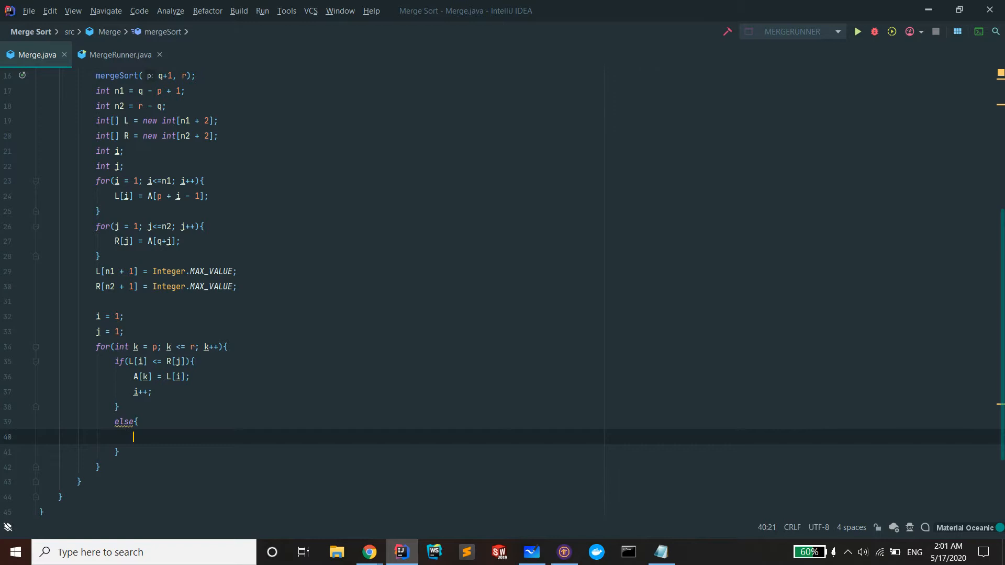
type("A[k] =")
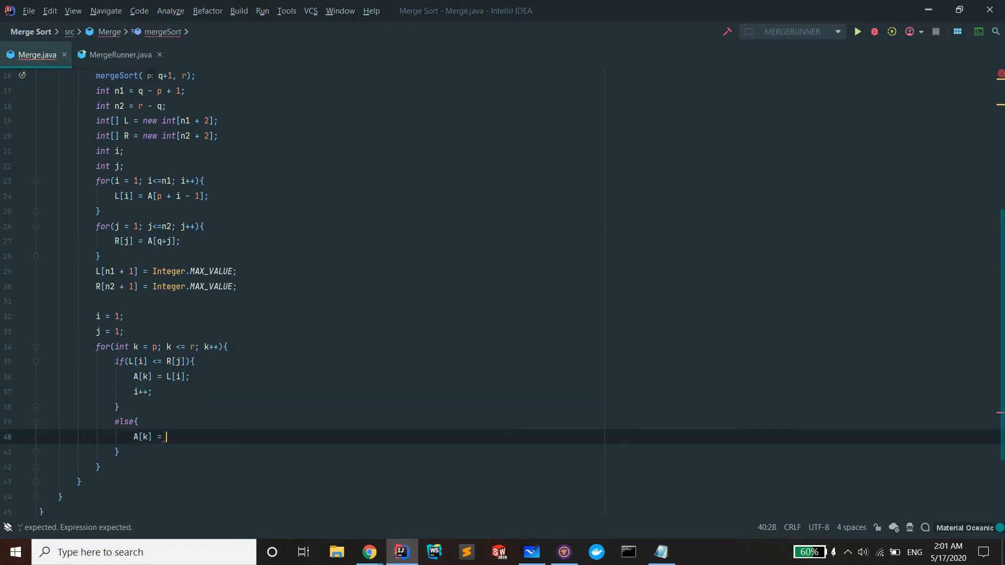
type("R[")
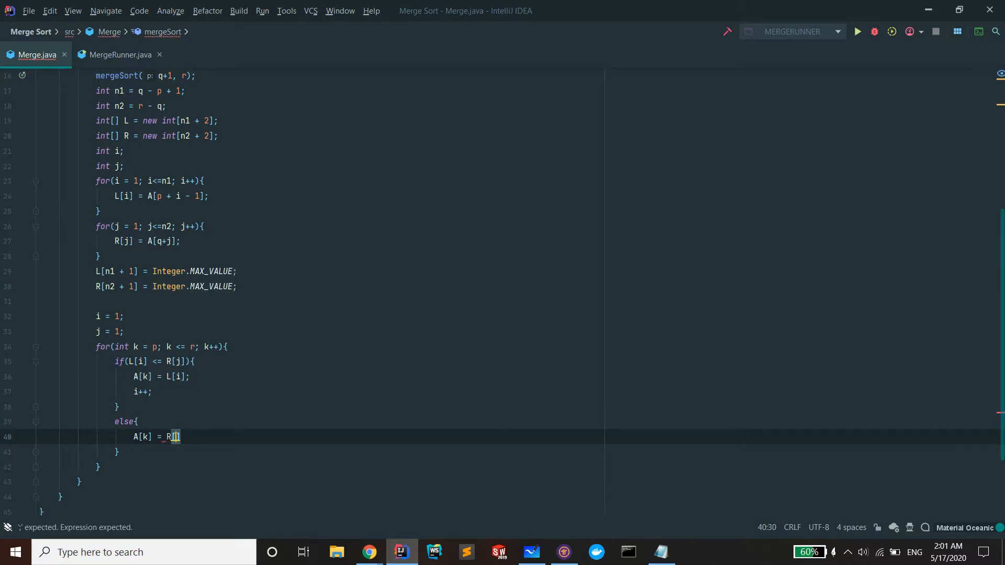
type("j];")
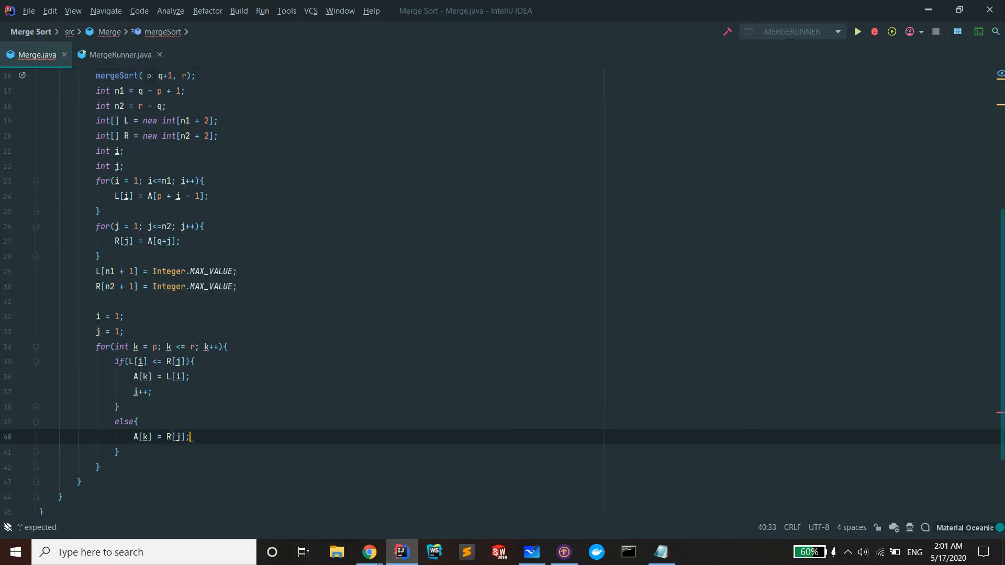
type("j++;")
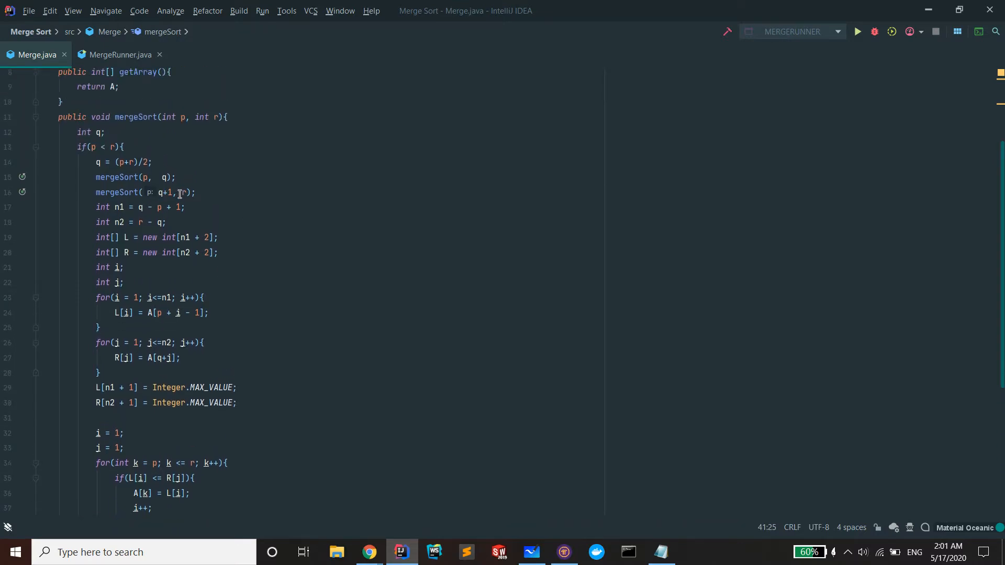
scroll("down", 3)
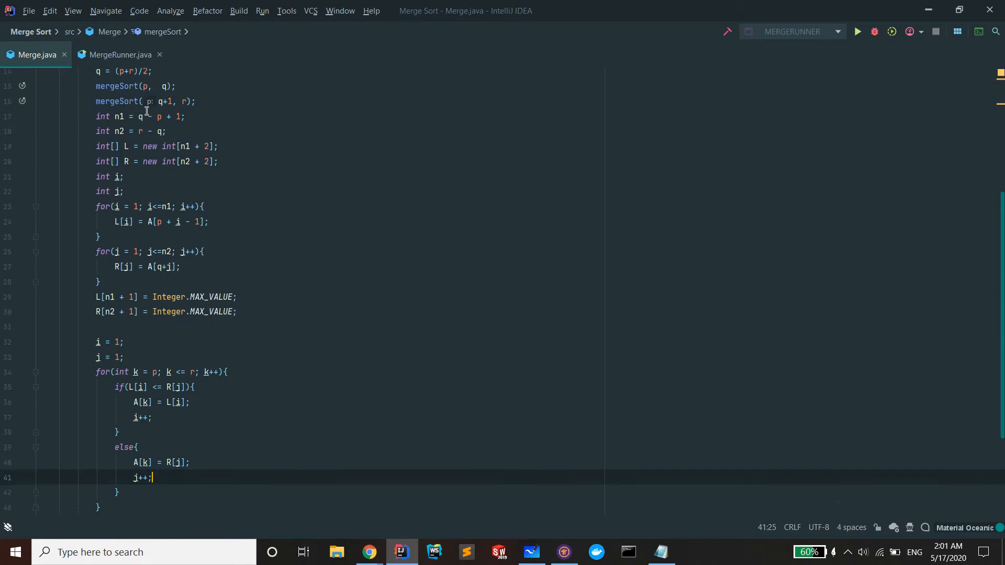
- Run MergeRunner to print the sorted array in the Run panel
left_click(118, 54)
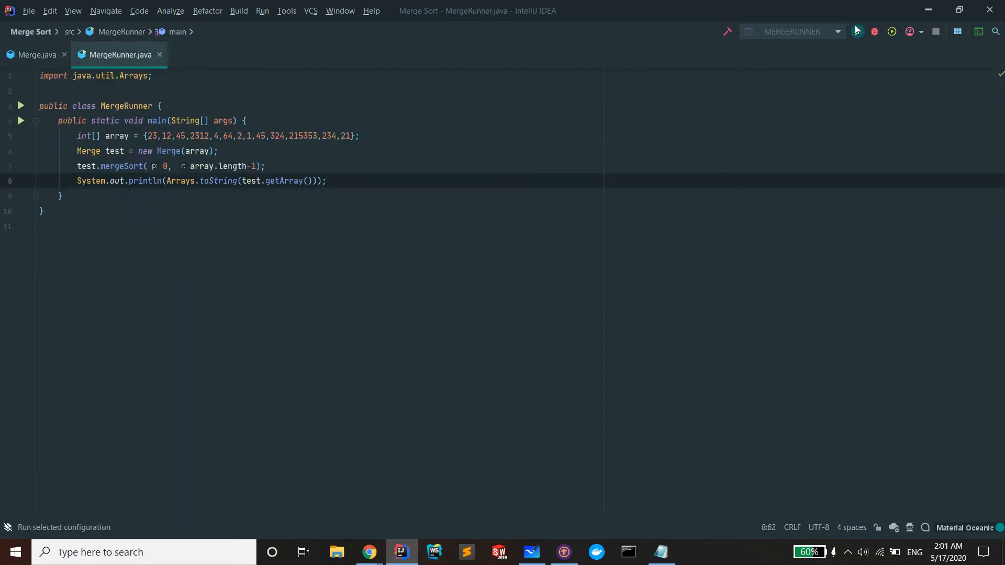
left_click(856, 31)
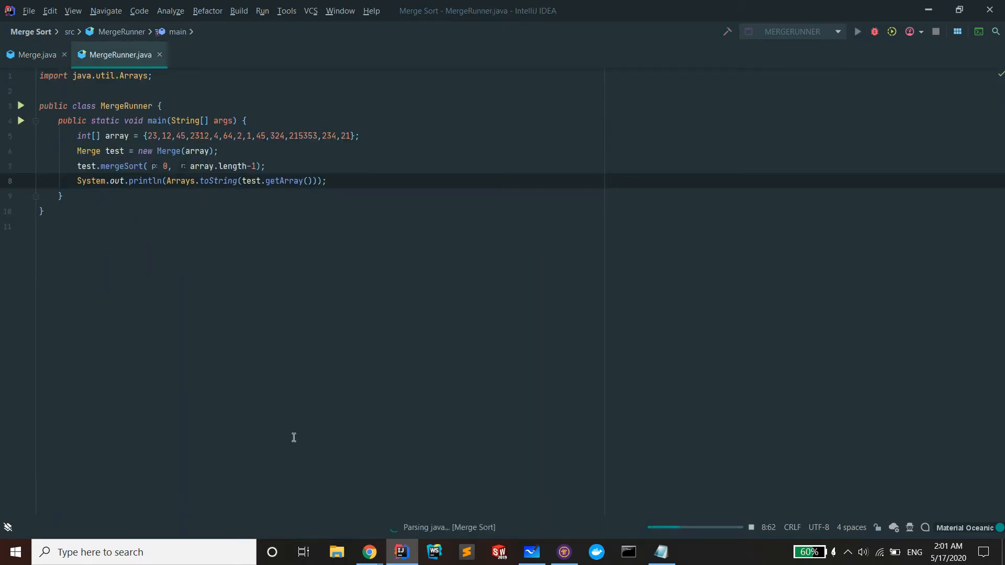
- Add 123, 543123, 54321 to MergeRunner's array for a rerun
left_click(856, 32)
type("345,")
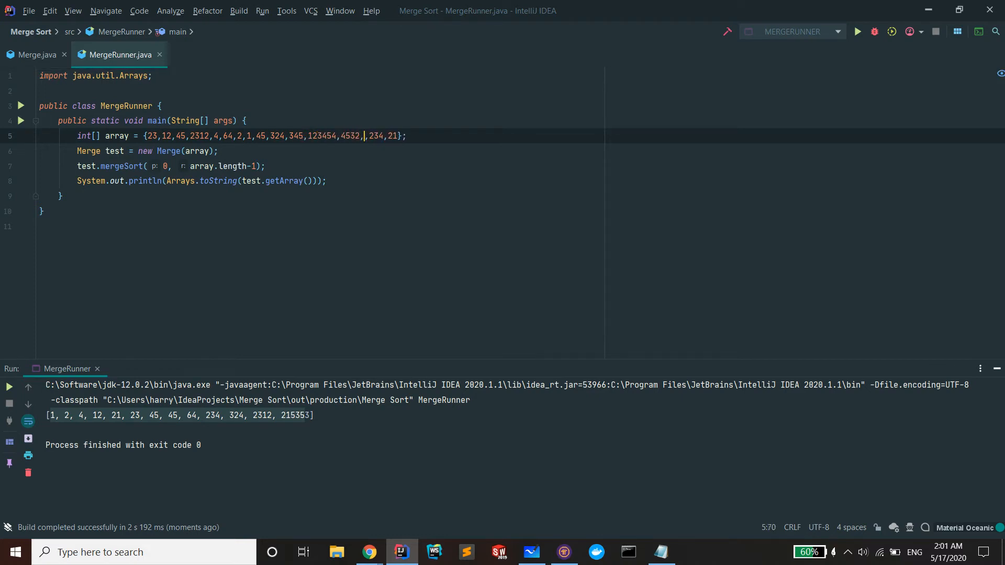
type("123,543")
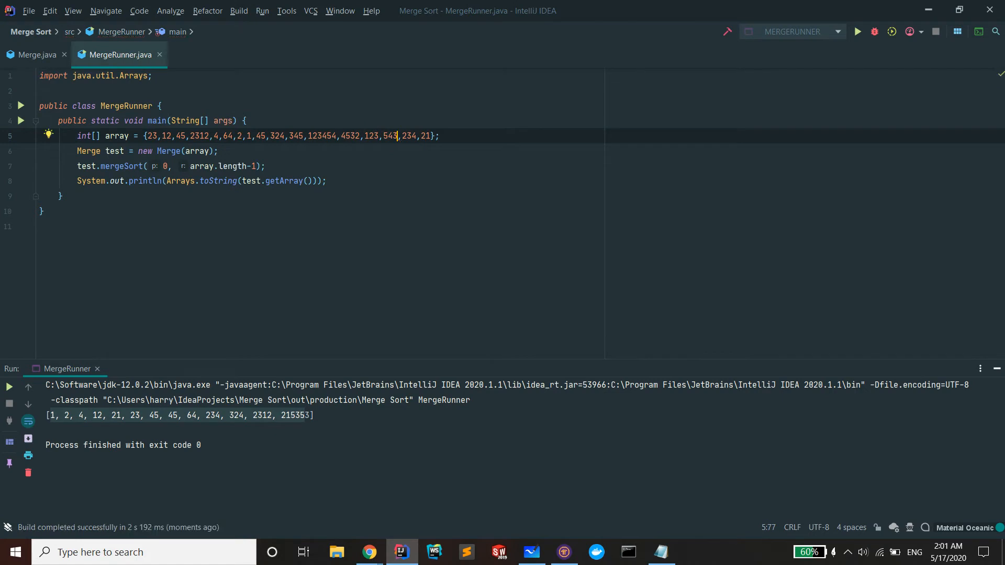
type("123,54321")
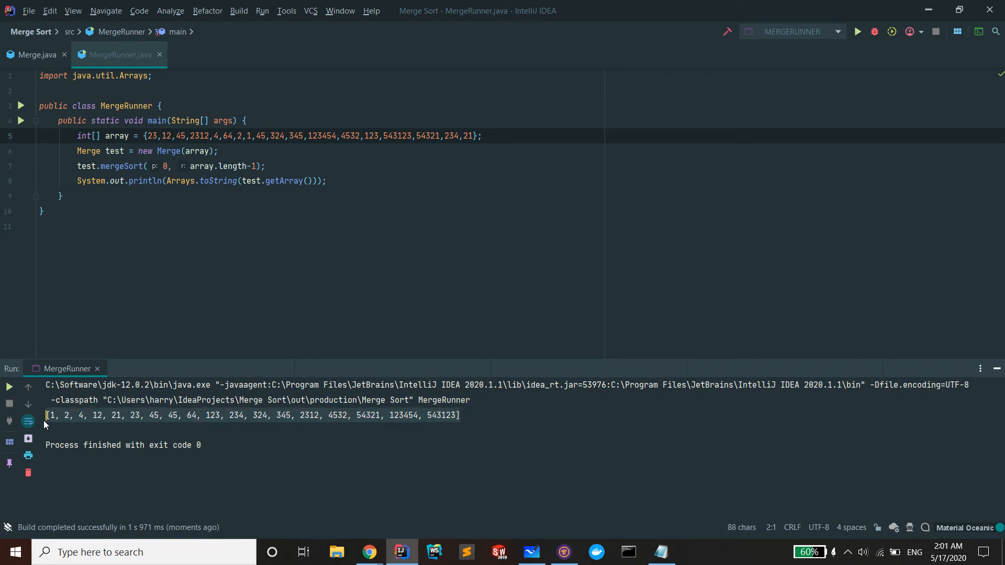
- Switch back to Merge.java so the finished mergeSort code is on screen
left_click(34, 54)
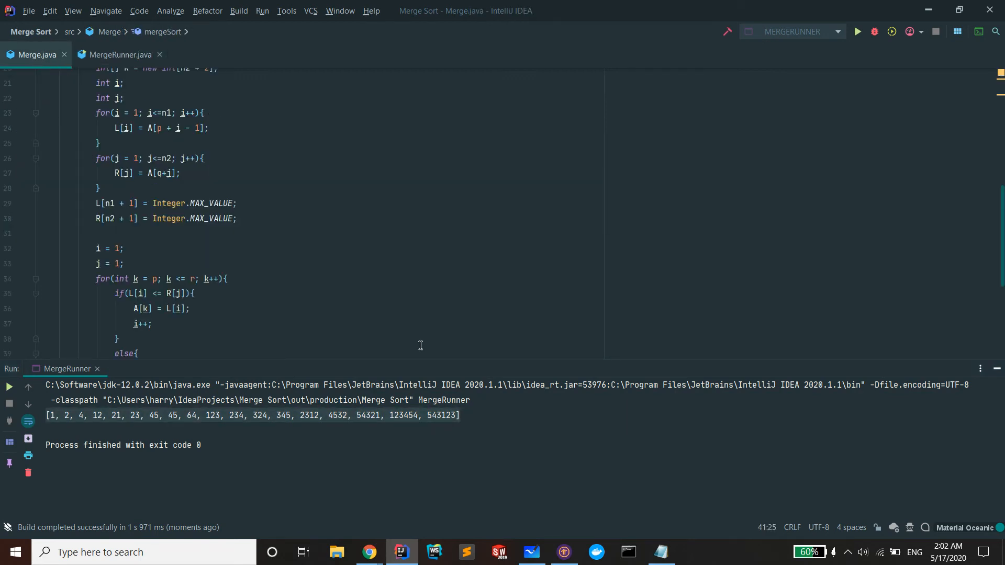
mouse_move(367, 551)
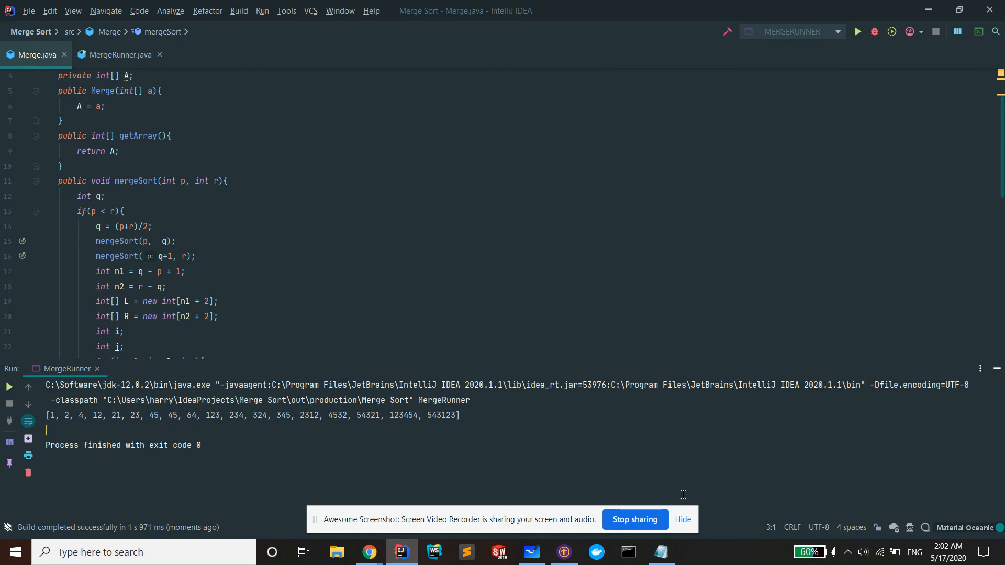
mouse_move(734, 514)
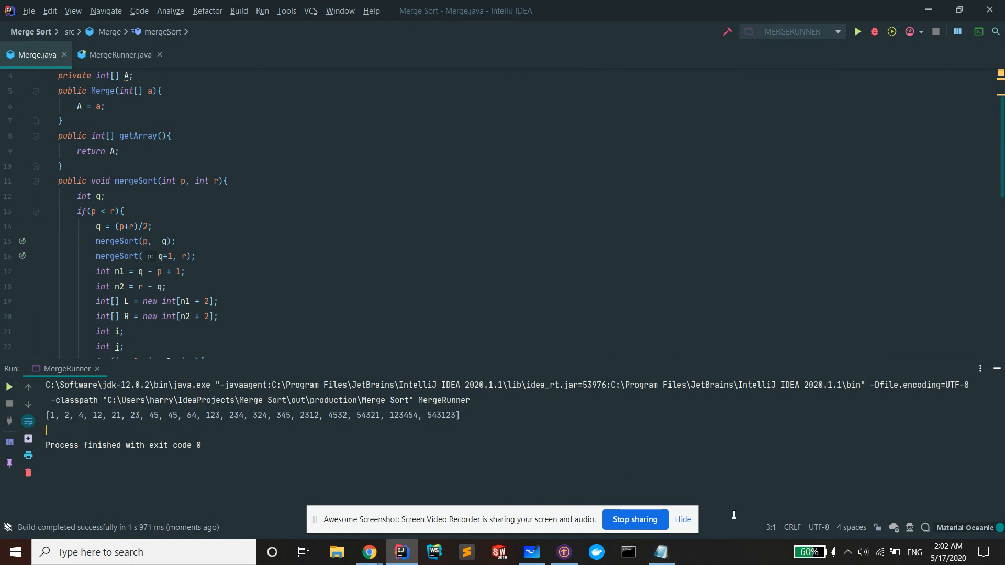